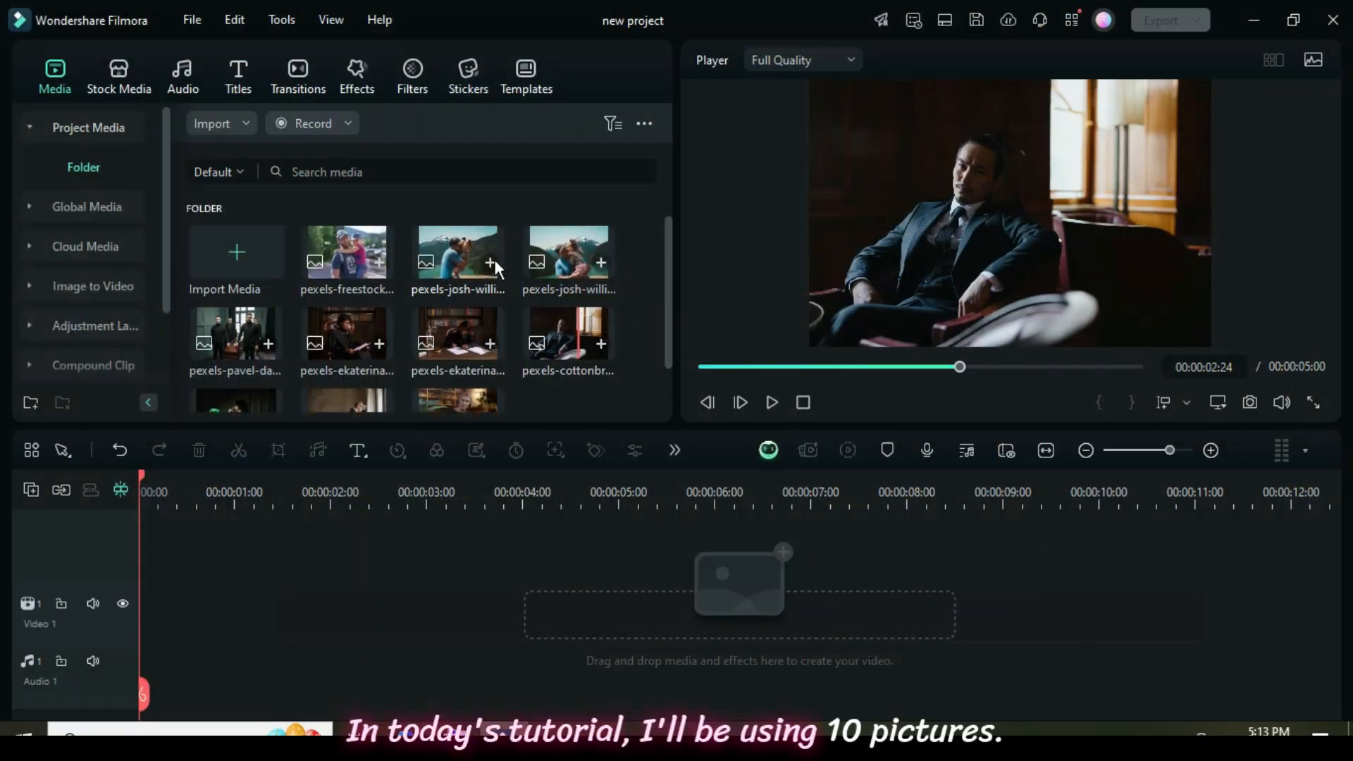
Set the project aspect ratio to 1:1 (Instagram) at 1080x1080 in Project Settings.
scroll(down, 3)
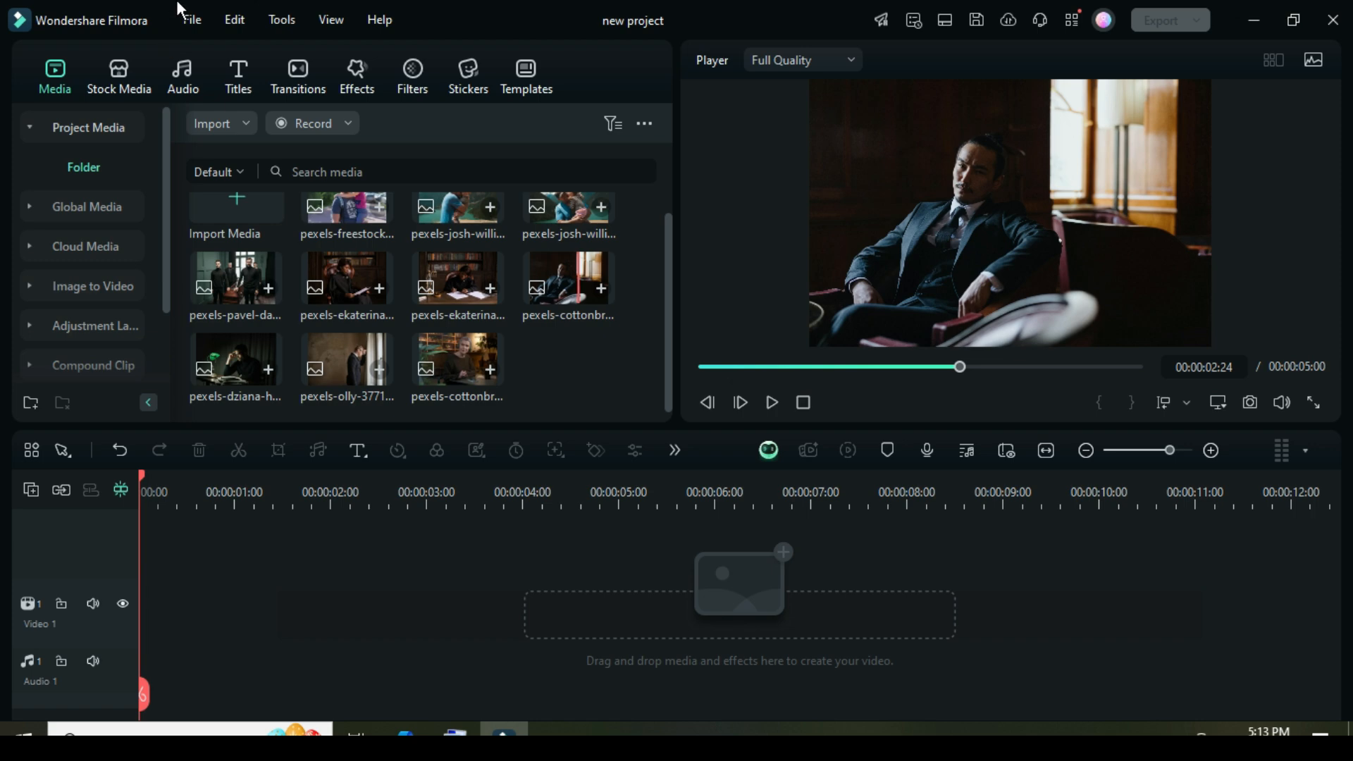
click(191, 19)
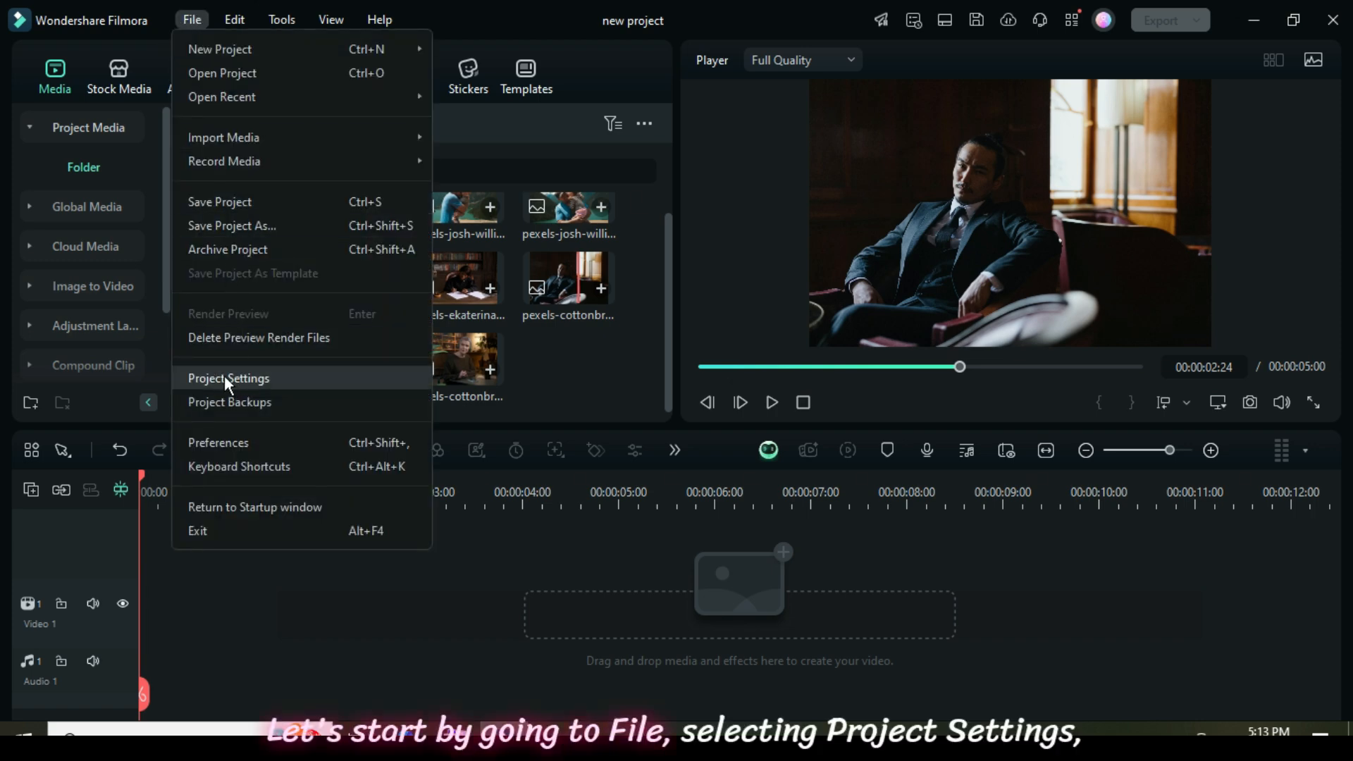
click(228, 378)
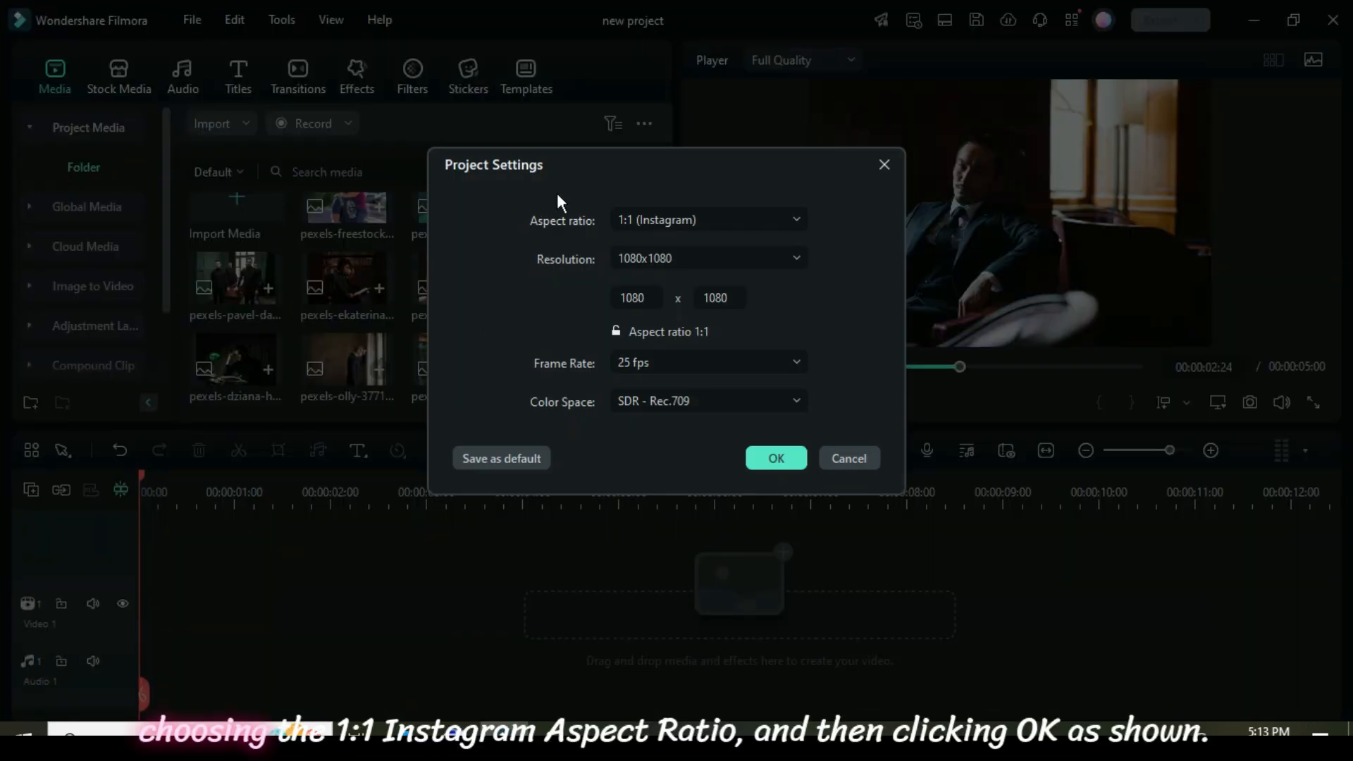
click(708, 219)
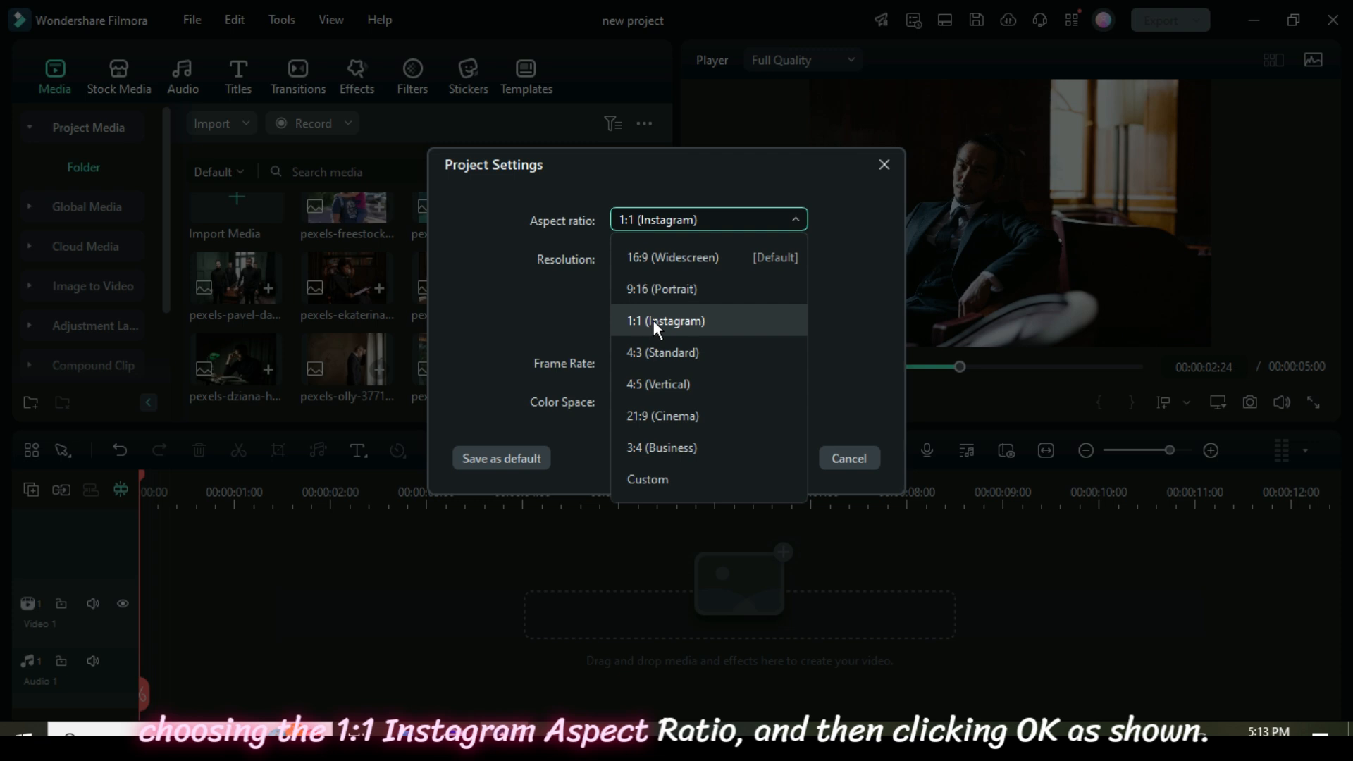
click(665, 320)
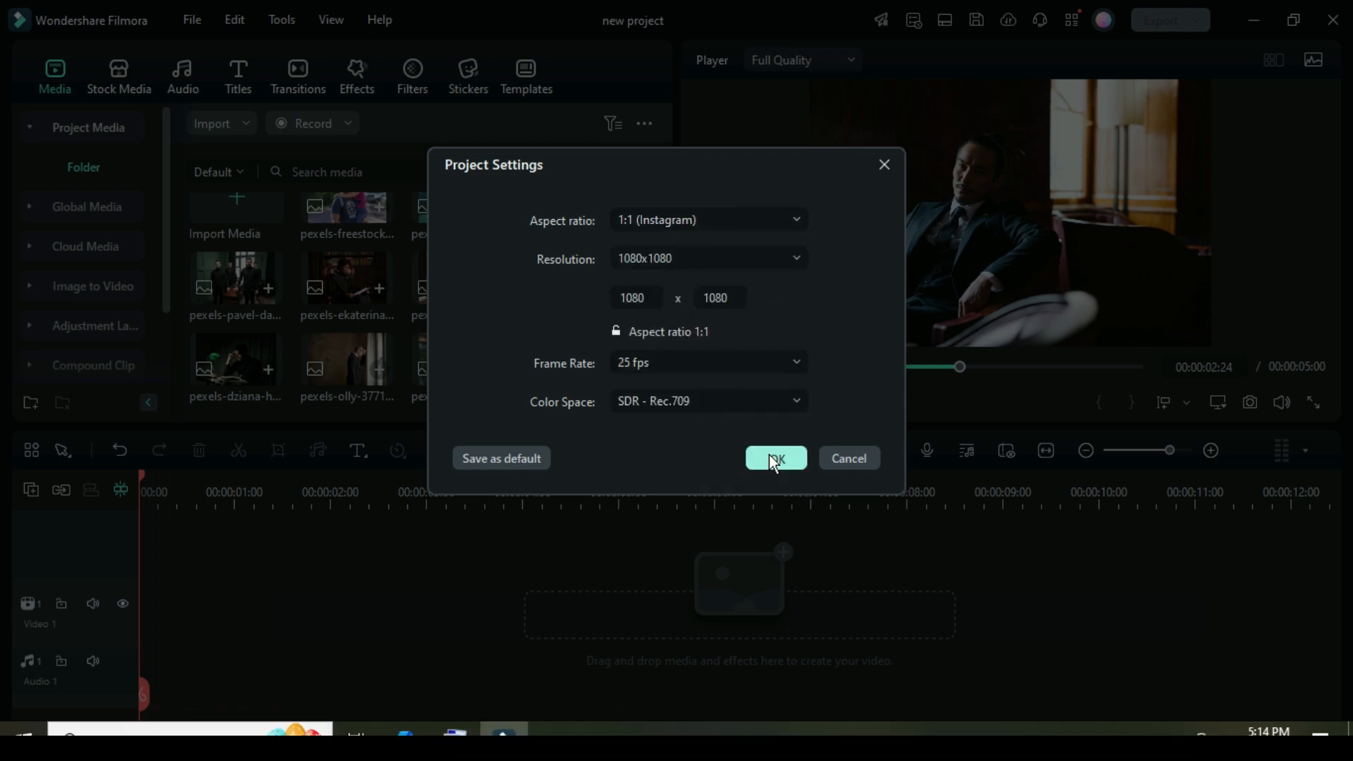
Confirm the square project and give all ten photos a 00:00:01:00 duration.
click(776, 459)
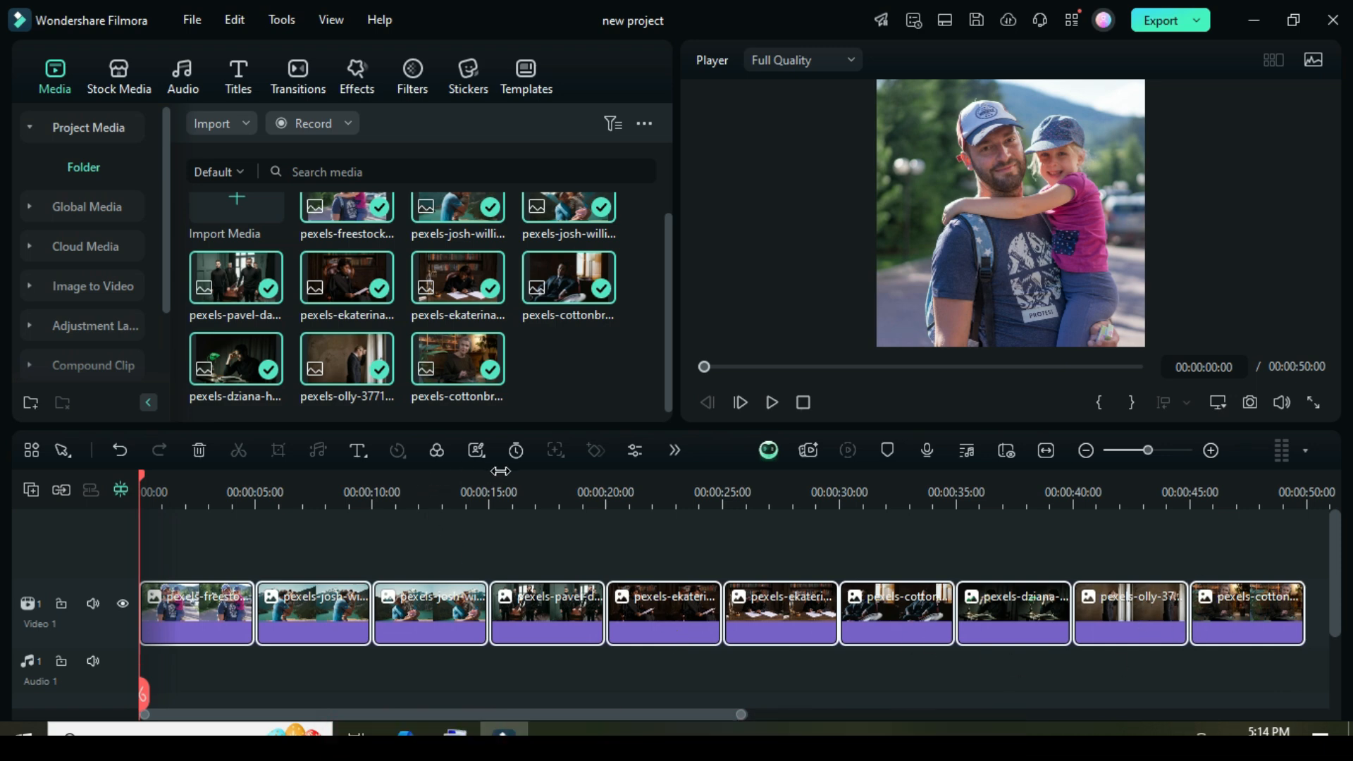
click(516, 450)
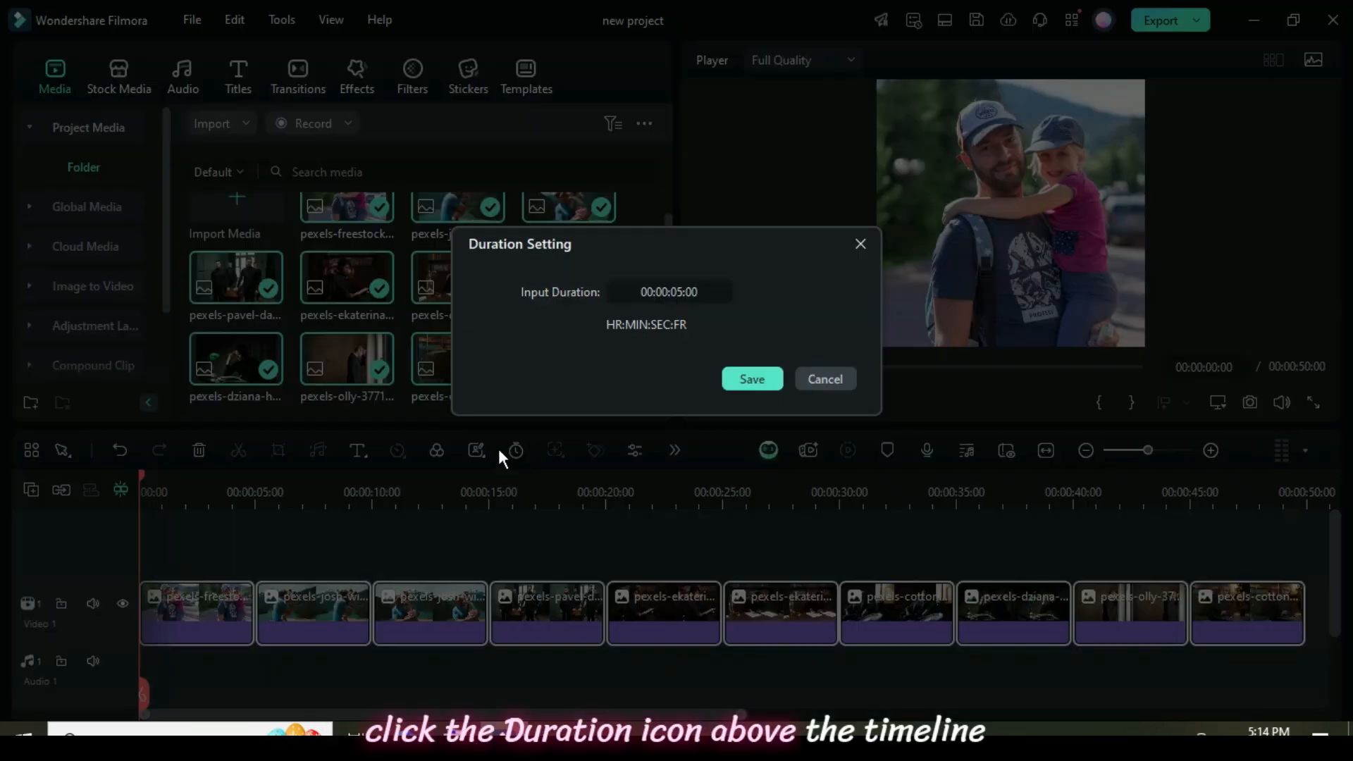
click(669, 291)
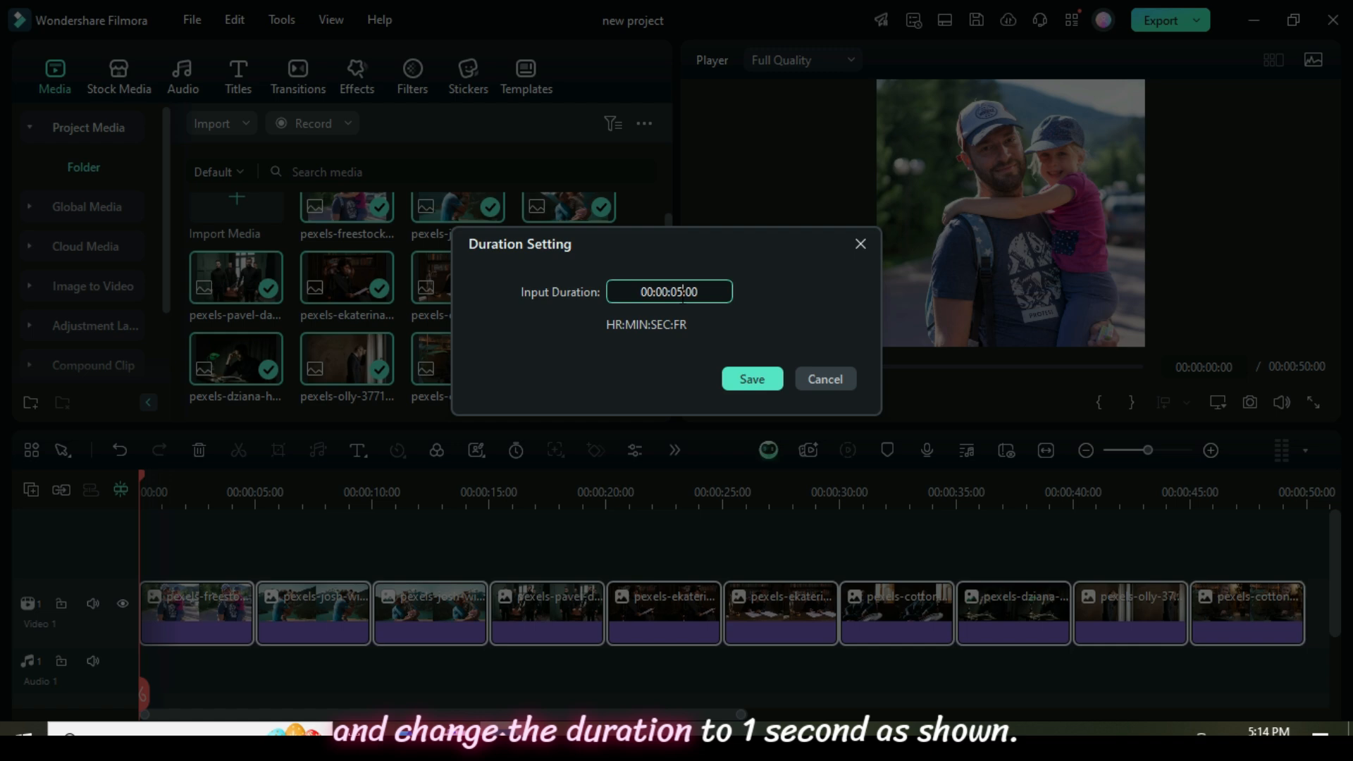
text(00:00:01:00)
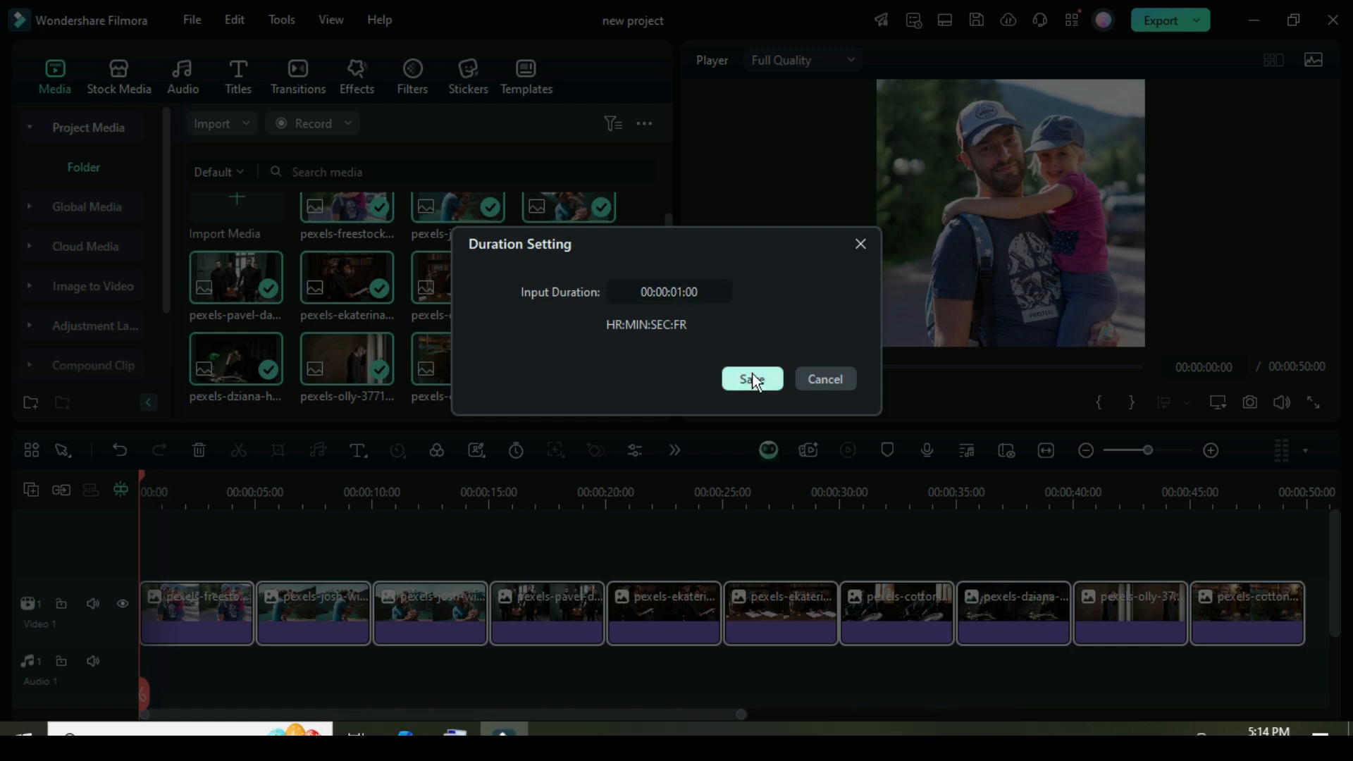
click(752, 378)
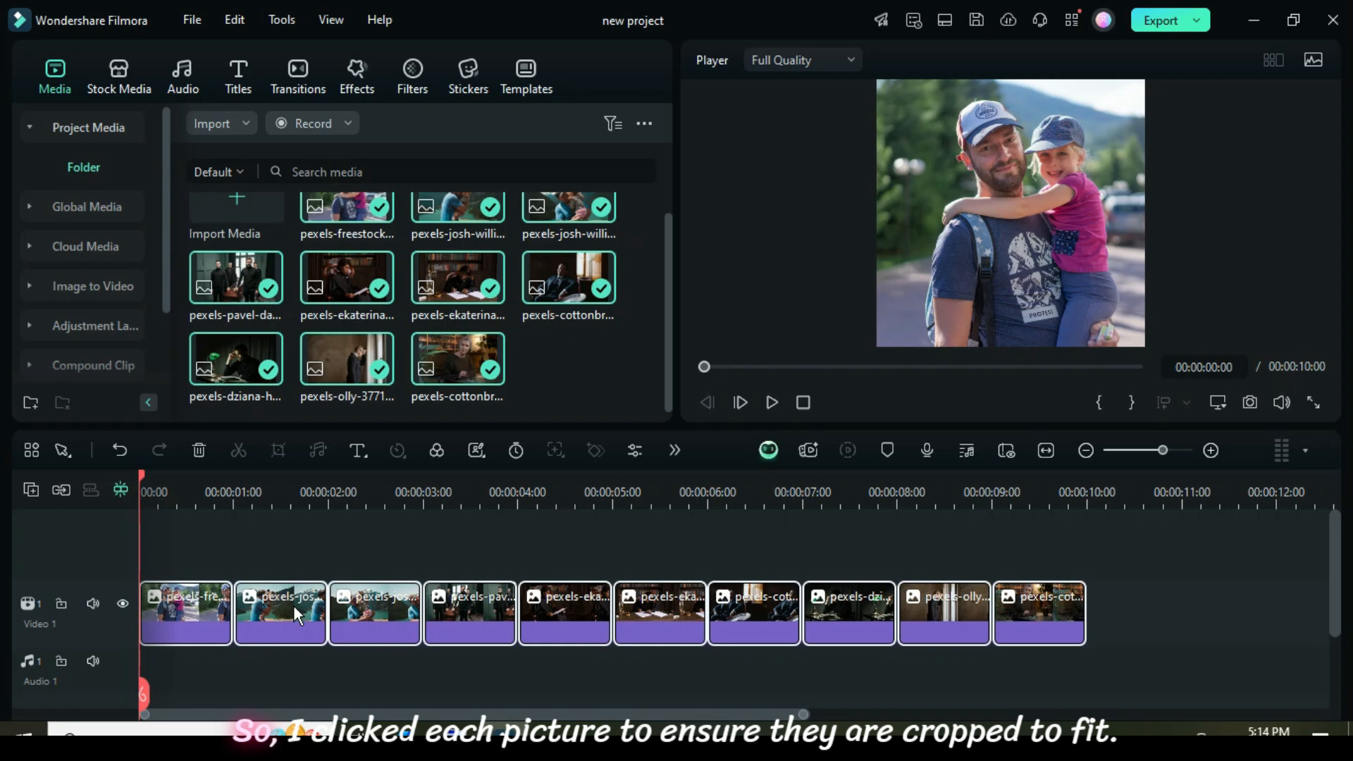
Add a Video 2 track holding copies of the ten photos, then hide it.
click(374, 613)
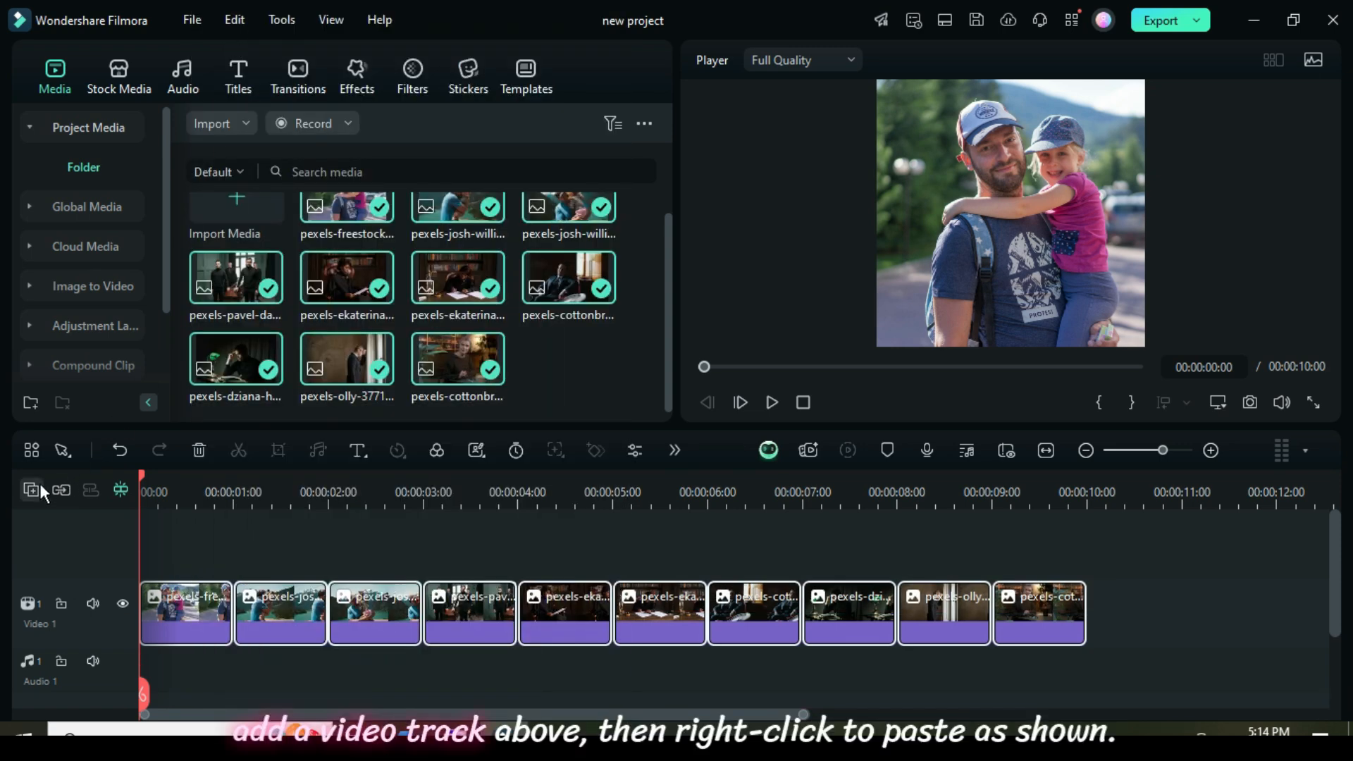
click(31, 492)
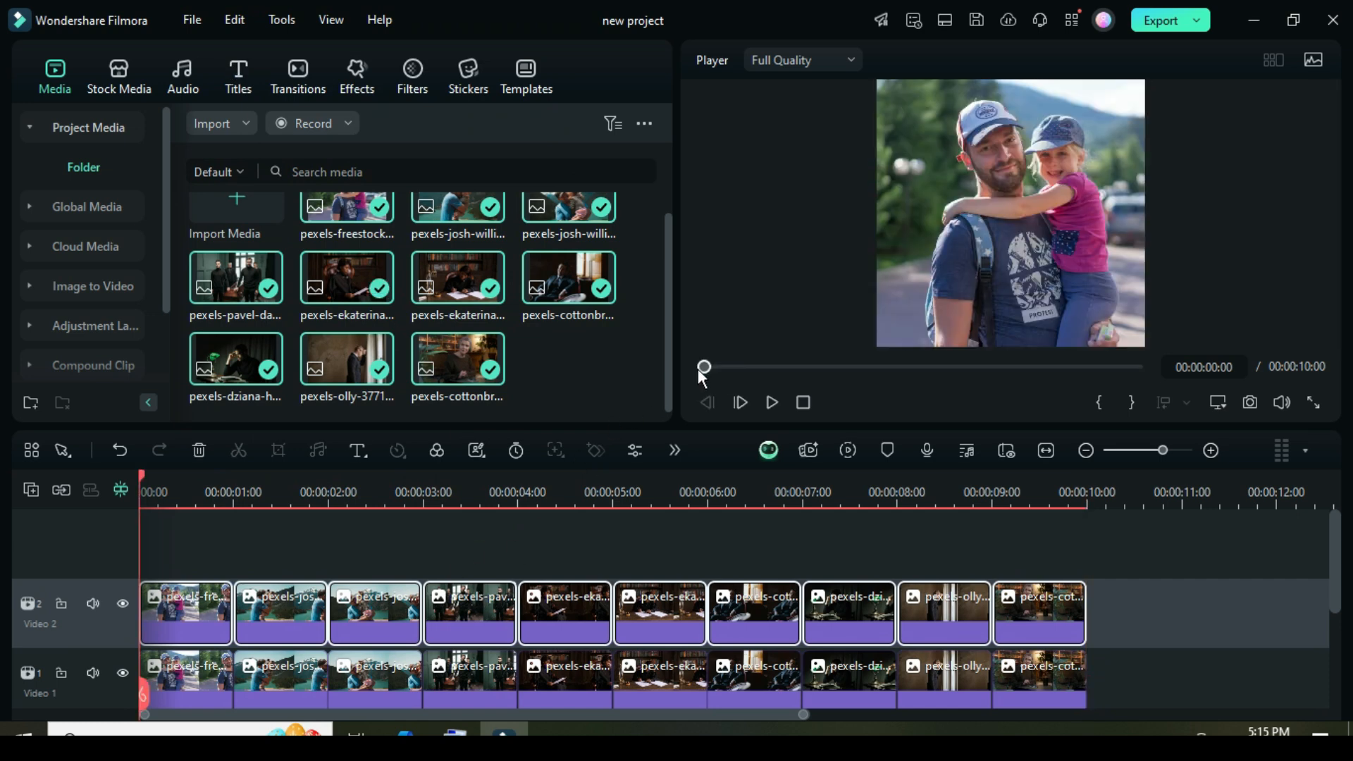
click(122, 620)
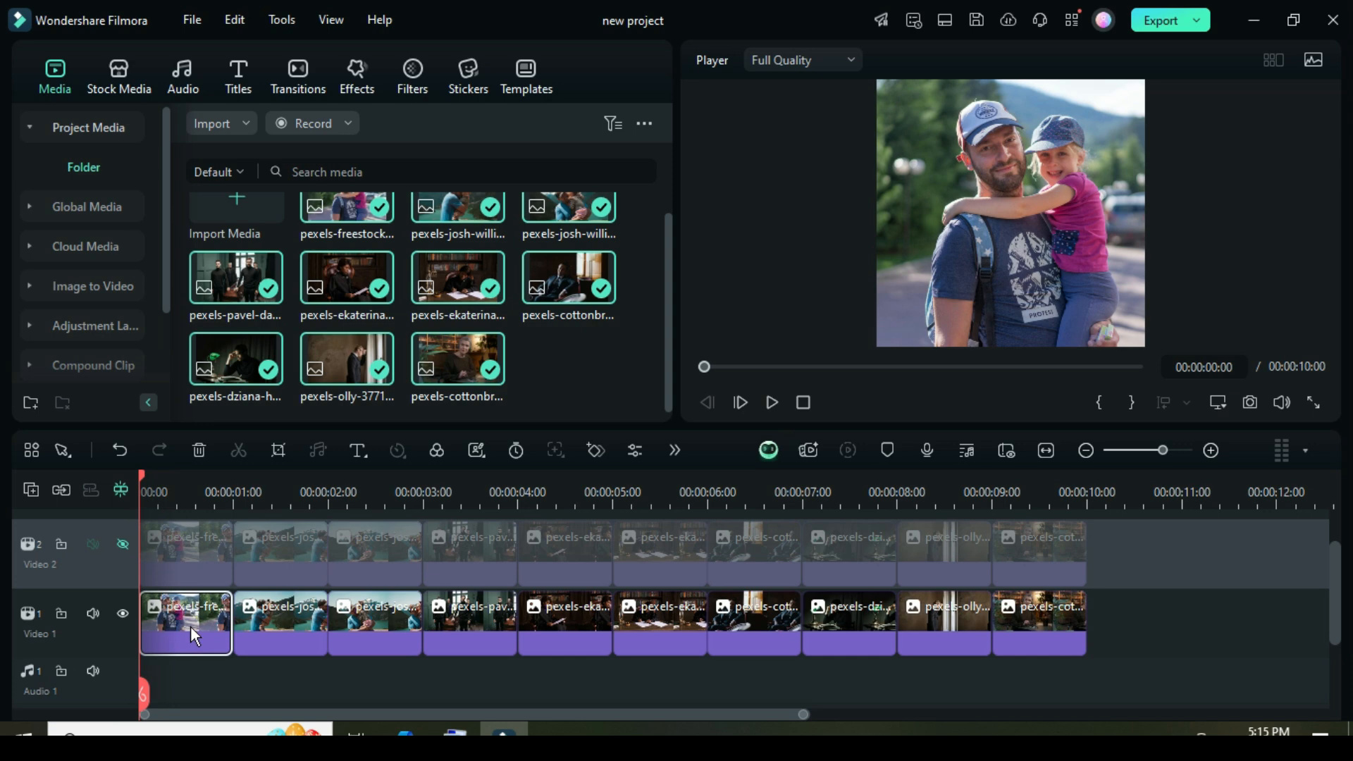
Apply Dispersion Blur to the first Video 1 photo with Blur Intensity 20.
click(356, 76)
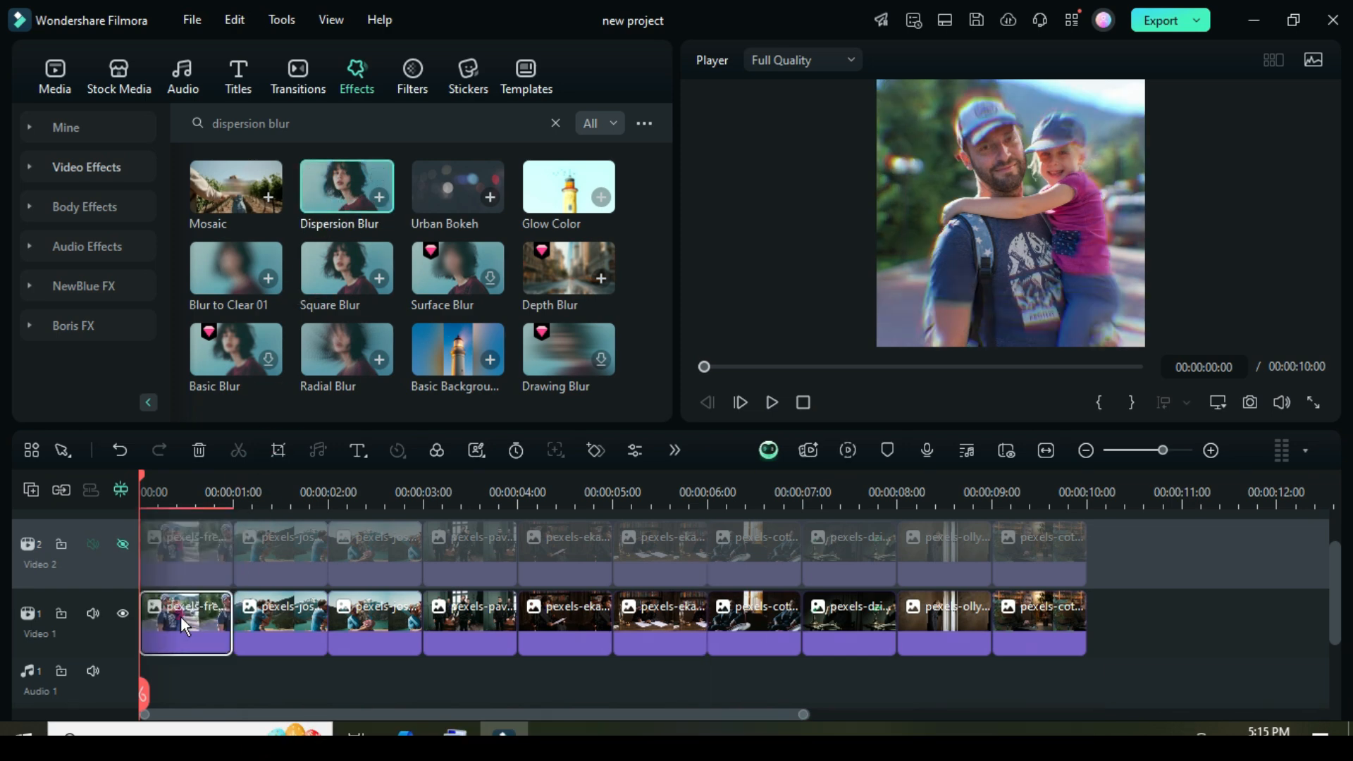
mouse_move(255, 620)
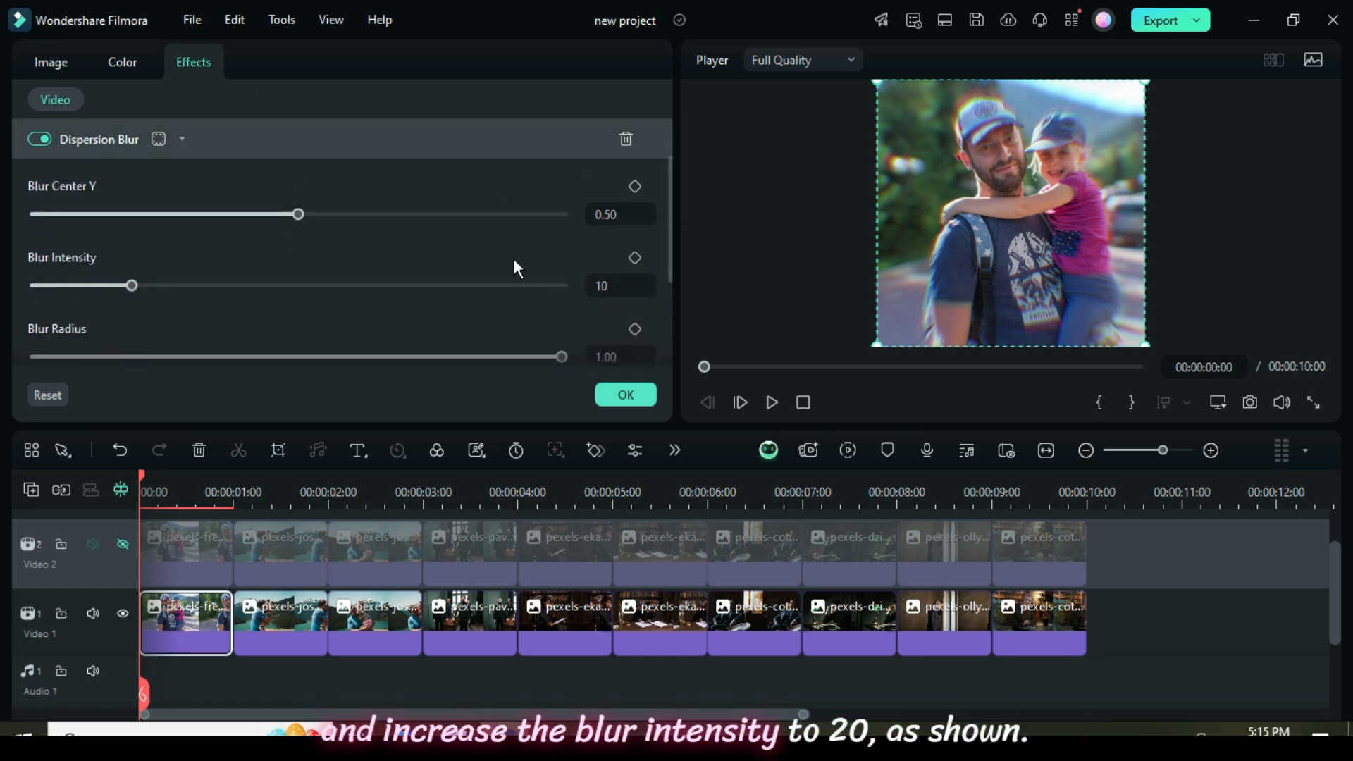
click(621, 286)
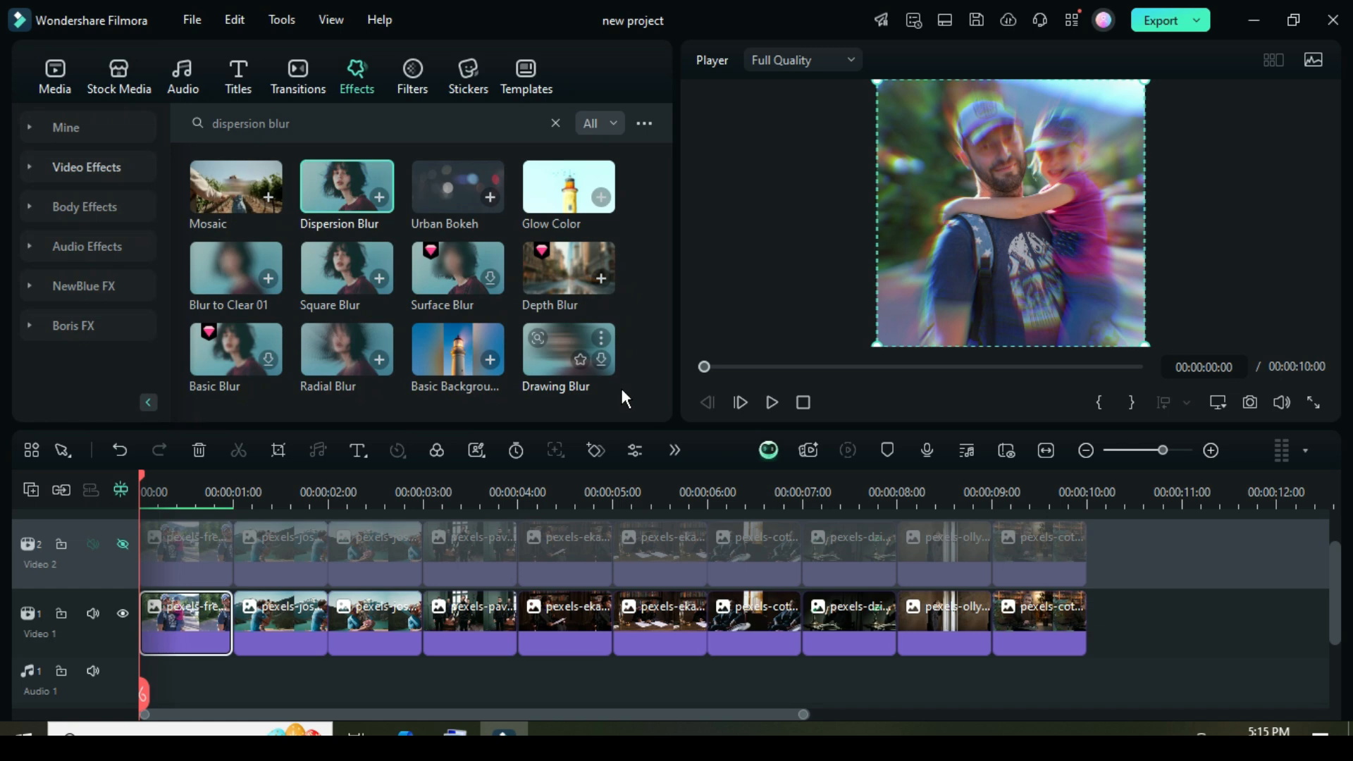
Copy the first photo's Dispersion Blur and paste it onto the remaining Video 1 photos.
right_click(185, 623)
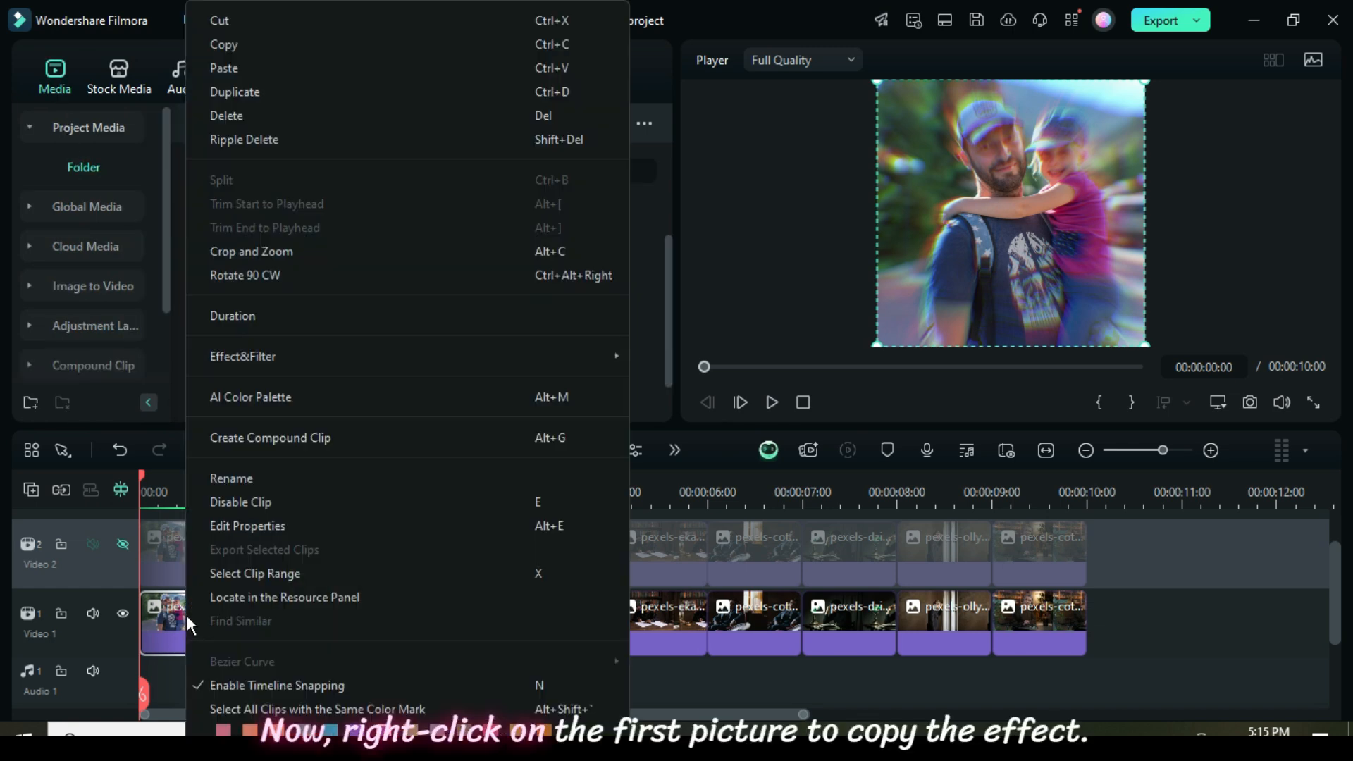
mouse_move(282, 361)
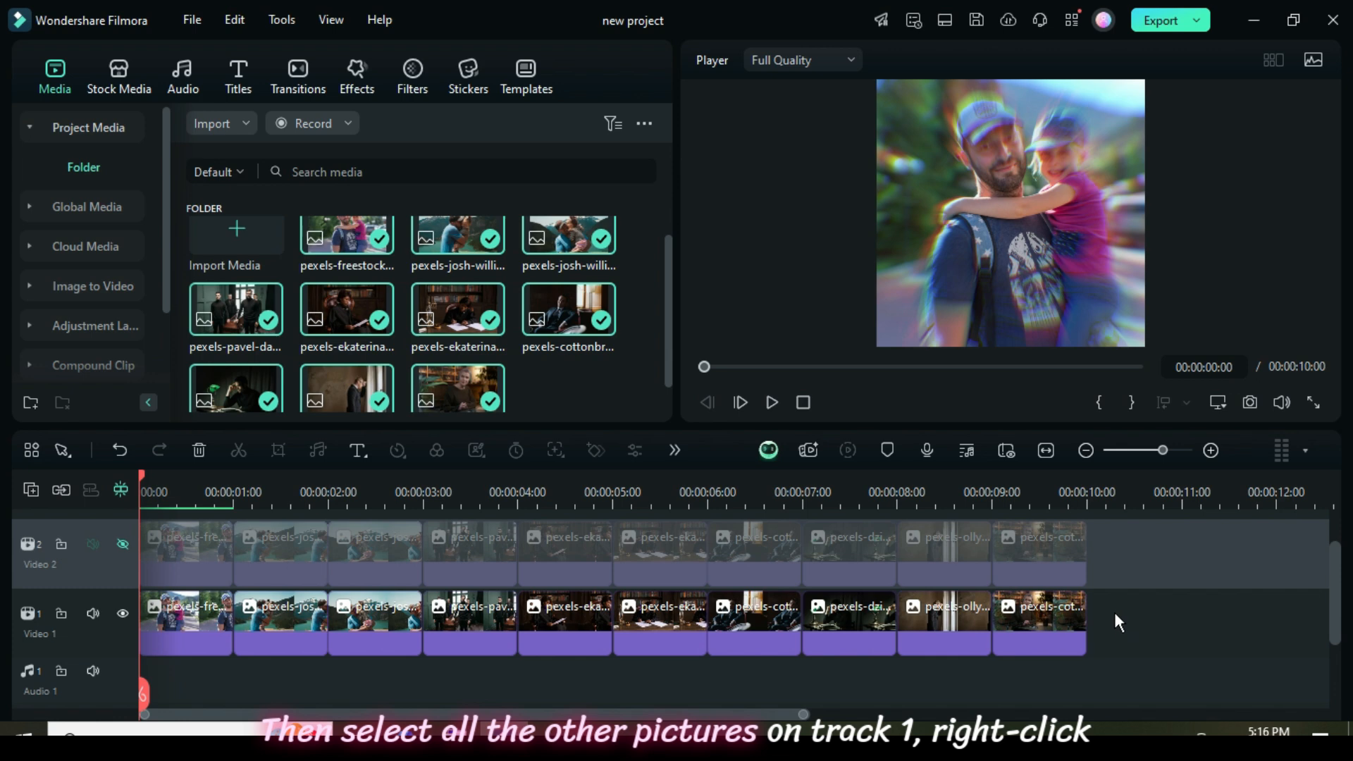
click(469, 625)
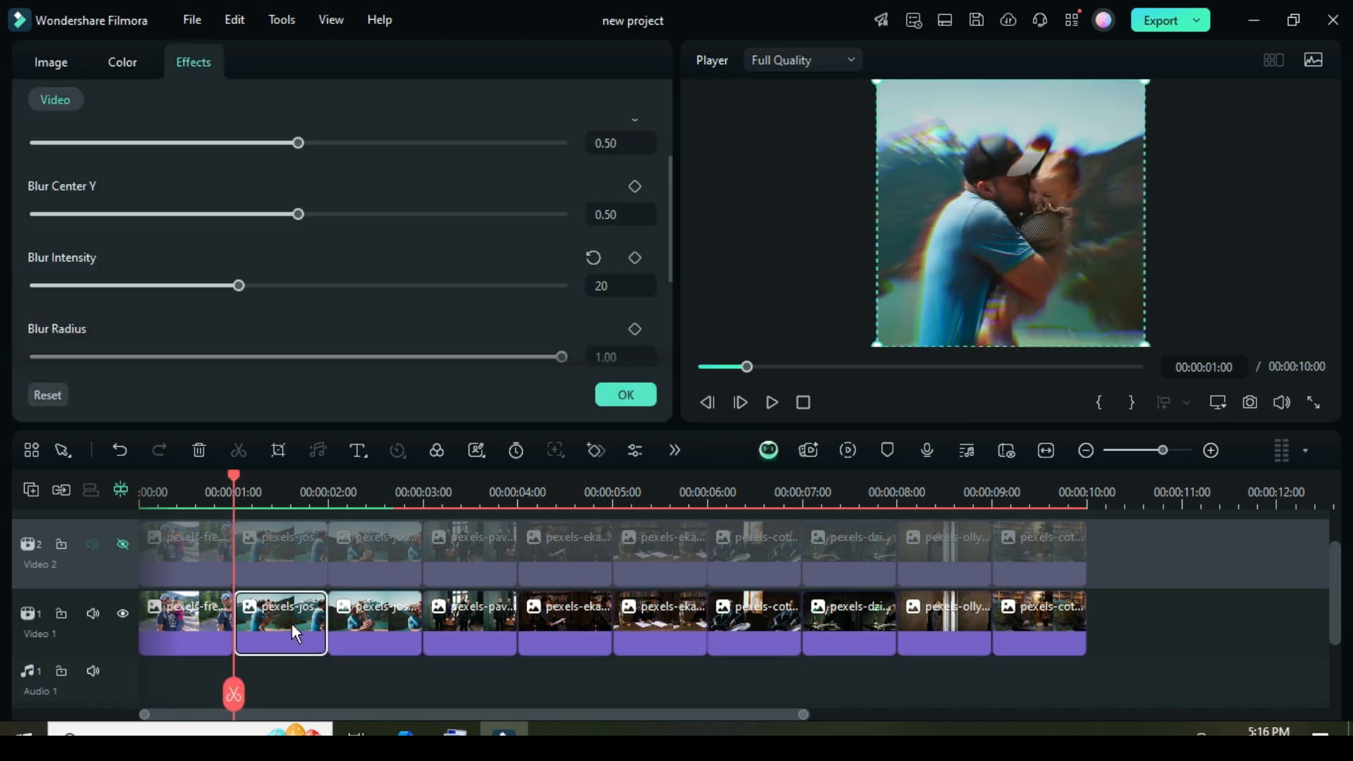
click(372, 630)
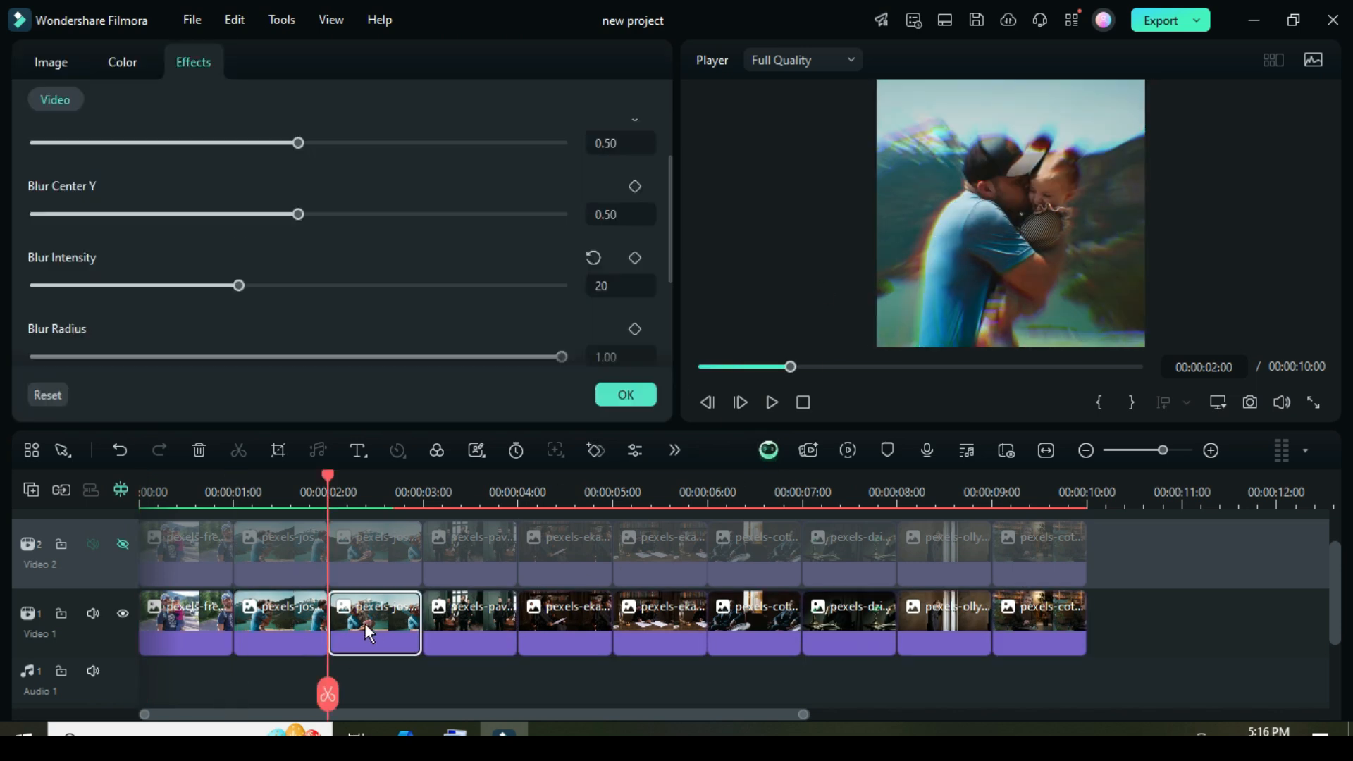
click(470, 623)
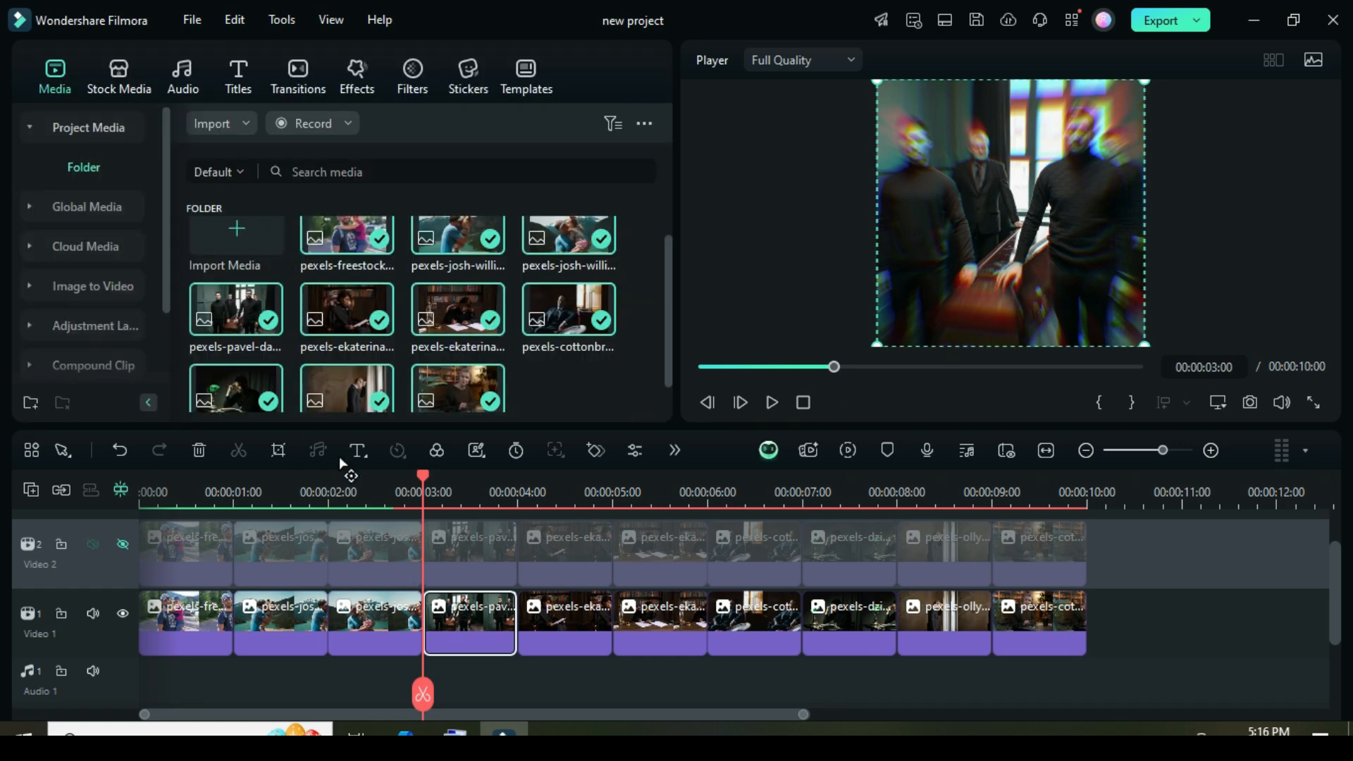
Unhide Video 2 and give its first photo a white border with size 4 and blur 1.
click(122, 544)
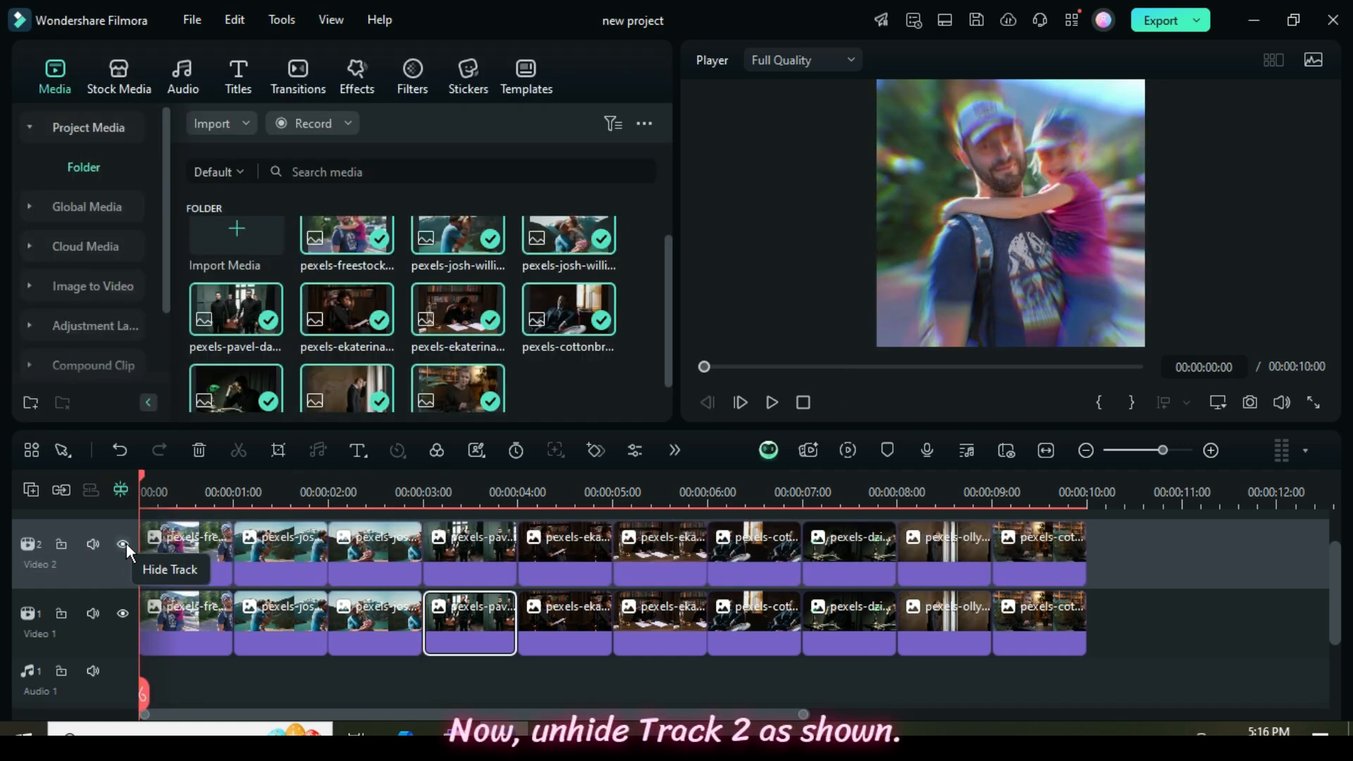
click(123, 563)
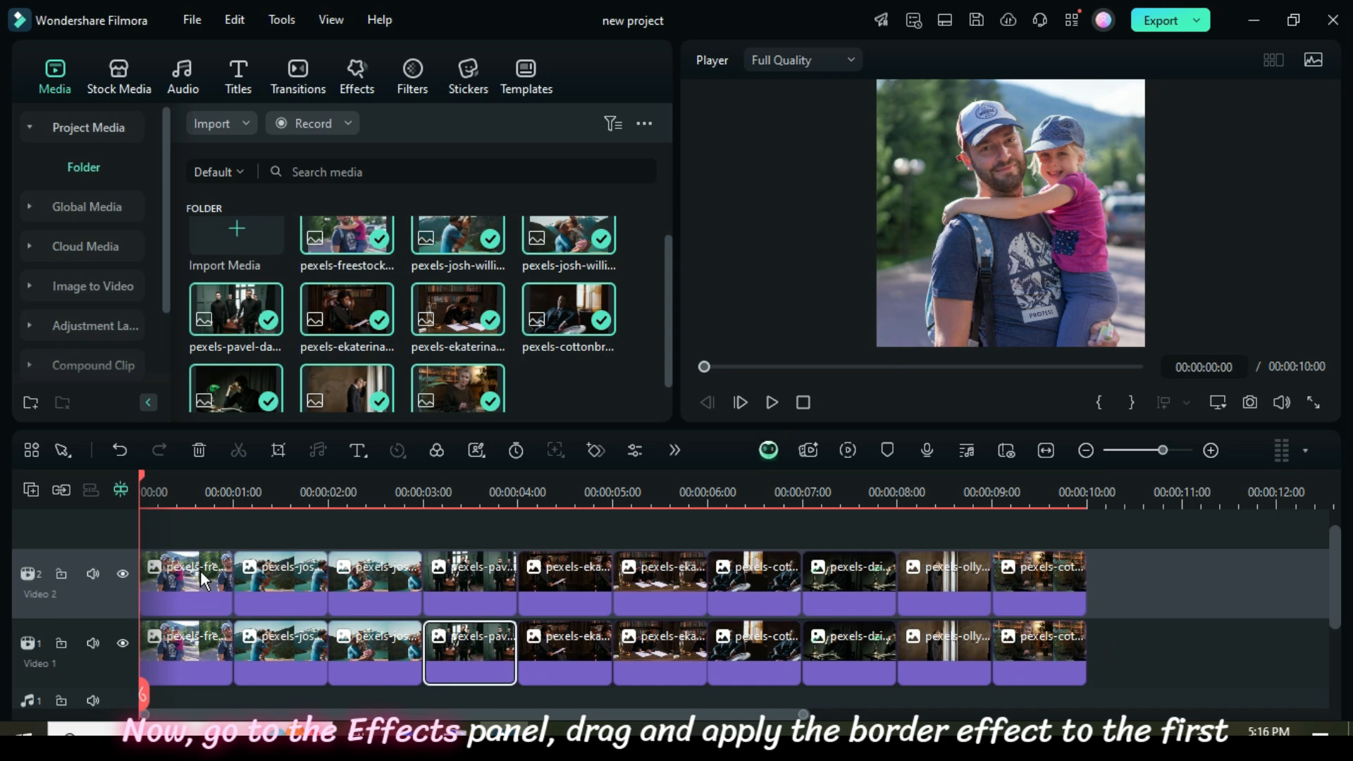
click(357, 76)
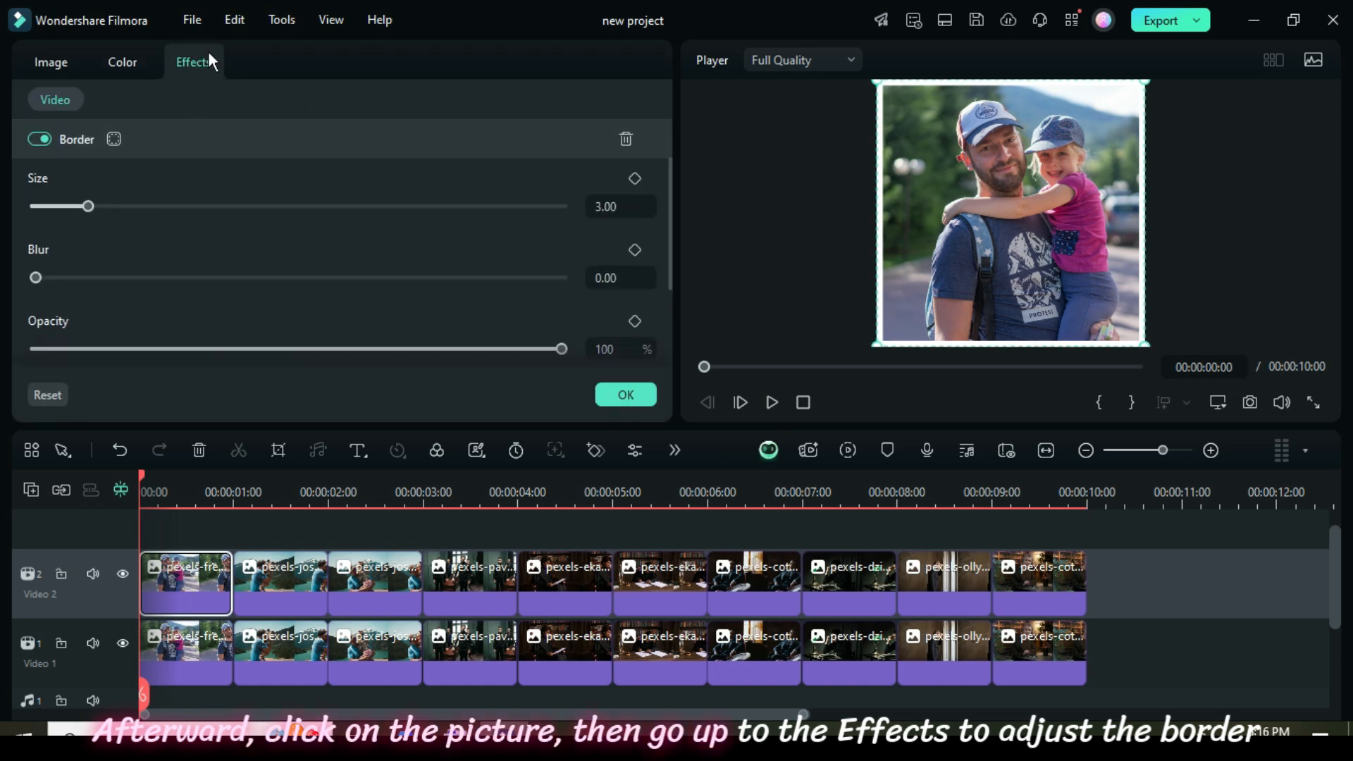
drag(86, 207, 103, 207)
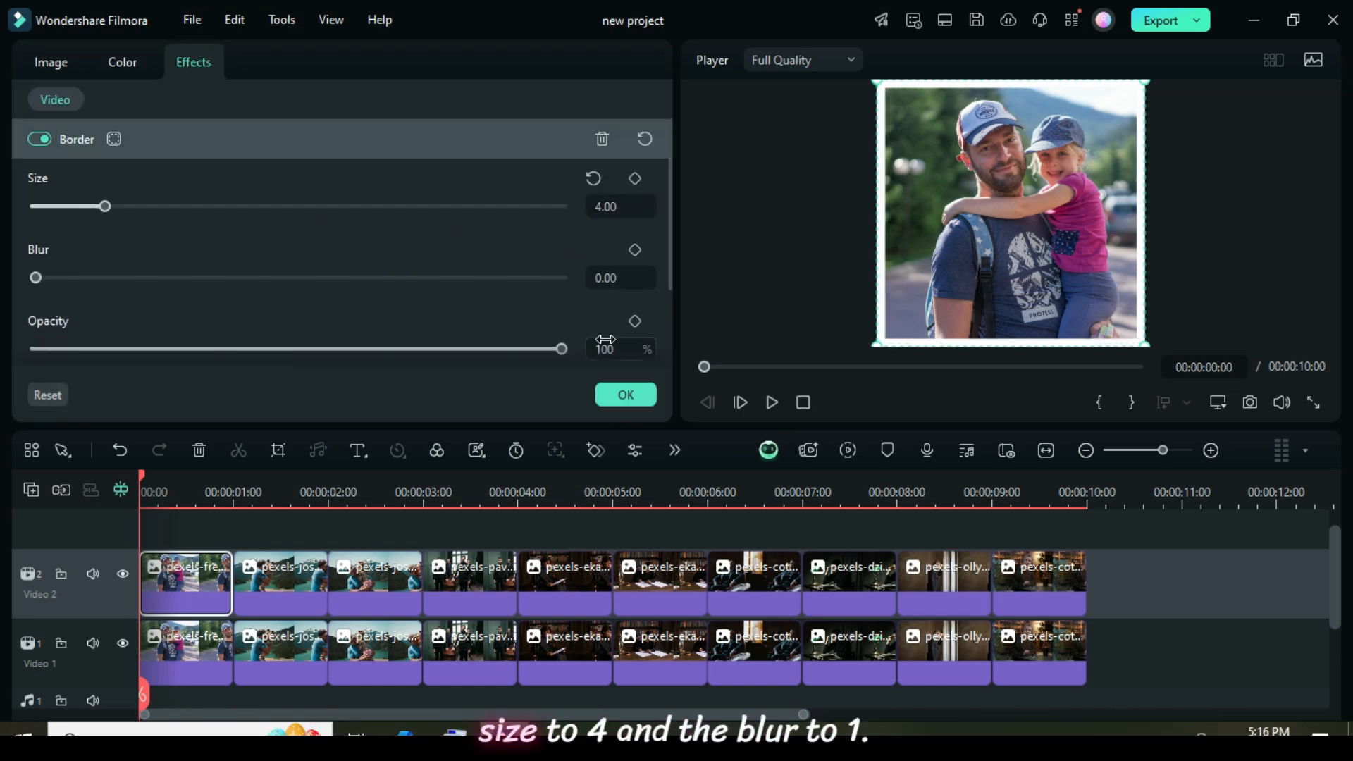
drag(36, 277, 53, 277)
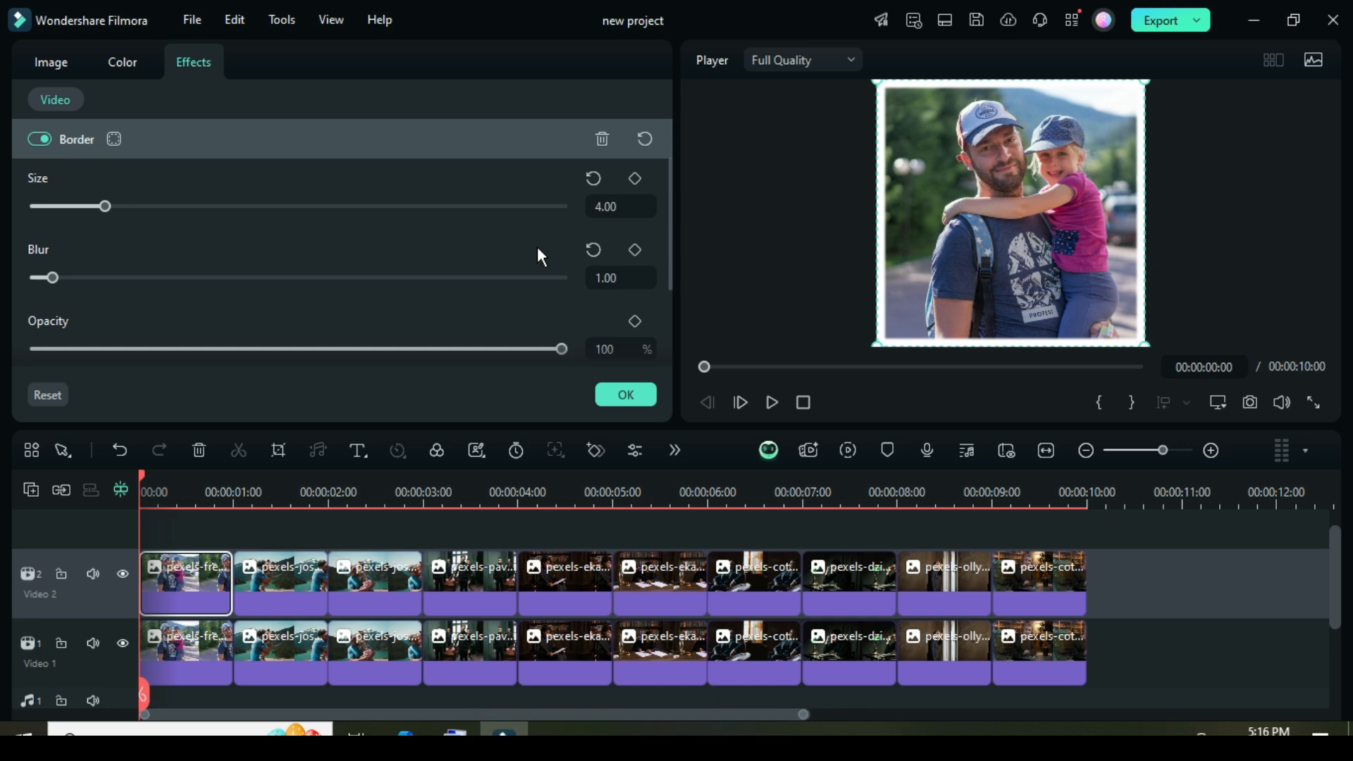
Scale the first Video 2 photo to 80% with a Projection drop shadow (distance 12, blur 3, opacity 50).
click(49, 61)
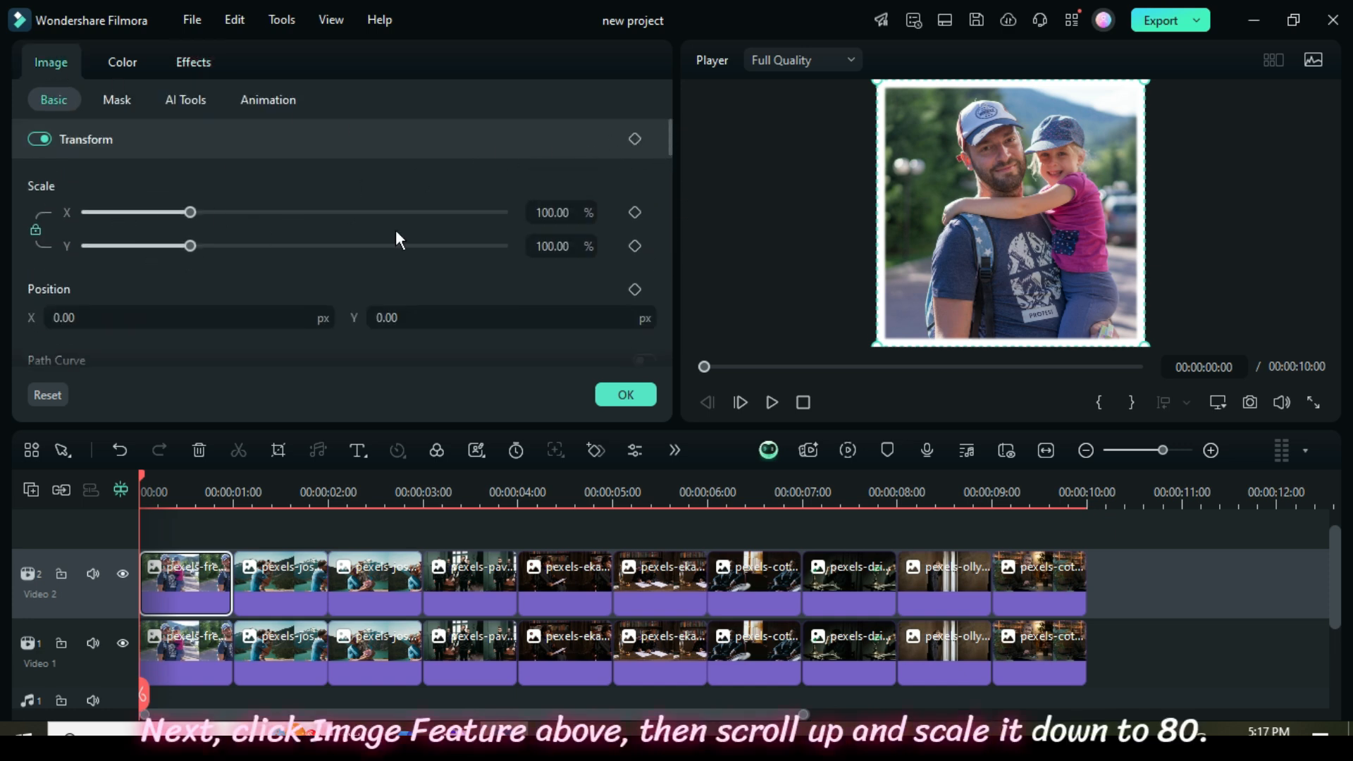
drag(191, 212, 170, 213)
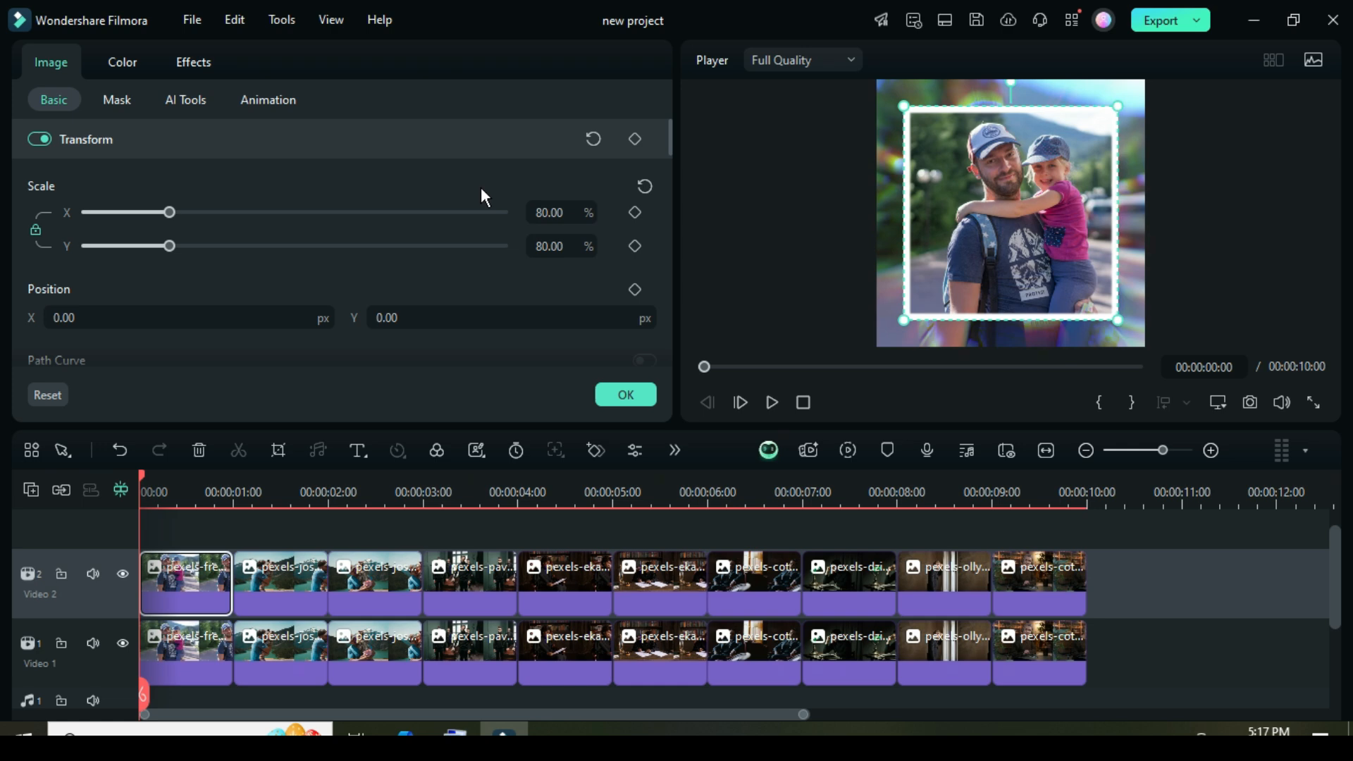
mouse_move(665, 149)
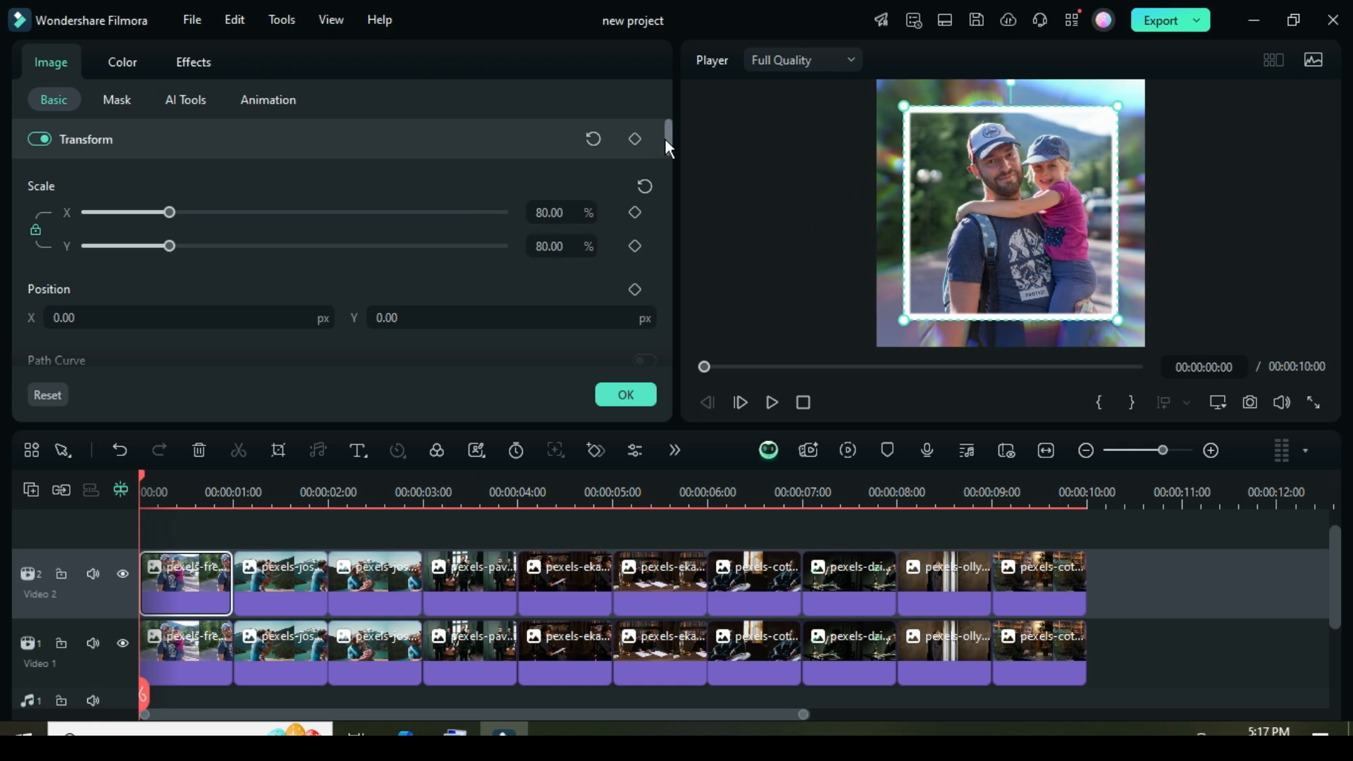
scroll(down, 3)
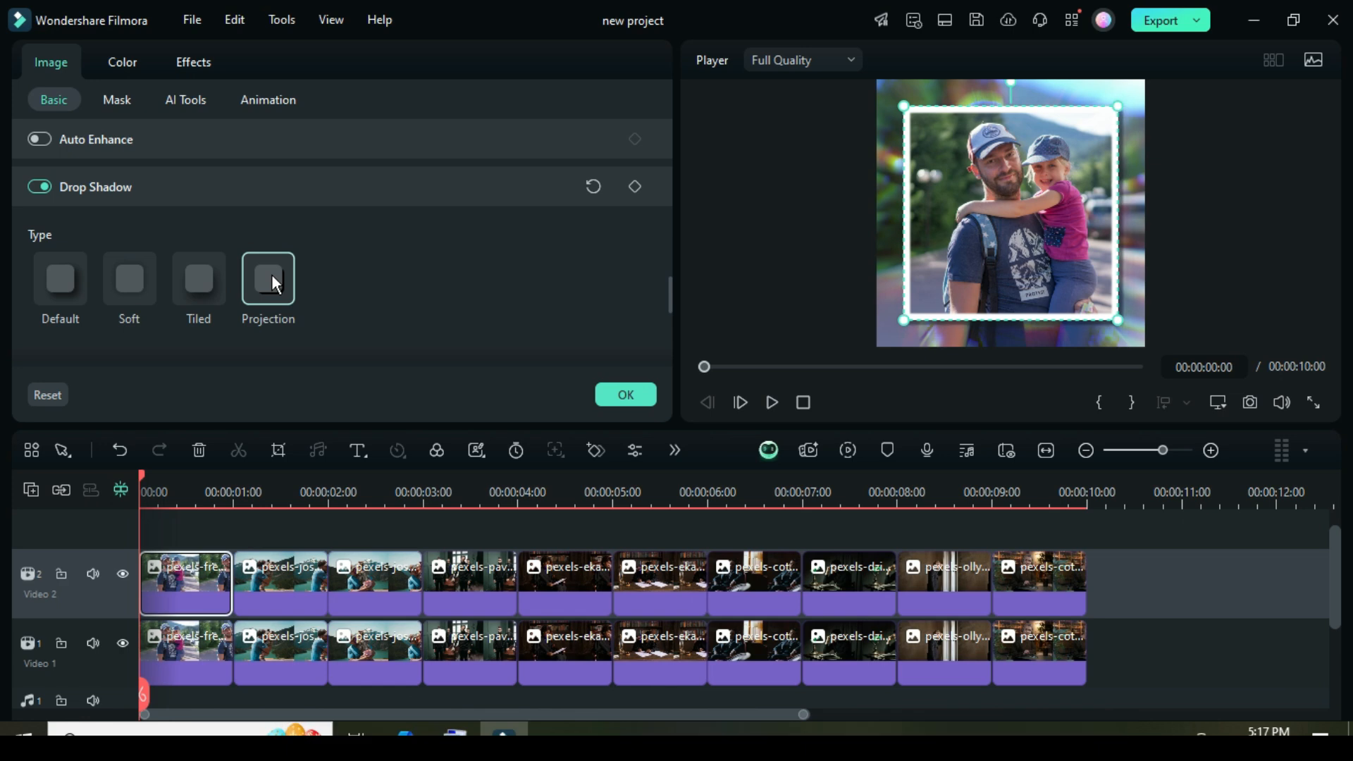
click(268, 279)
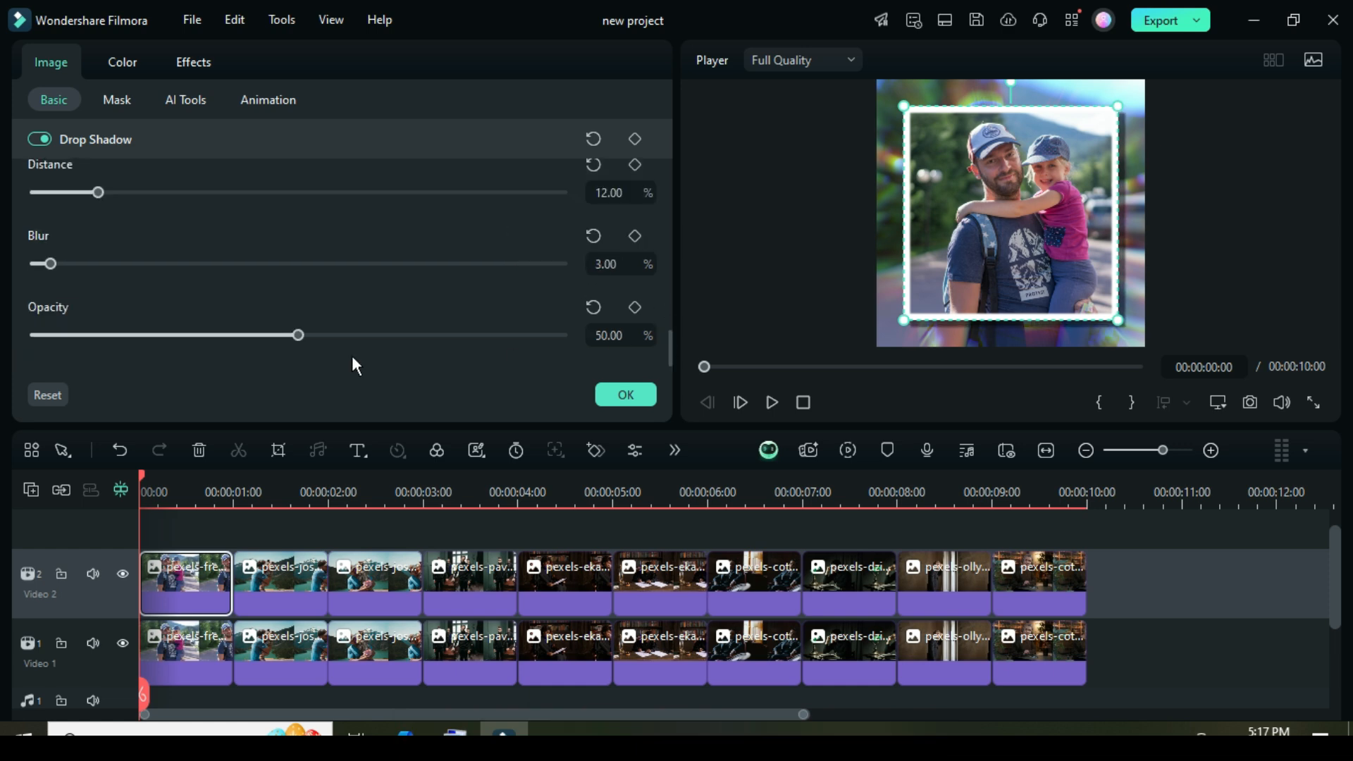
drag(298, 335, 401, 335)
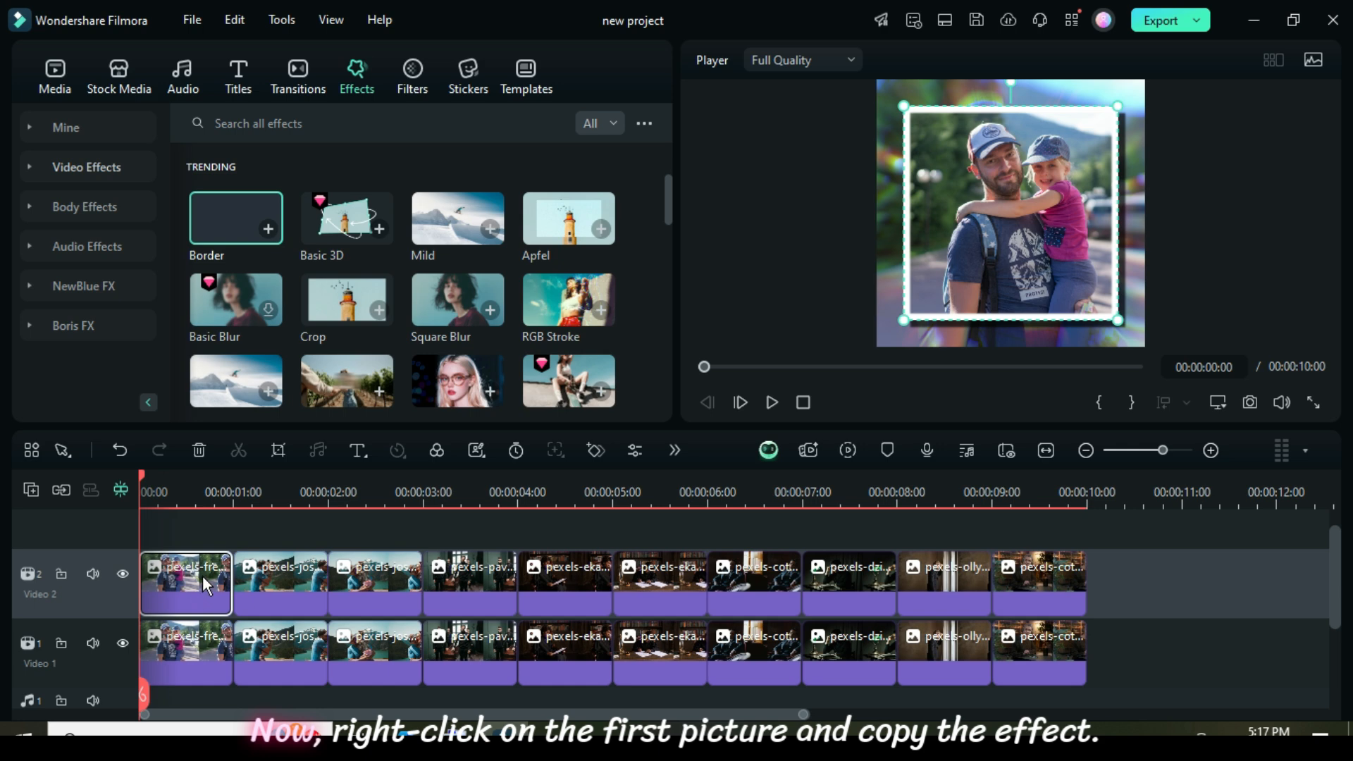
Copy the first photo's border, scale and shadow effects onto the other Video 2 photos.
right_click(205, 582)
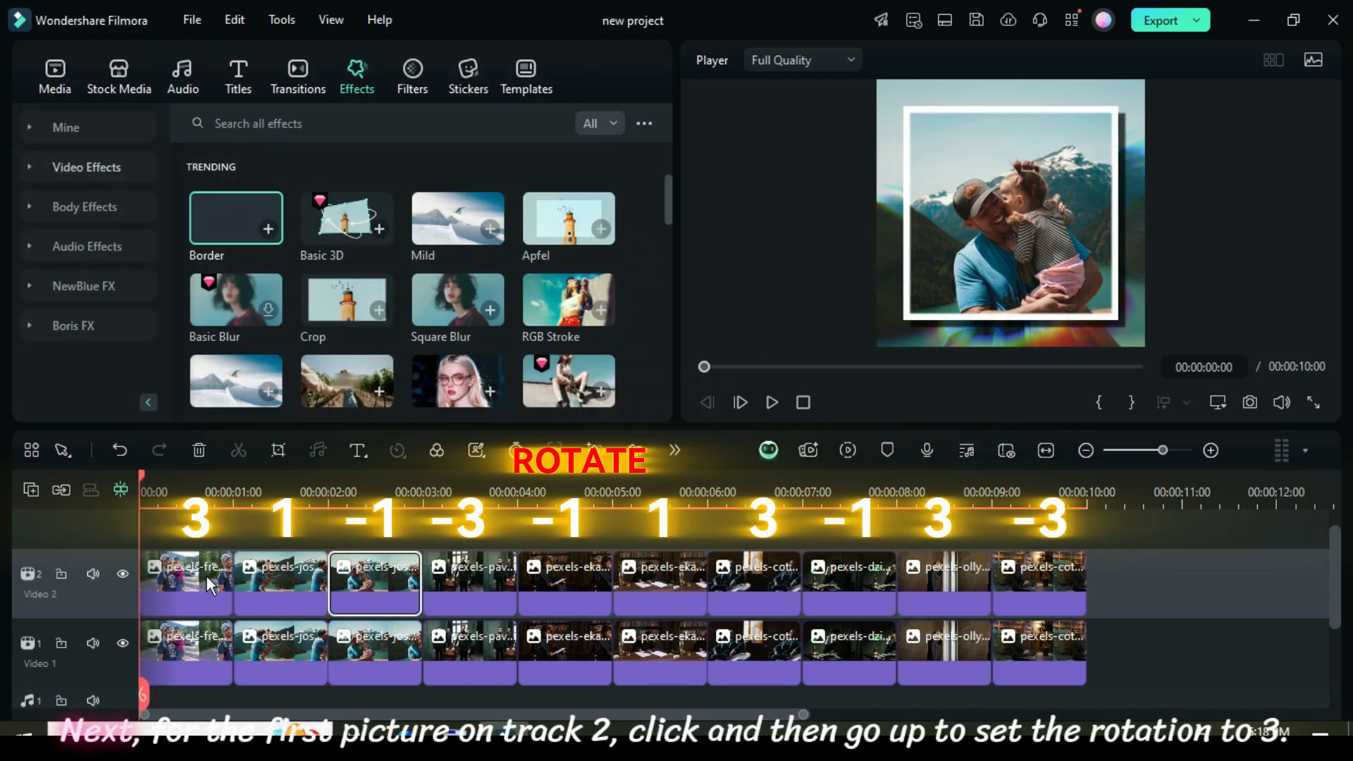
Rotate the track 2 photos by 3, 1, -1, -3, -1, 1, 3, -1, 3, -3 degrees.
click(186, 582)
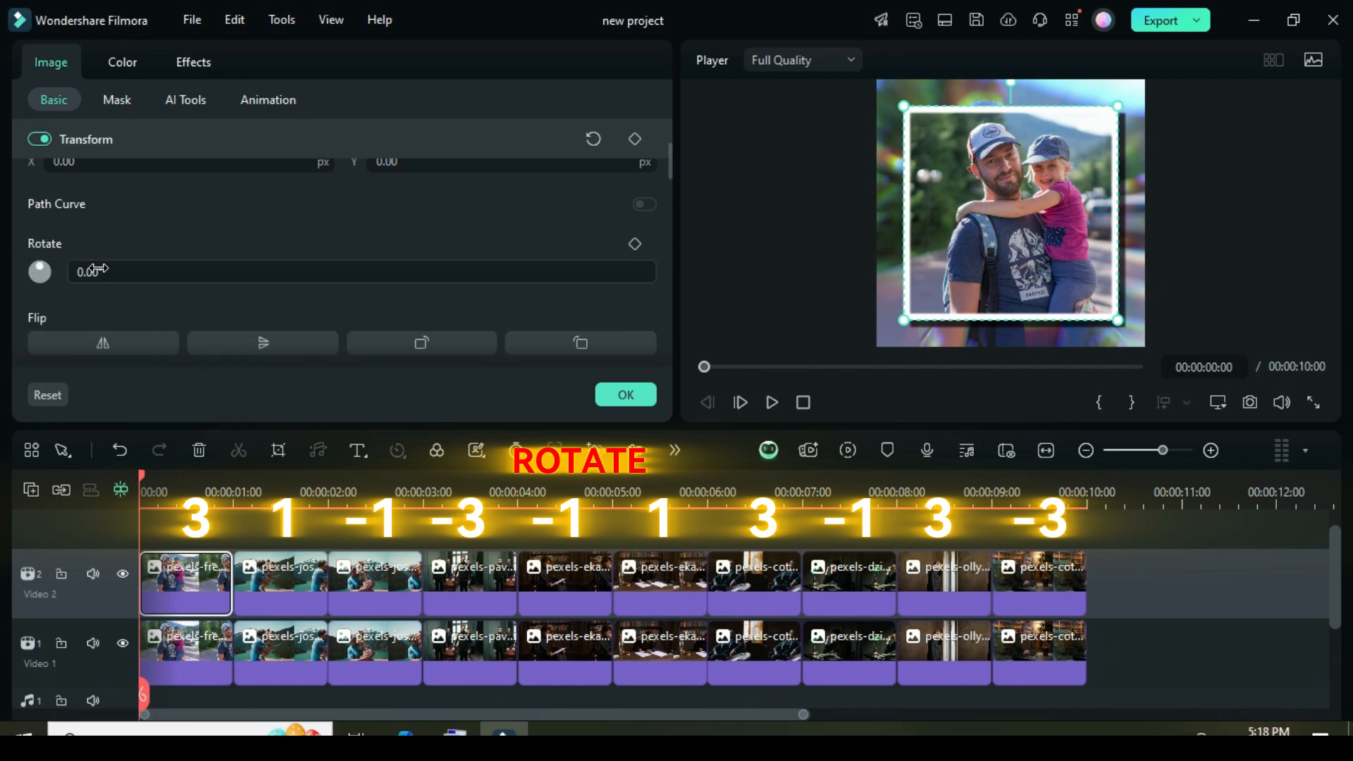
text(3)
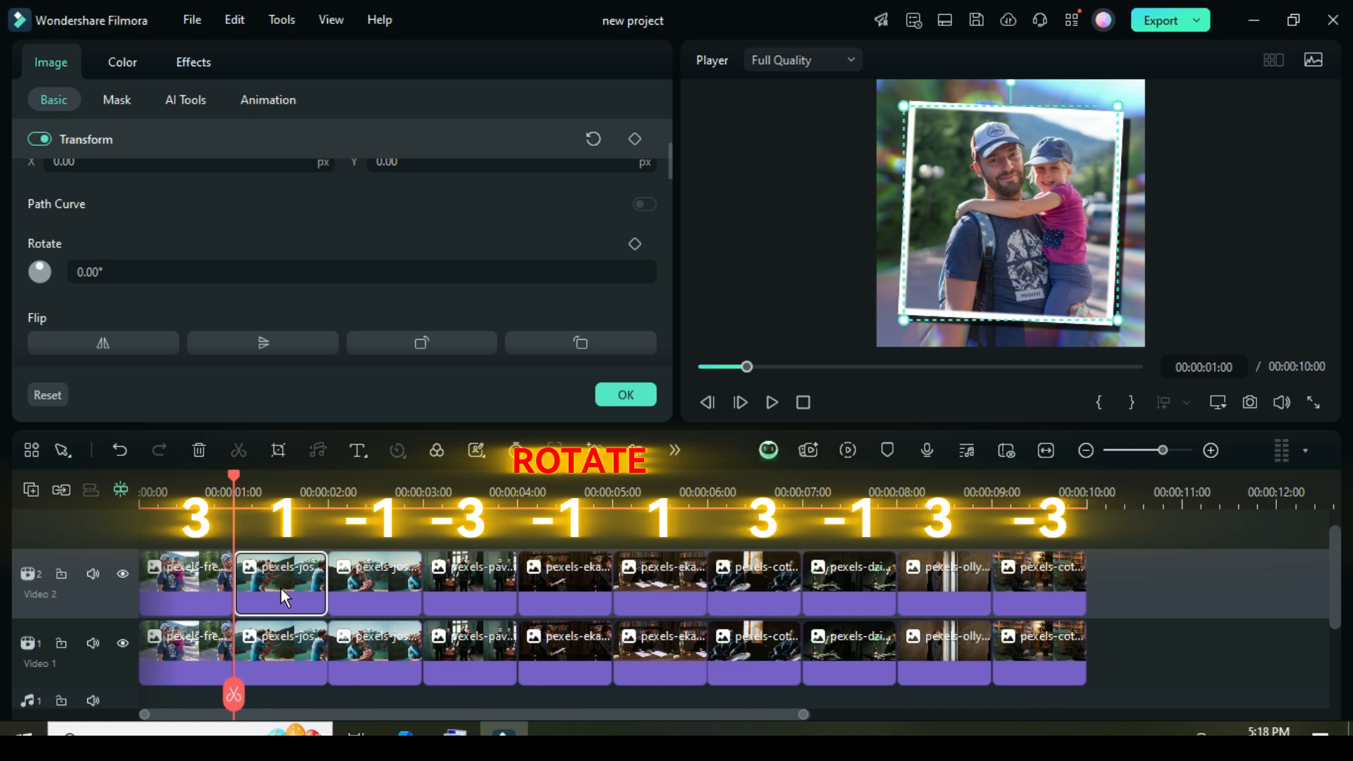
click(374, 587)
text(-°)
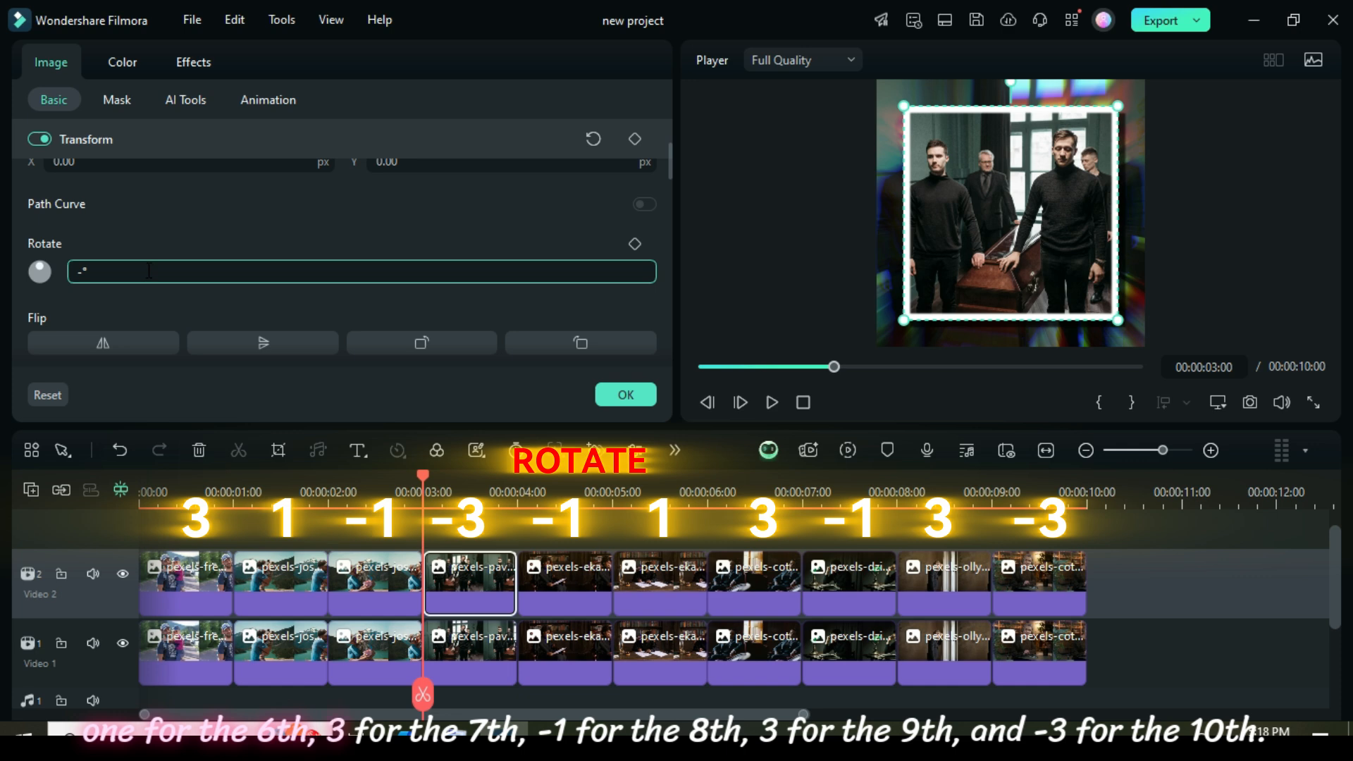
click(564, 585)
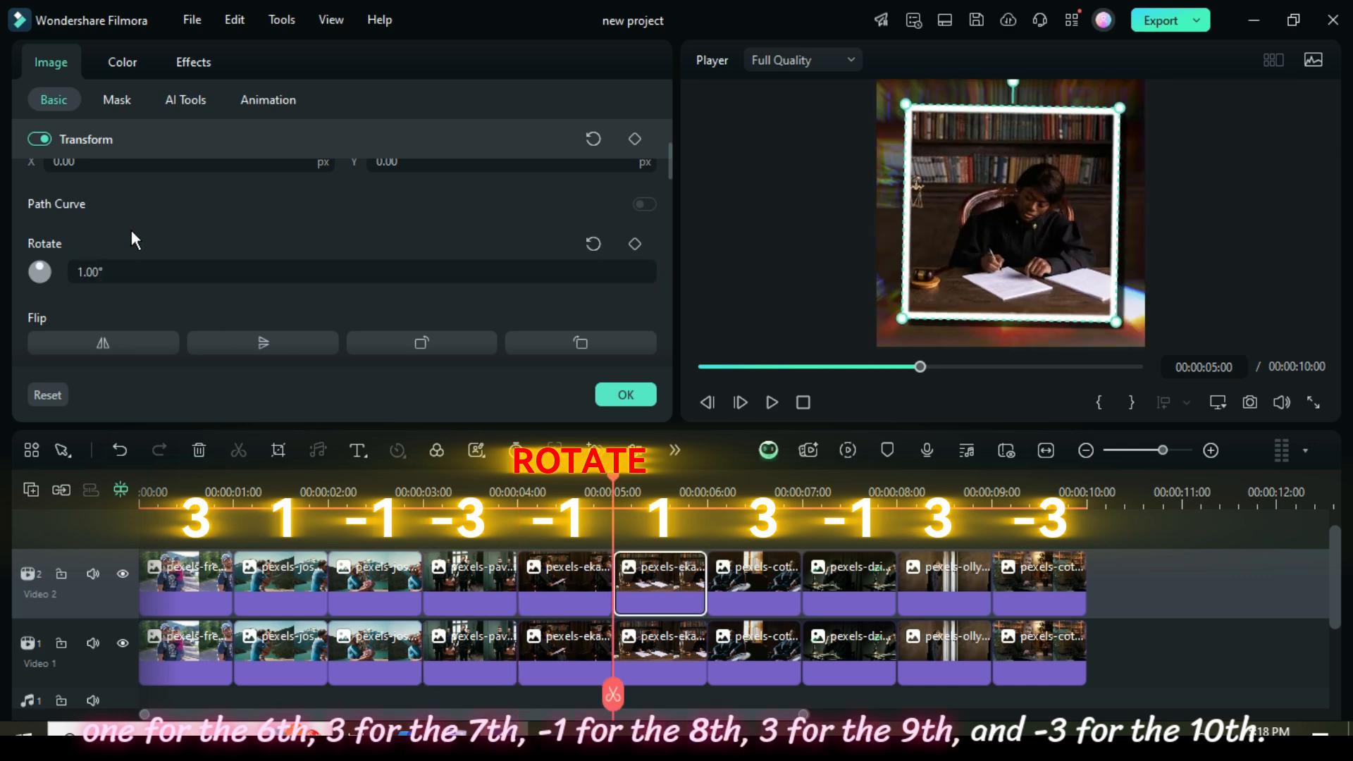
click(755, 582)
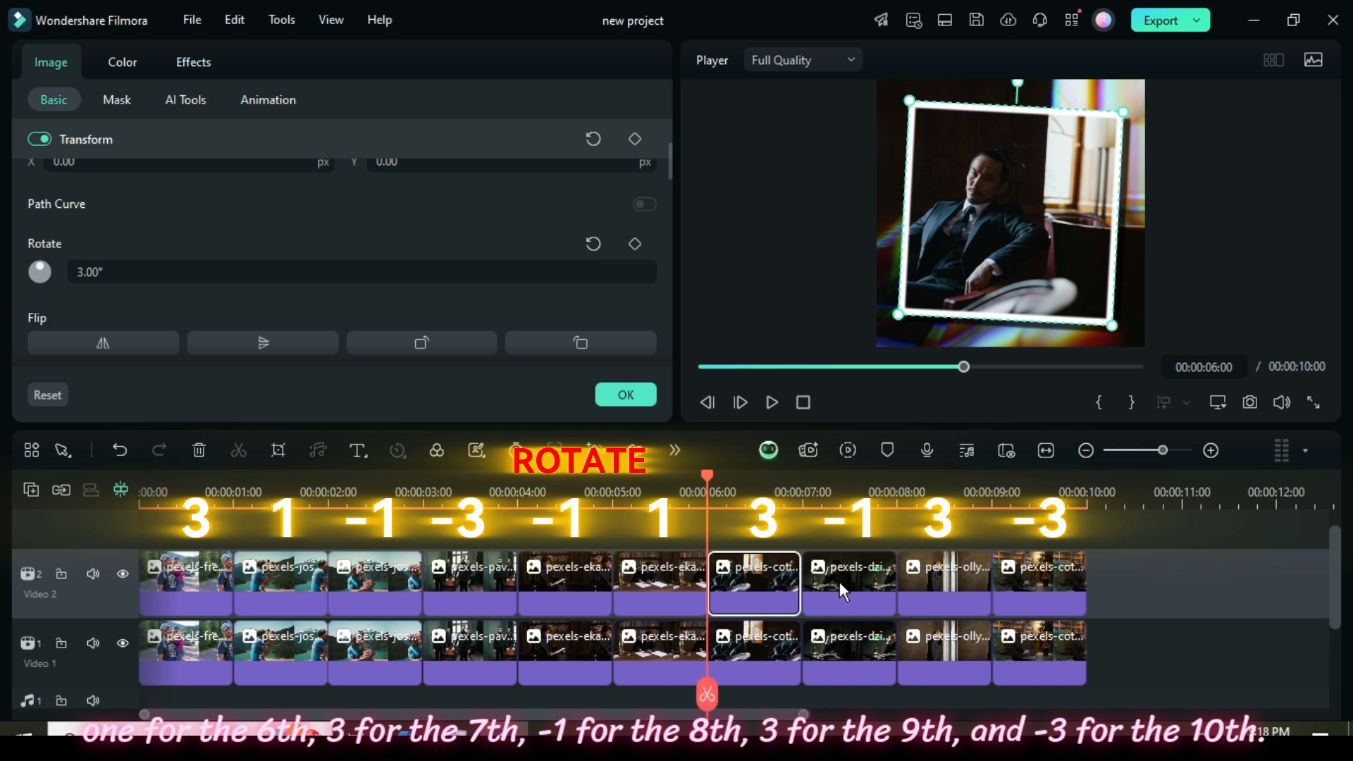
click(943, 583)
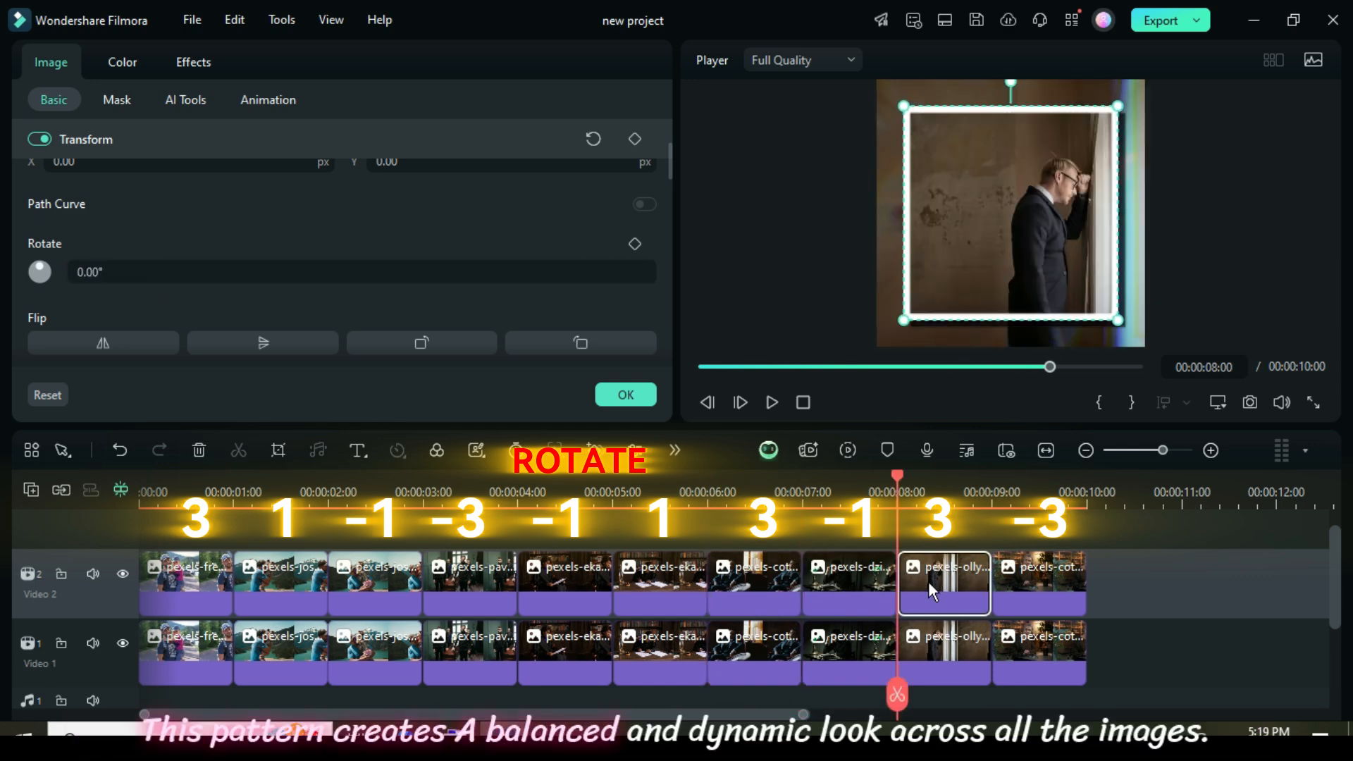
click(1039, 582)
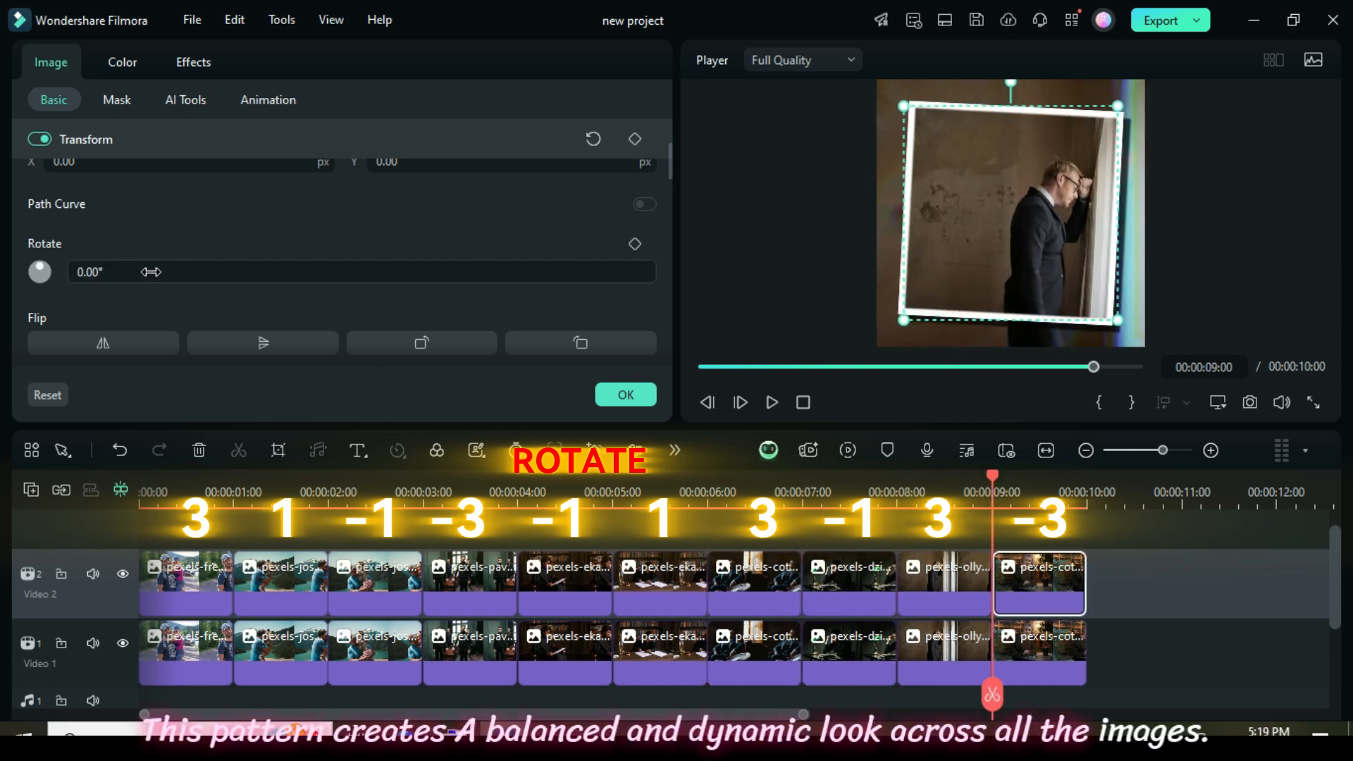
click(357, 77)
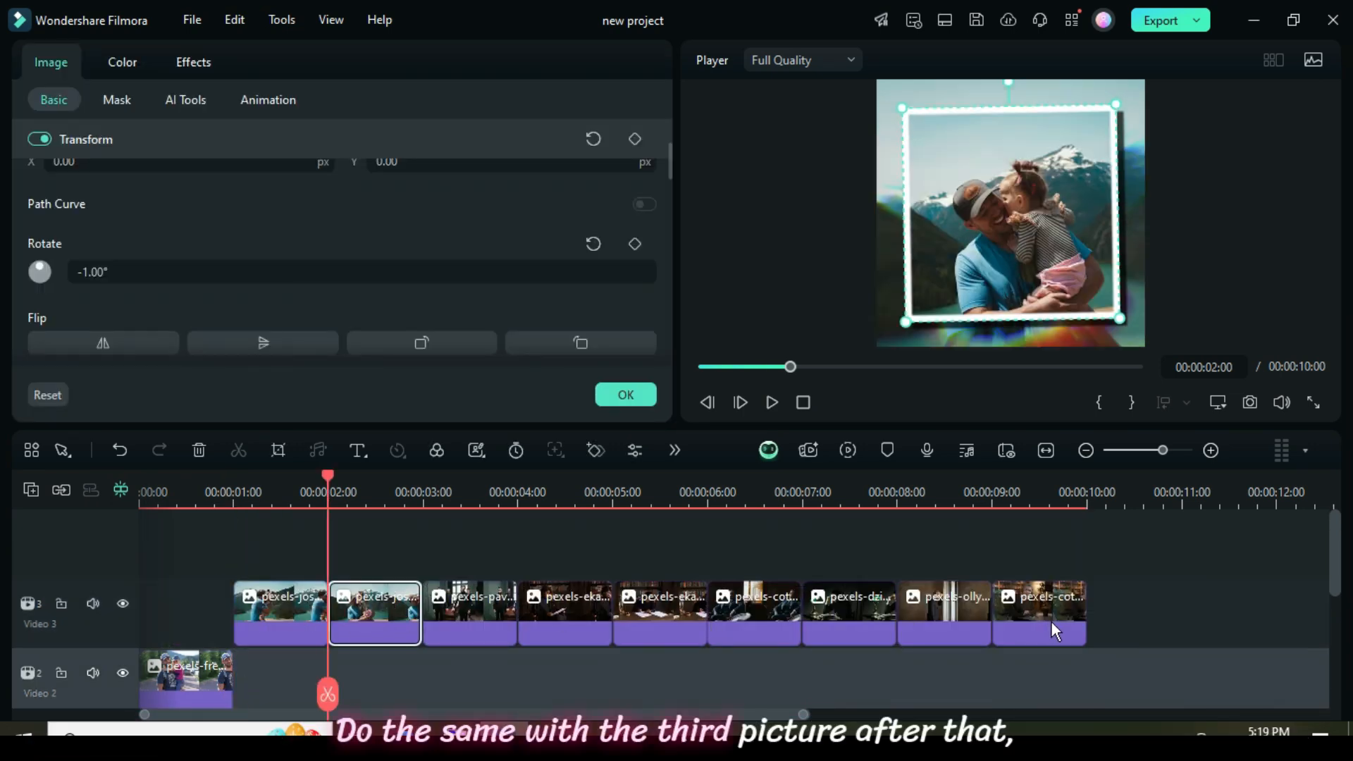
Move the next photo up onto its own higher video track.
click(356, 76)
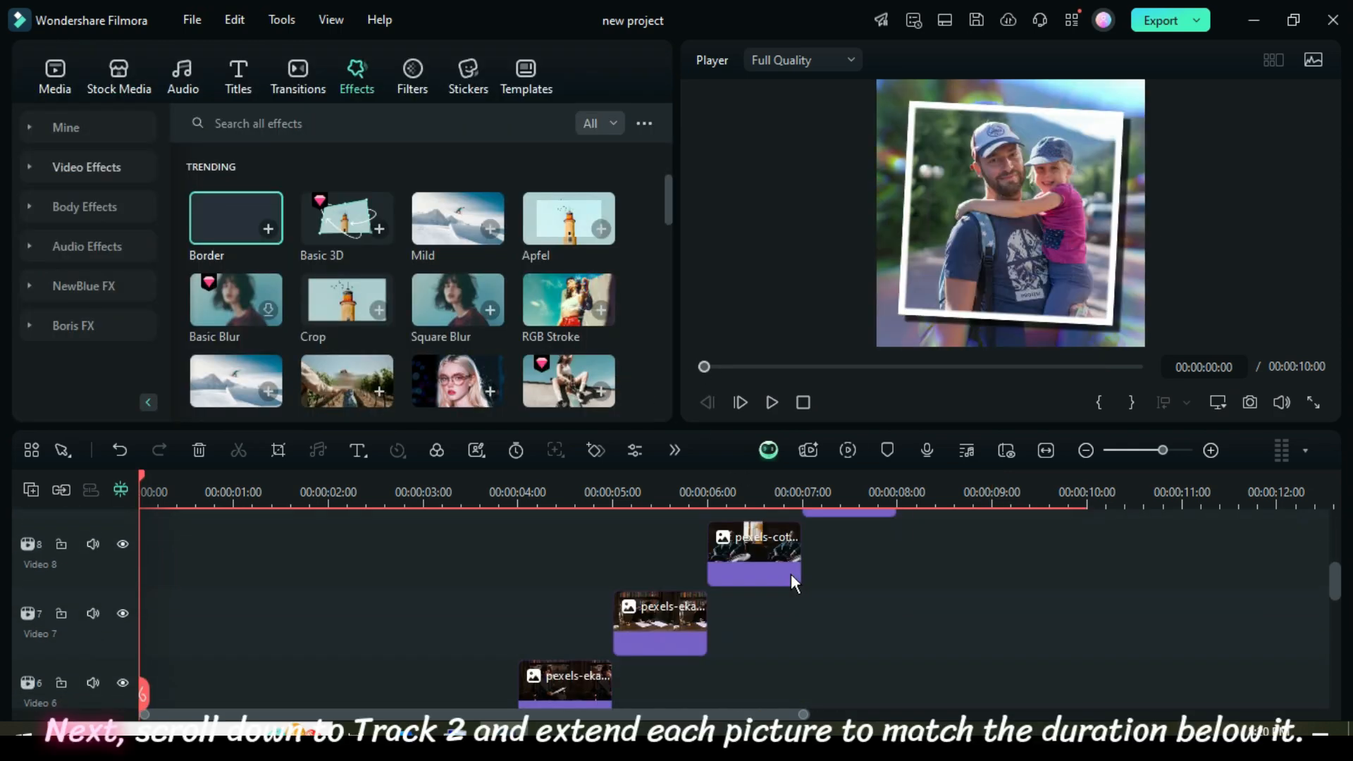
Extend the track 2 and track 3 photos to the 00:00:10:00 timeline end.
scroll(down, 3)
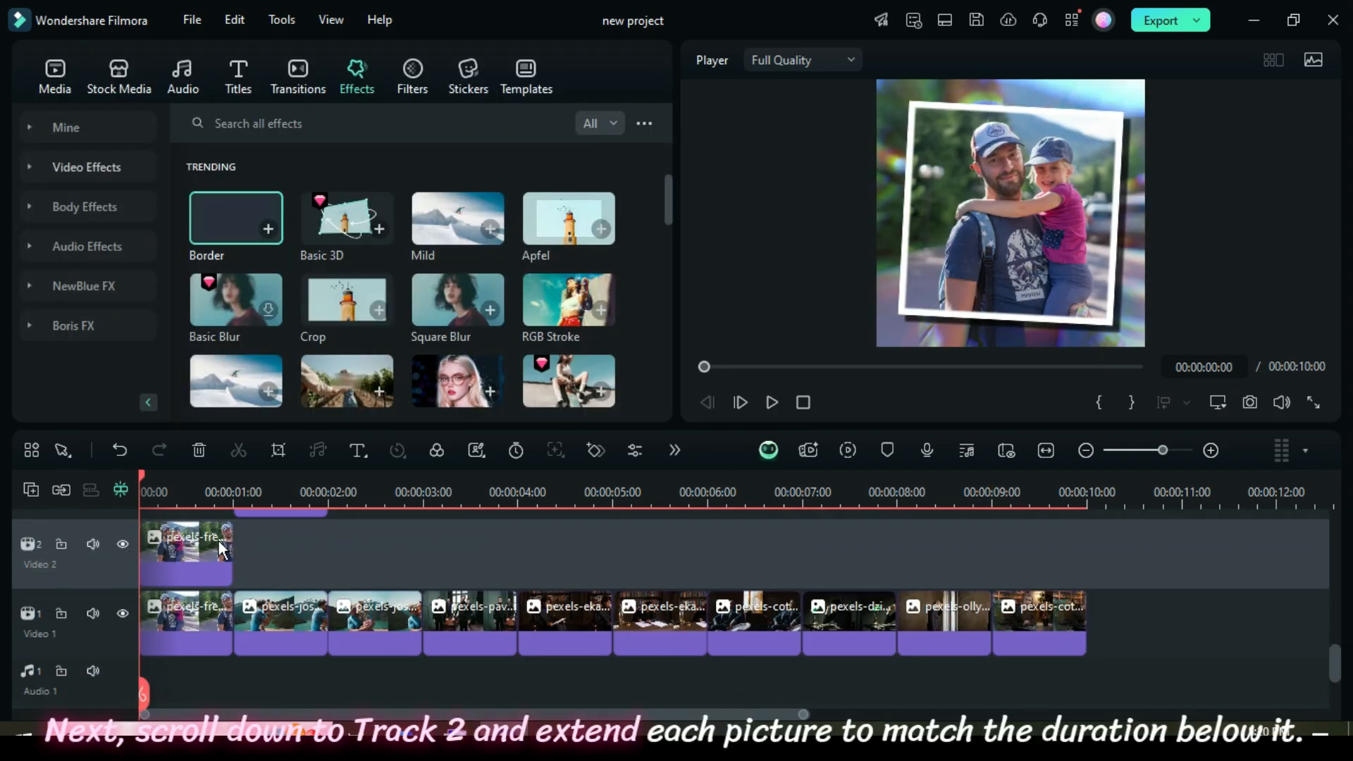
drag(231, 552, 1038, 553)
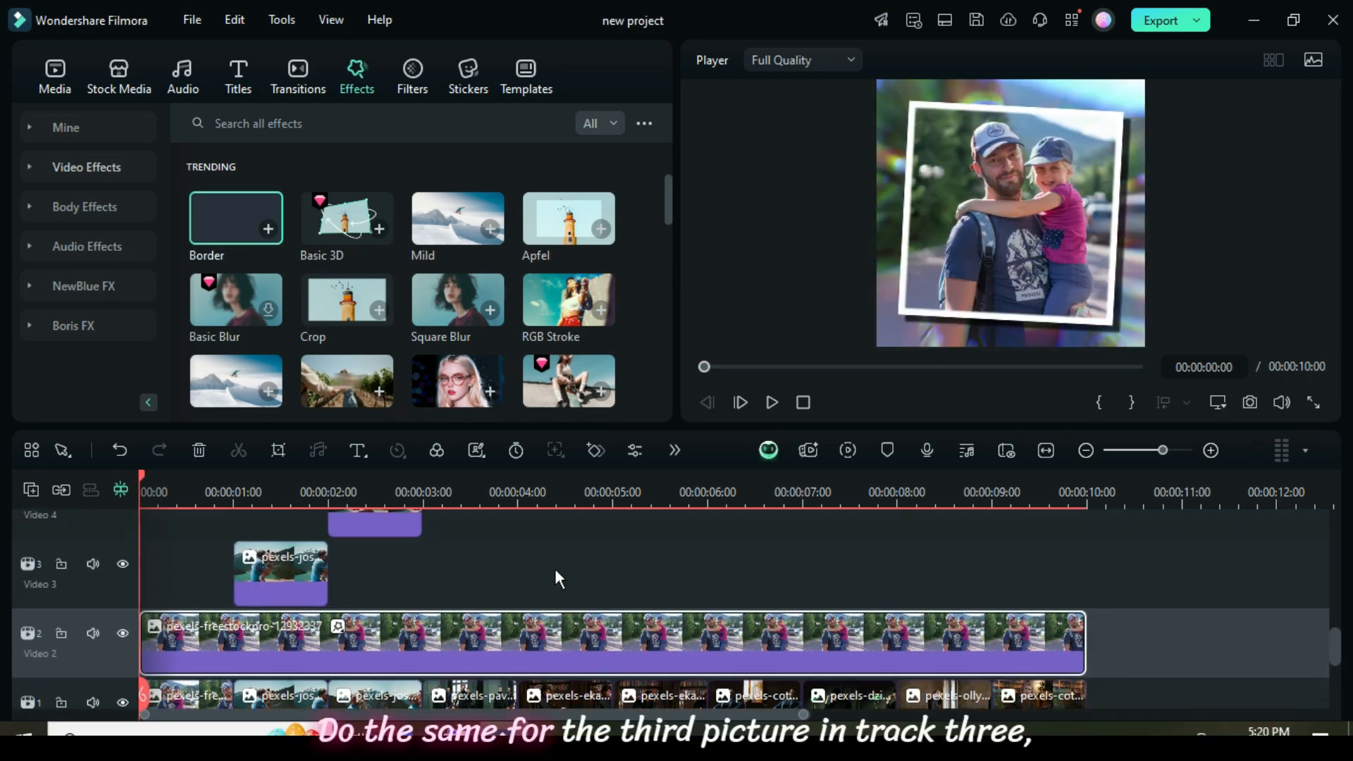
drag(327, 574, 1041, 574)
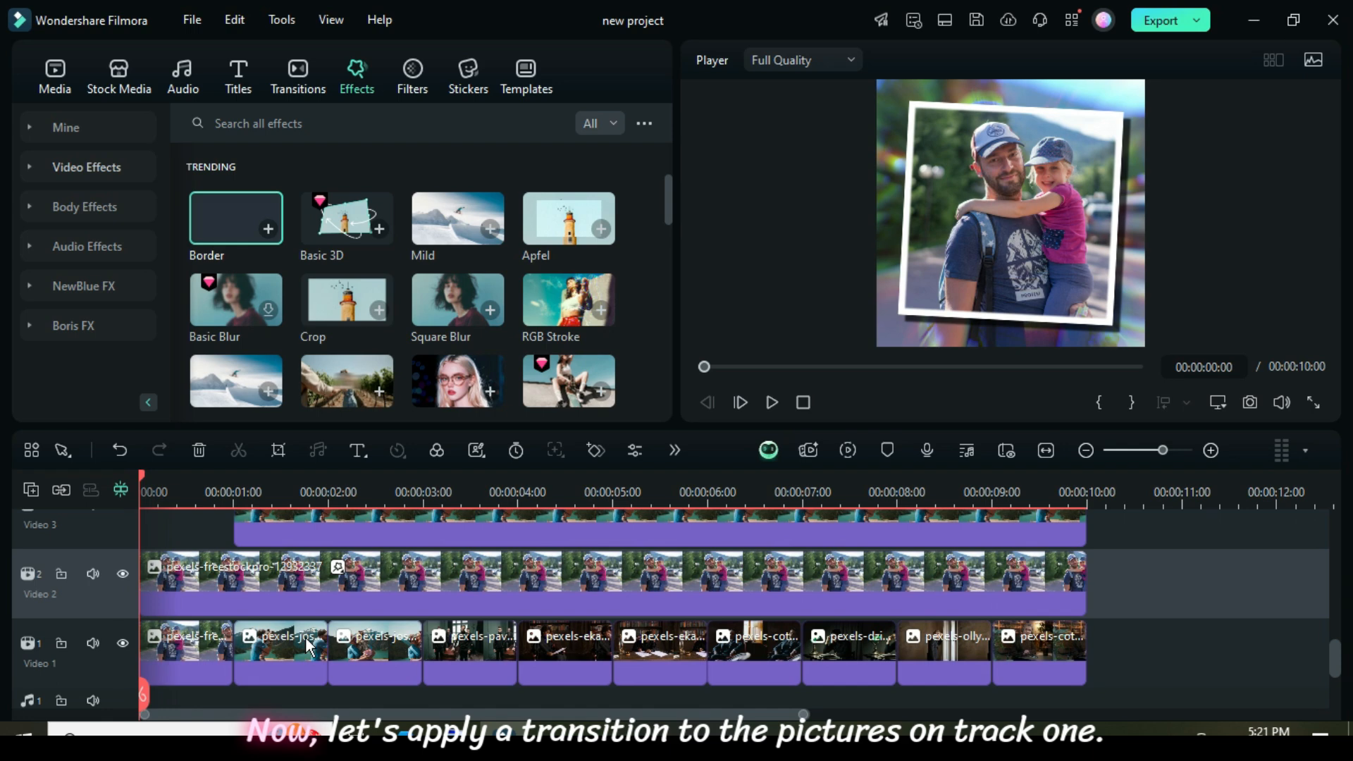
Place Wormhole 3 transitions between the track 1 photos and open the transition's settings.
click(297, 76)
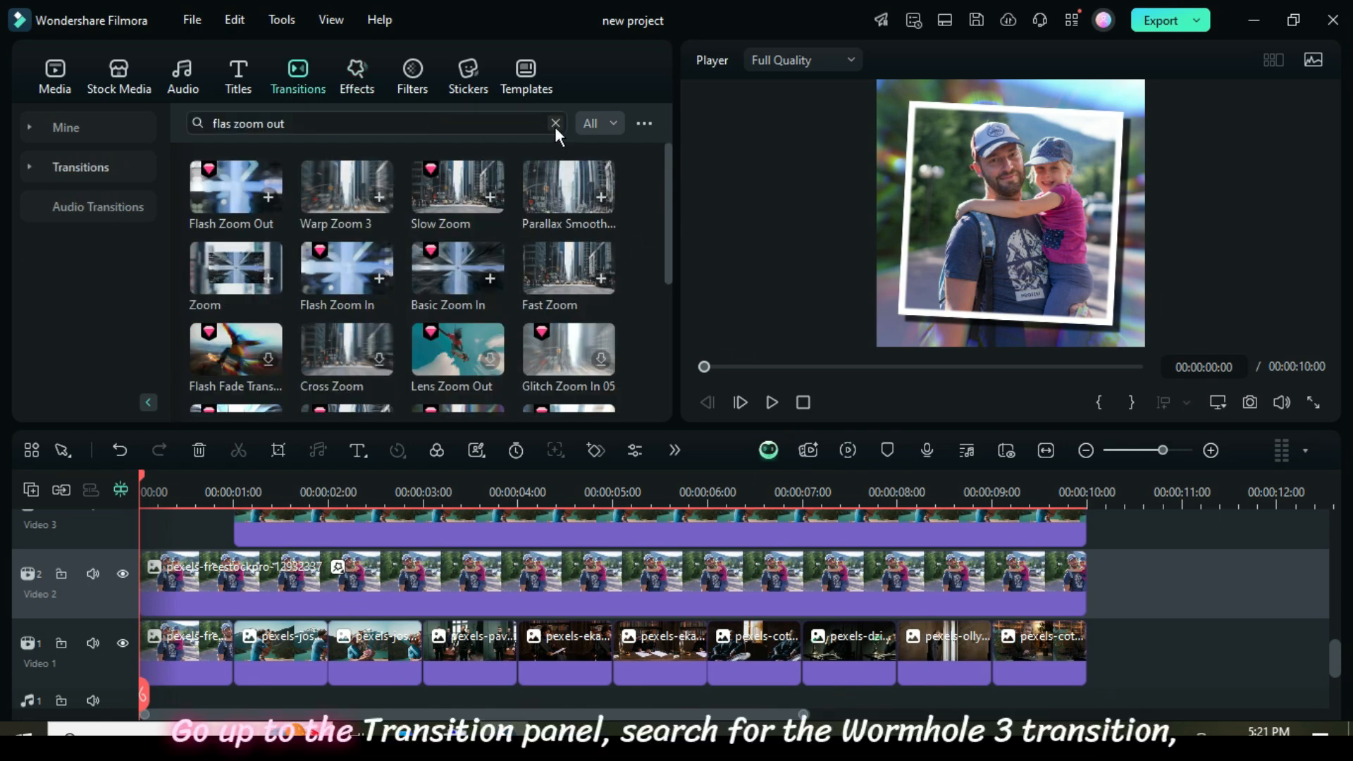
click(556, 123)
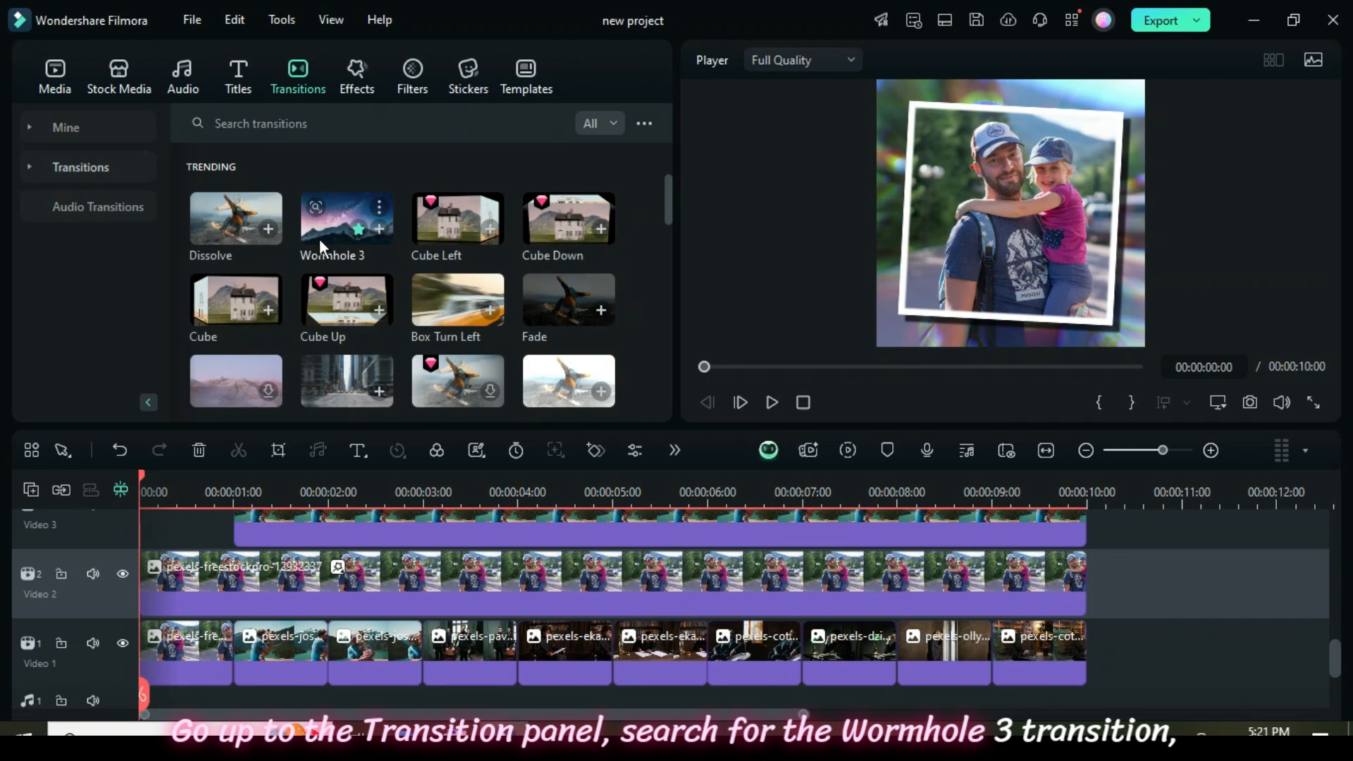
drag(345, 218, 233, 647)
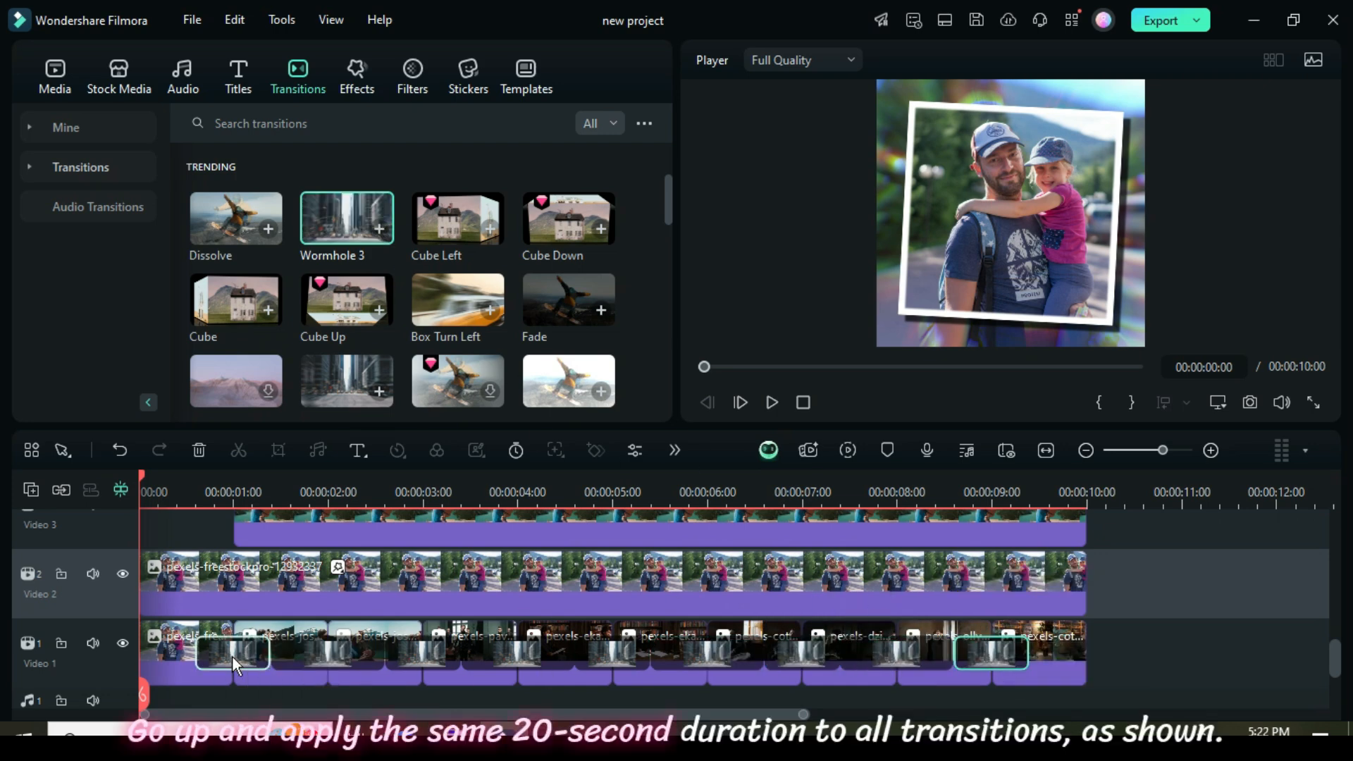
click(550, 394)
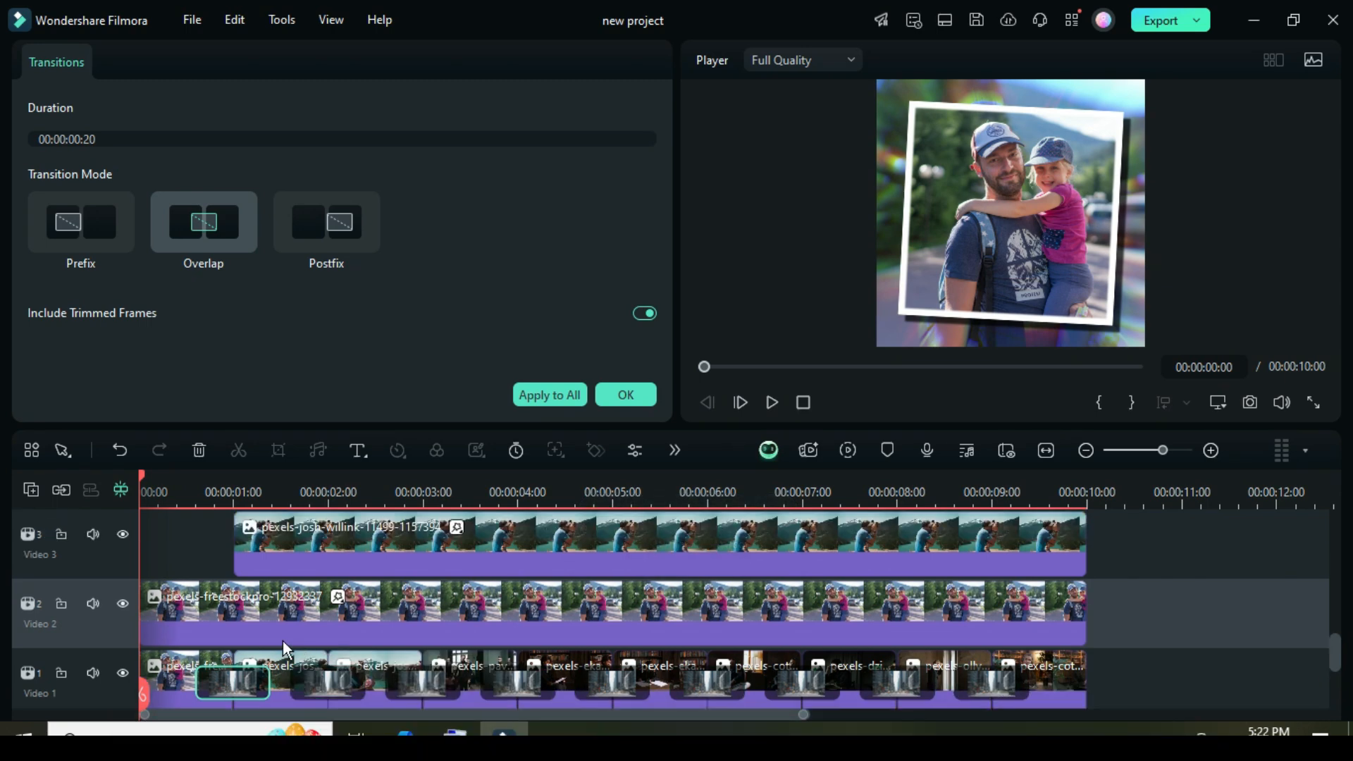
Confirm the 20-frame transition duration and search transitions for 'Flash Zoom Out'.
click(298, 78)
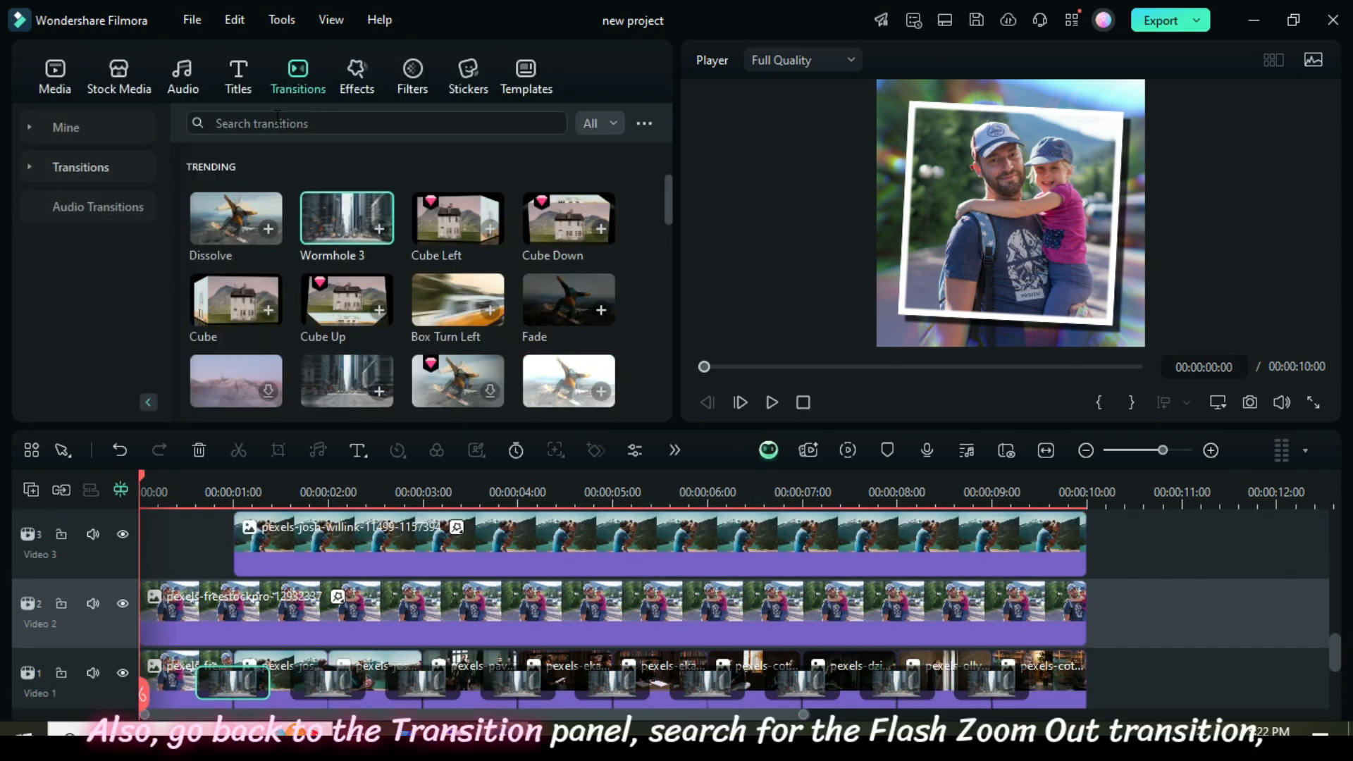
text(flas zoom out)
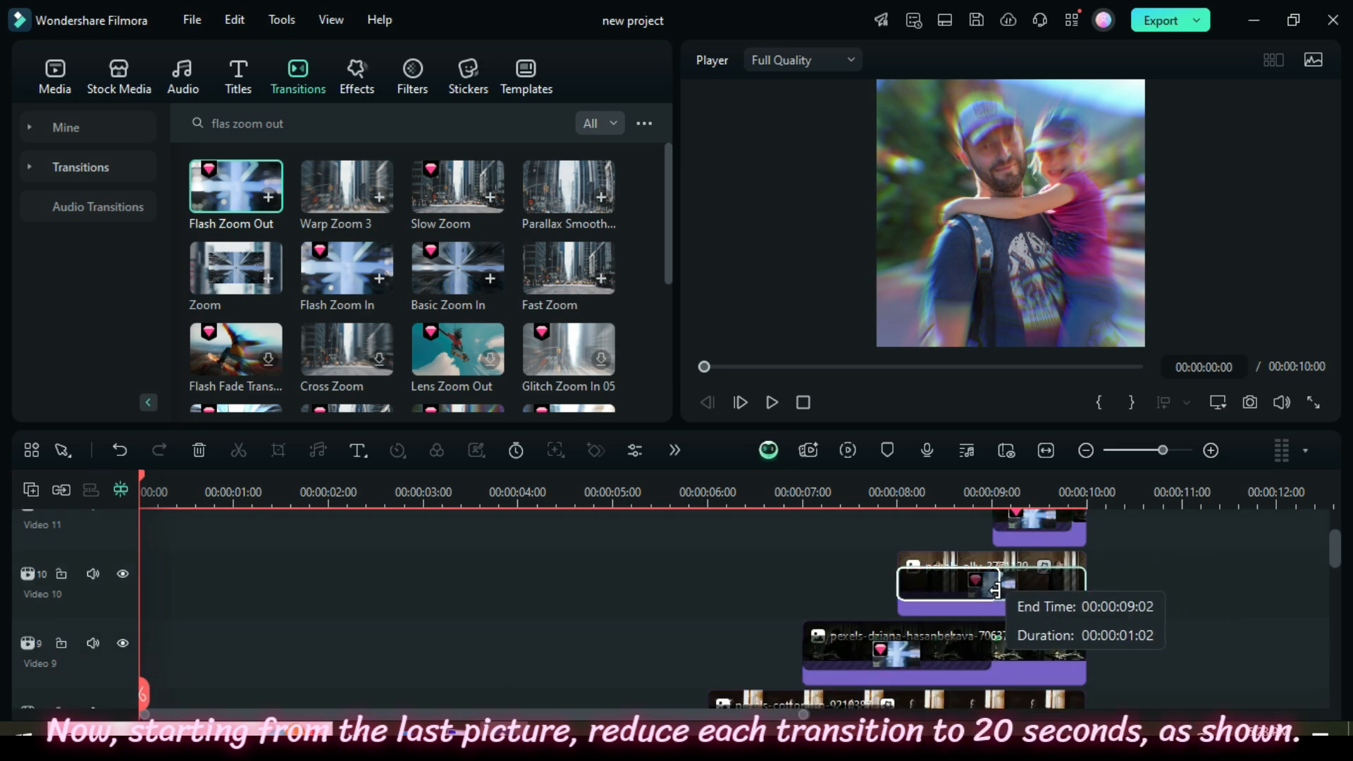
scroll(down, 3)
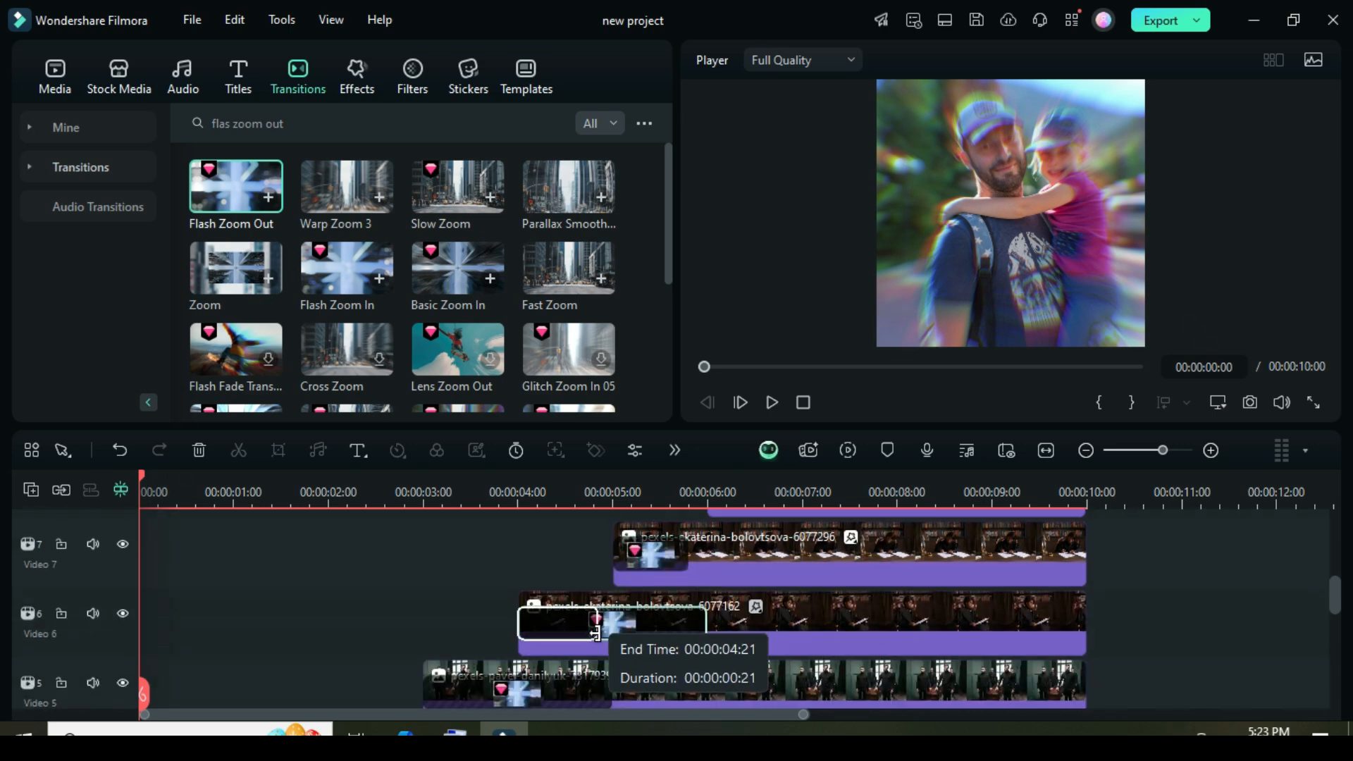
scroll(down, 3)
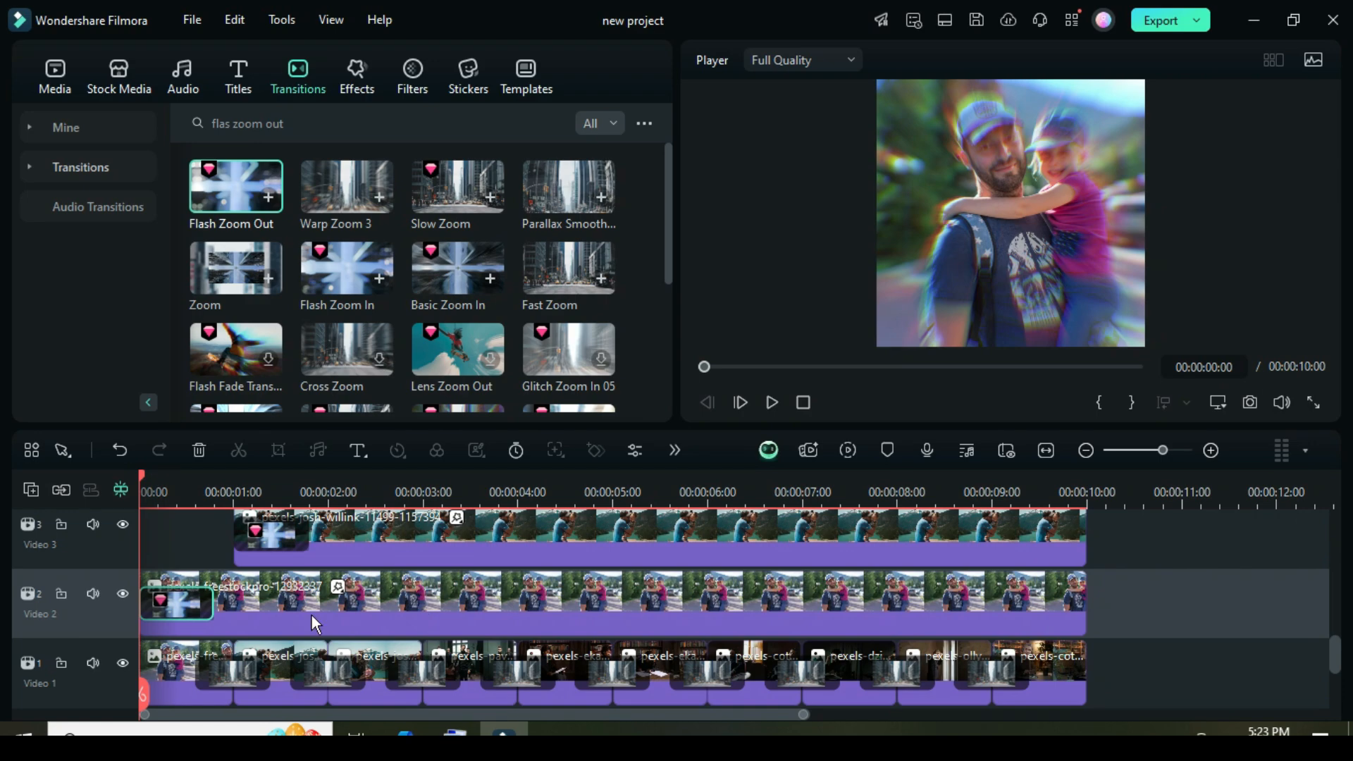
scroll(down, 3)
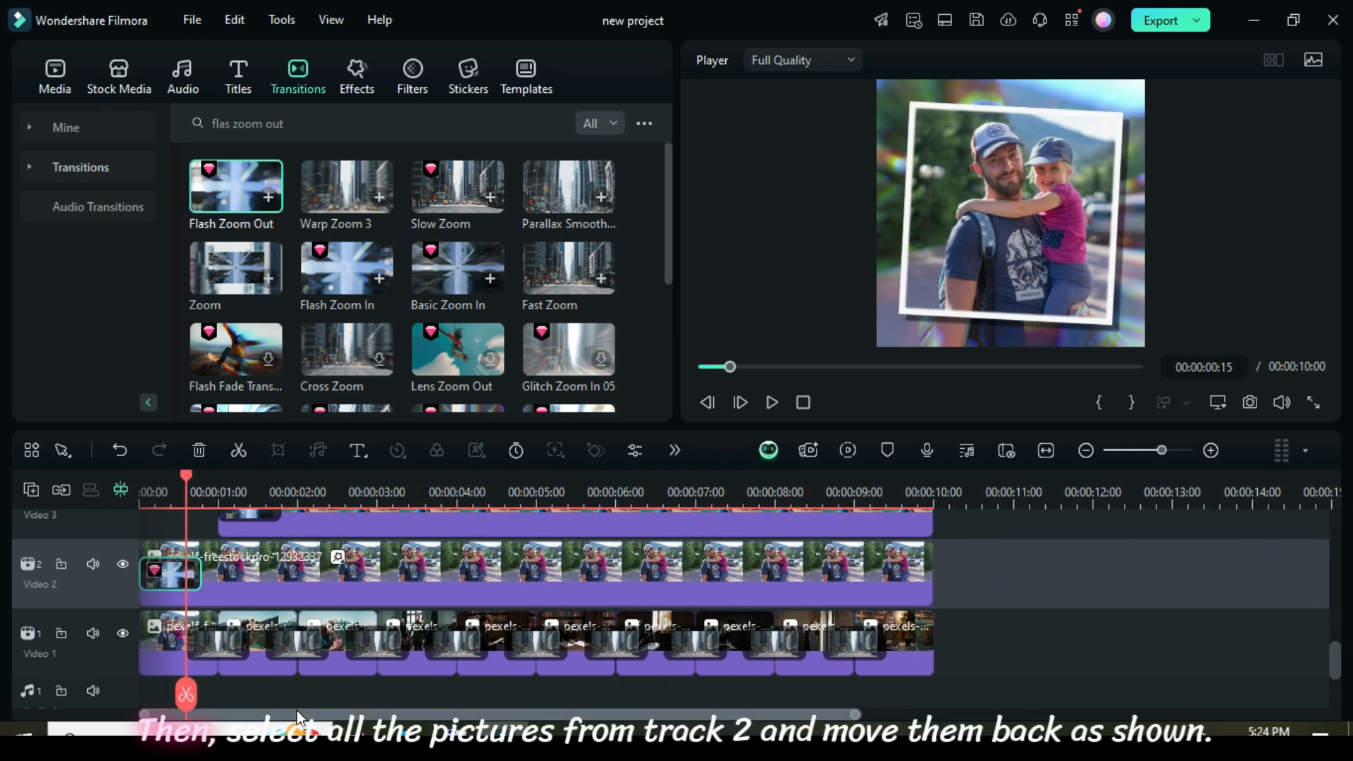
mouse_move(1056, 565)
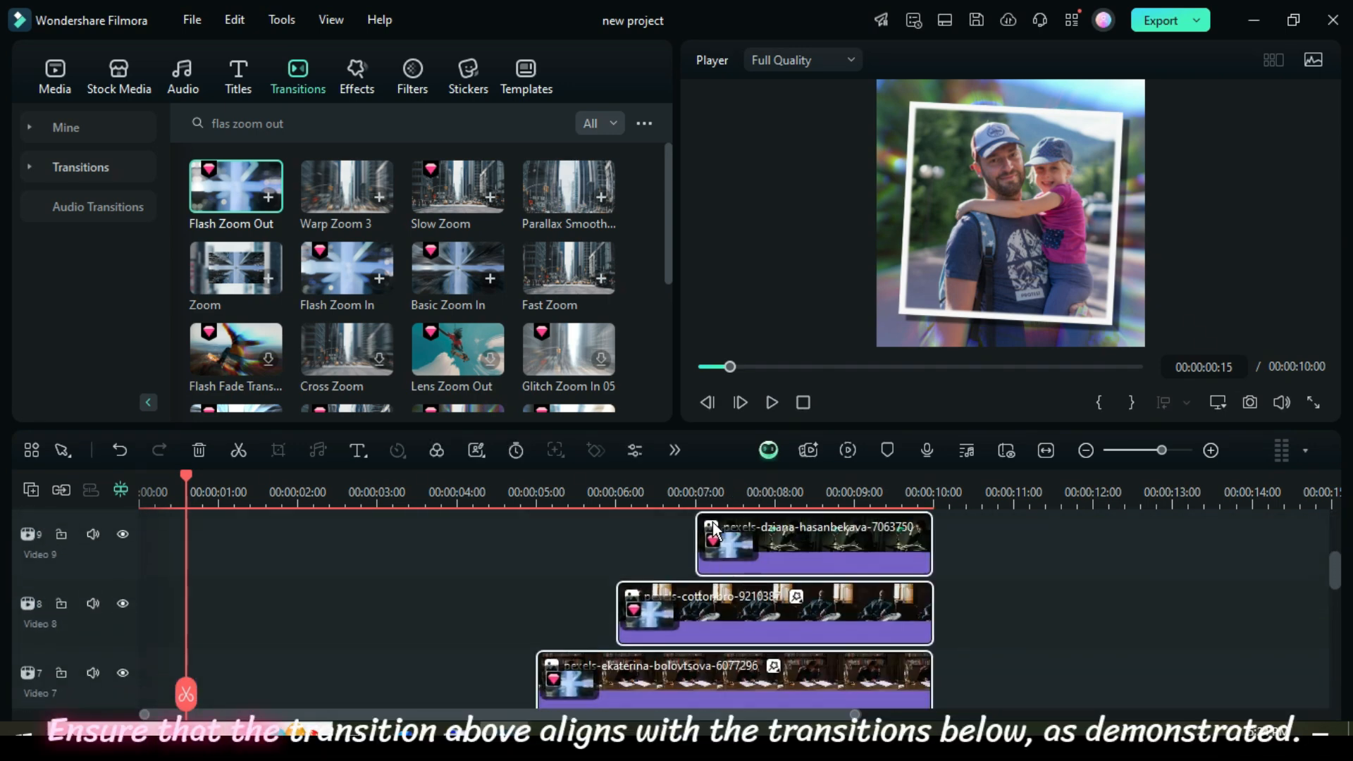
Shift the clips on track 2 and above later to align transitions, lengthening the video to 10:15.
scroll(down, 3)
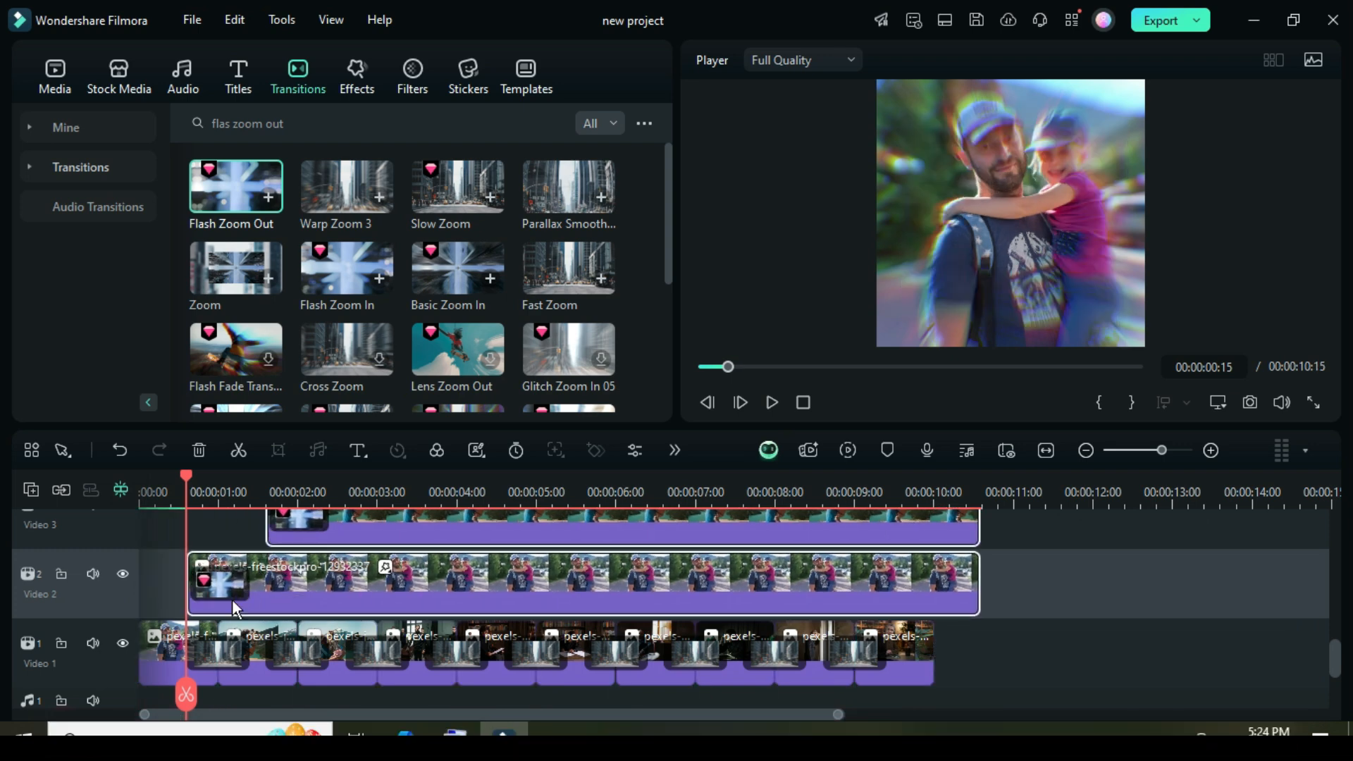
click(296, 663)
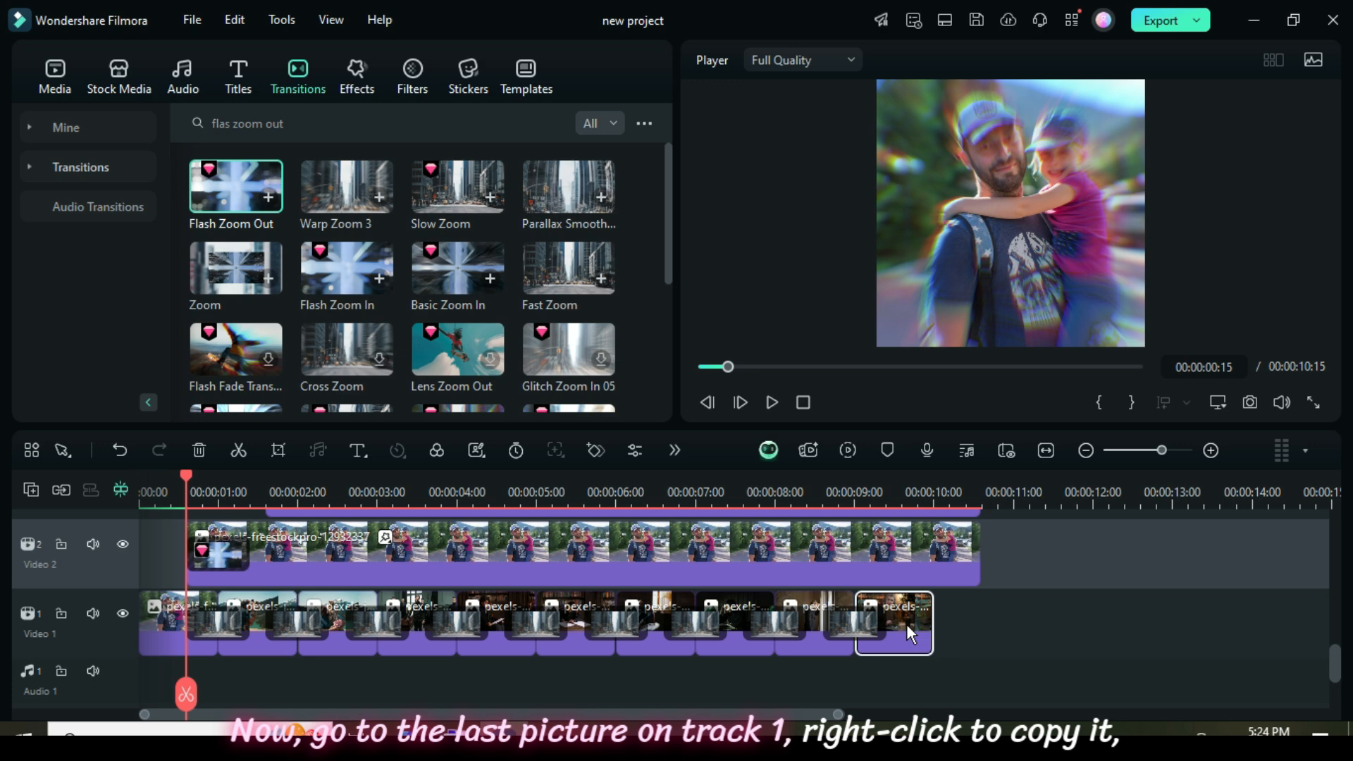
Copy track 1's last photo and paste it at the track's end.
right_click(904, 634)
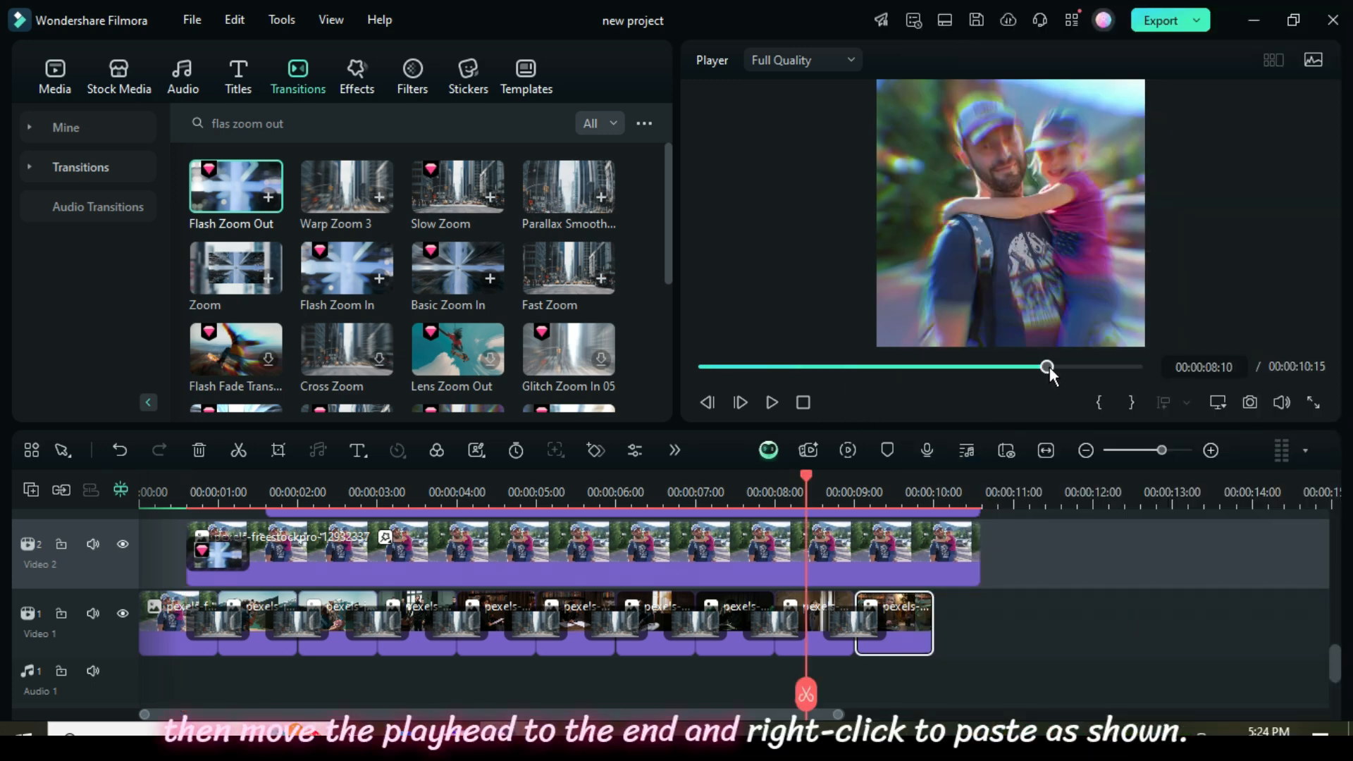
drag(805, 475, 927, 476)
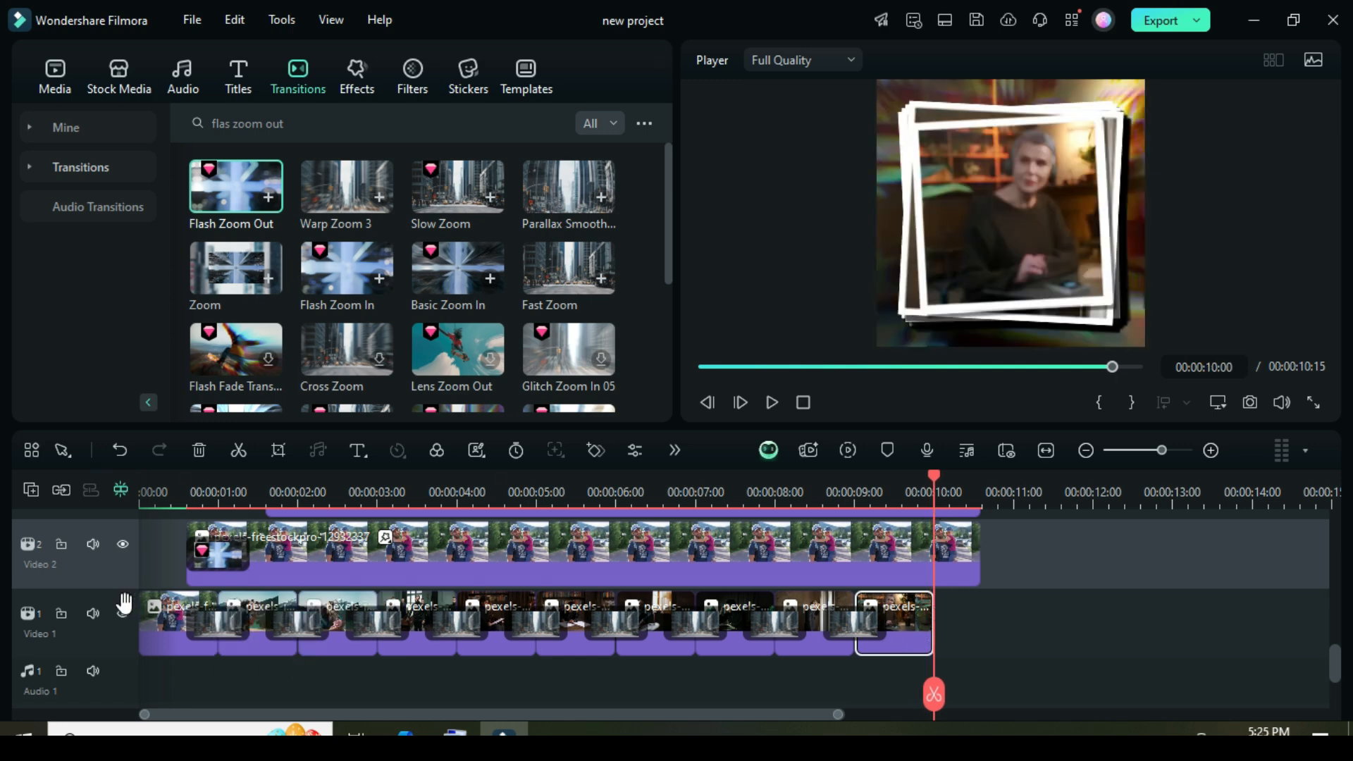
right_click(893, 636)
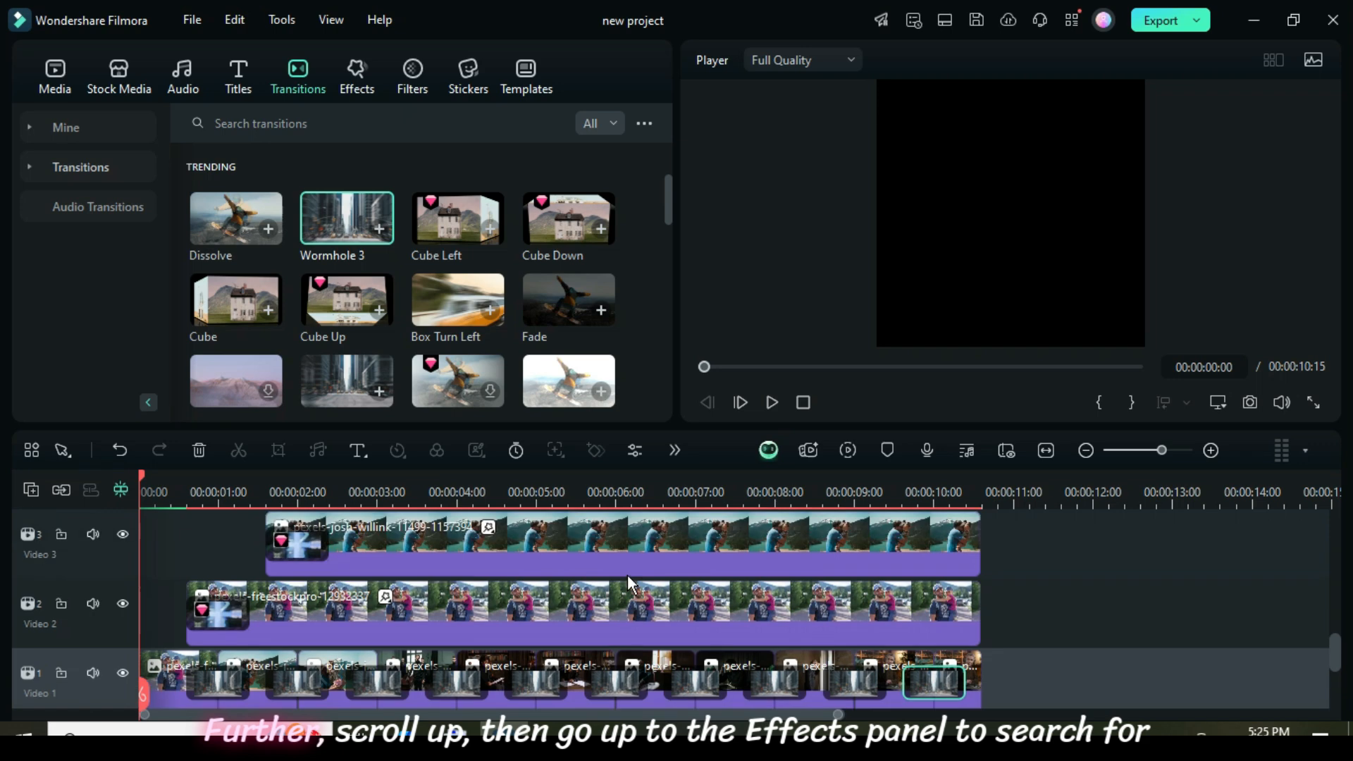
Add the Apfel effect on a new top track, stretched full length with lowered opacity.
scroll(down, 3)
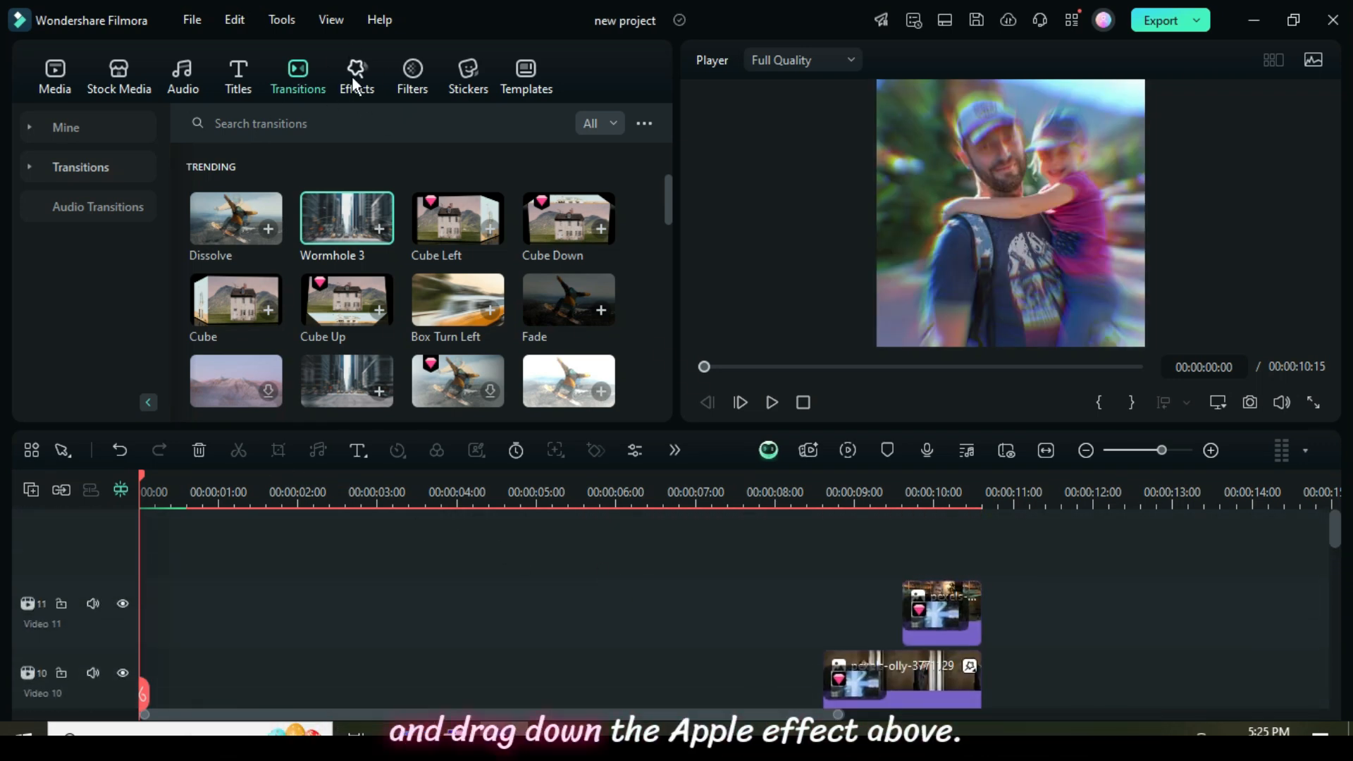
click(356, 74)
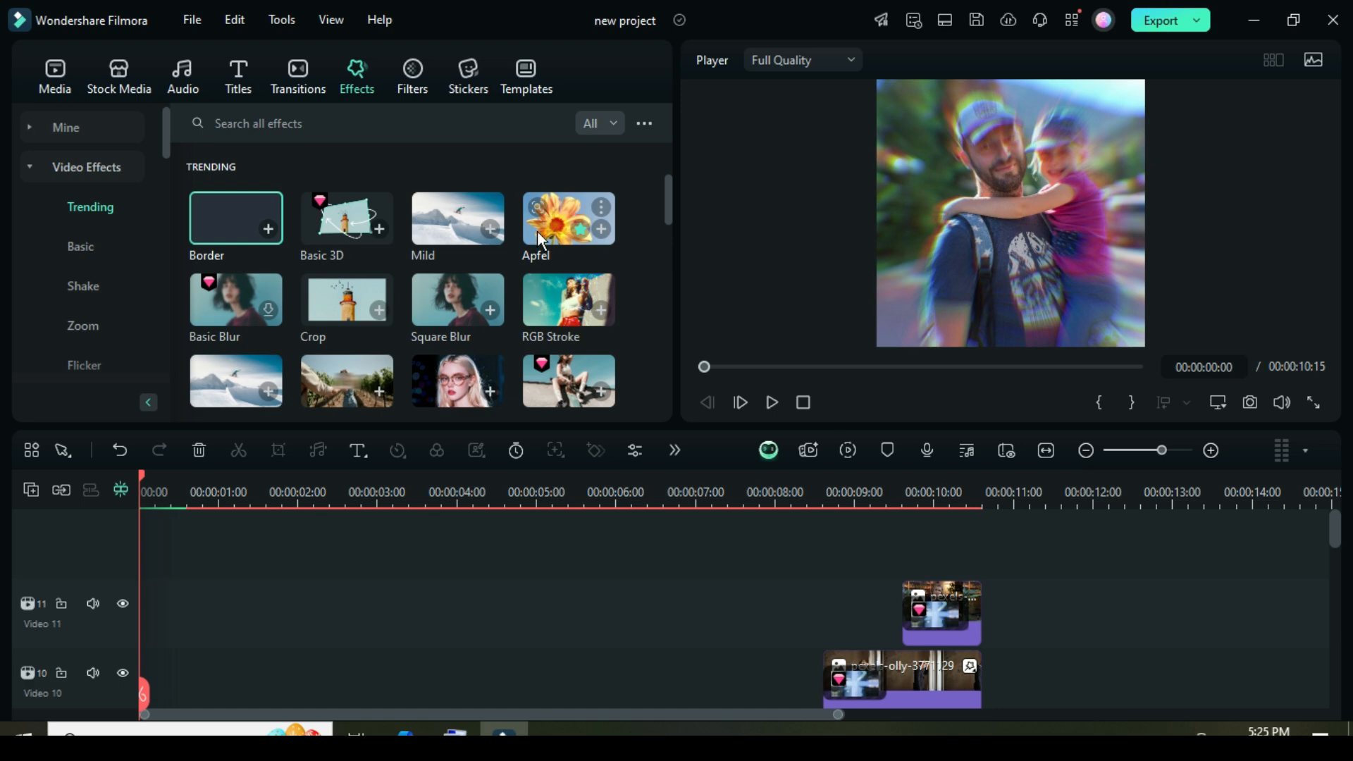
drag(568, 219, 169, 565)
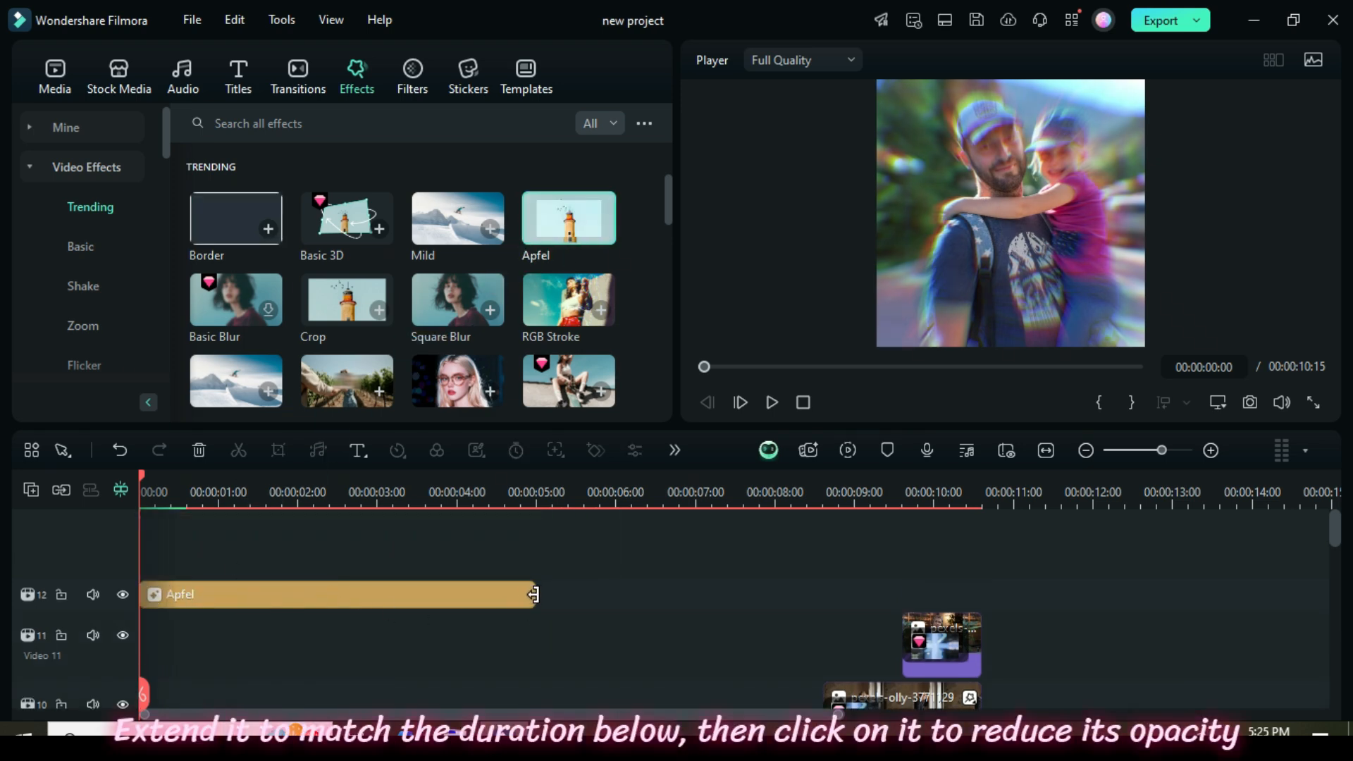
drag(533, 594, 975, 594)
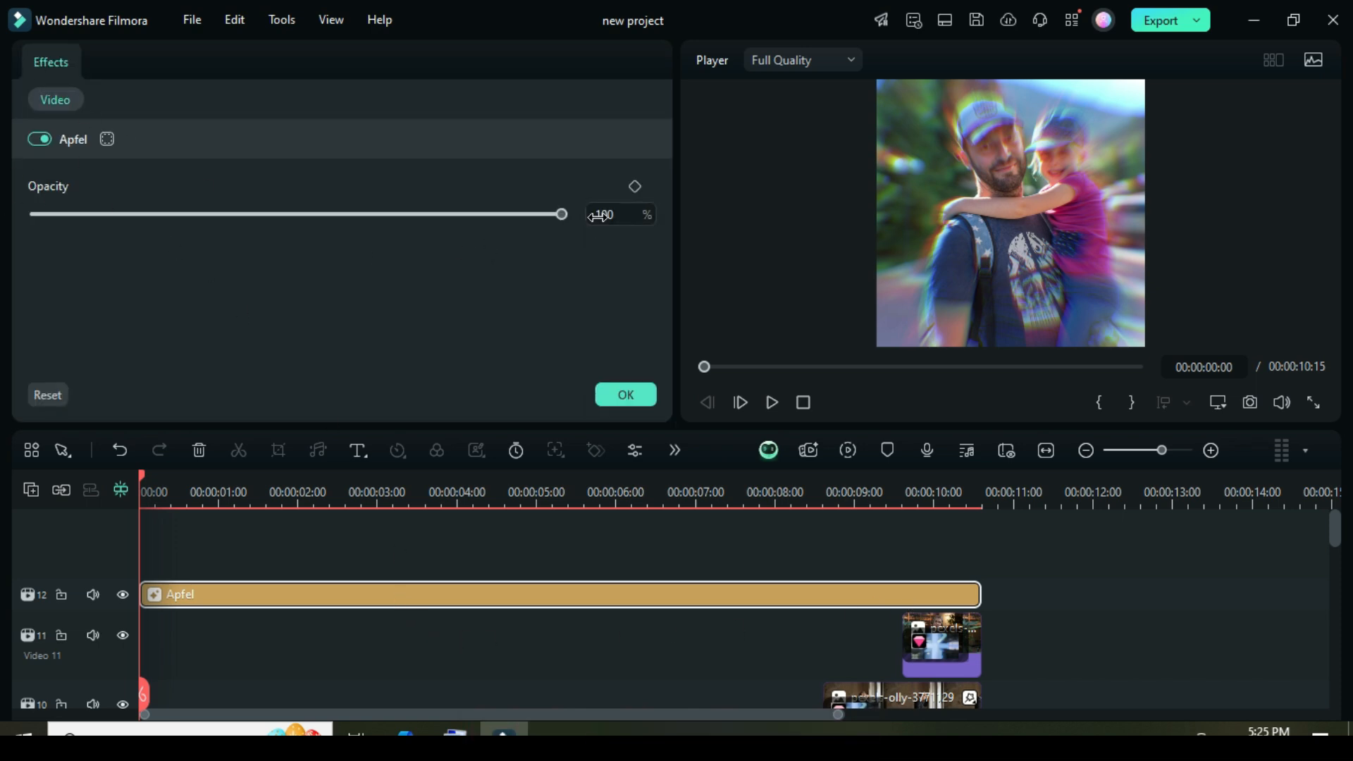
drag(561, 214, 193, 214)
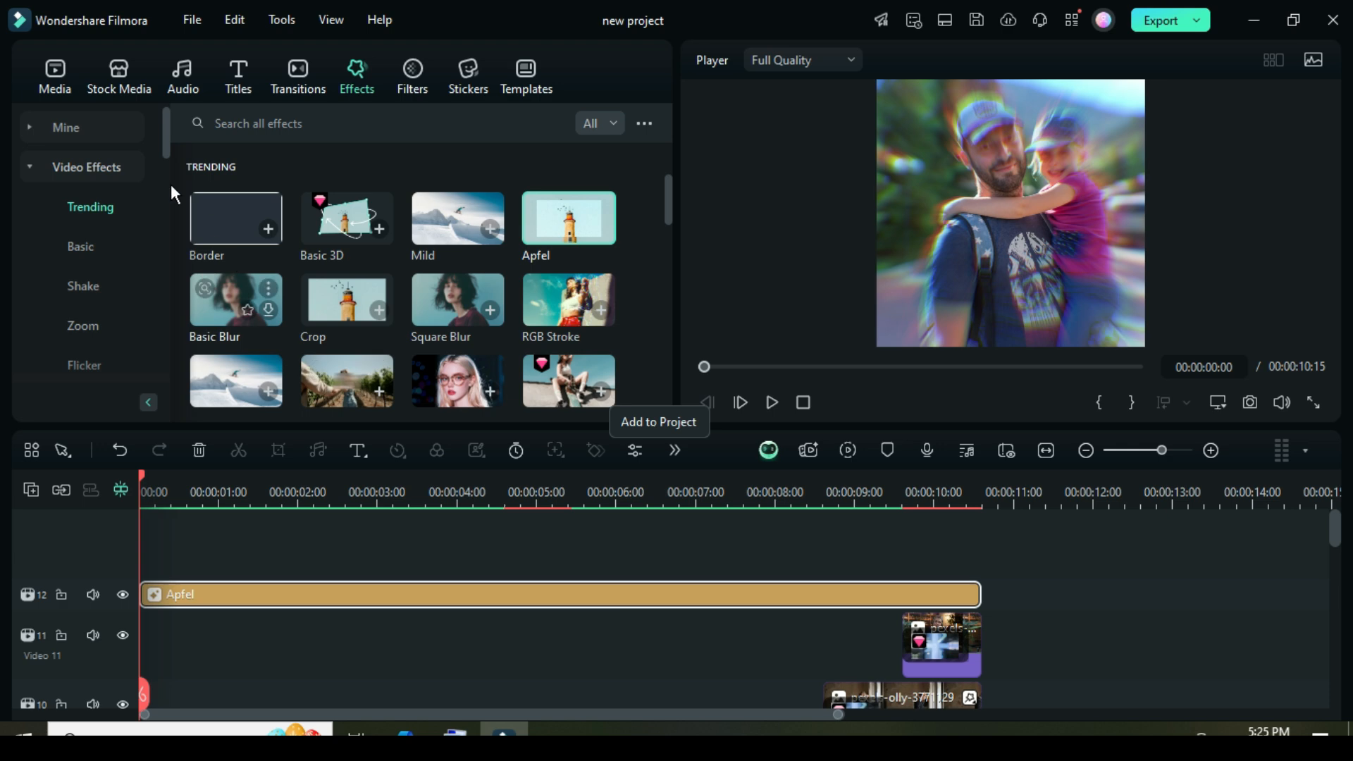
click(54, 70)
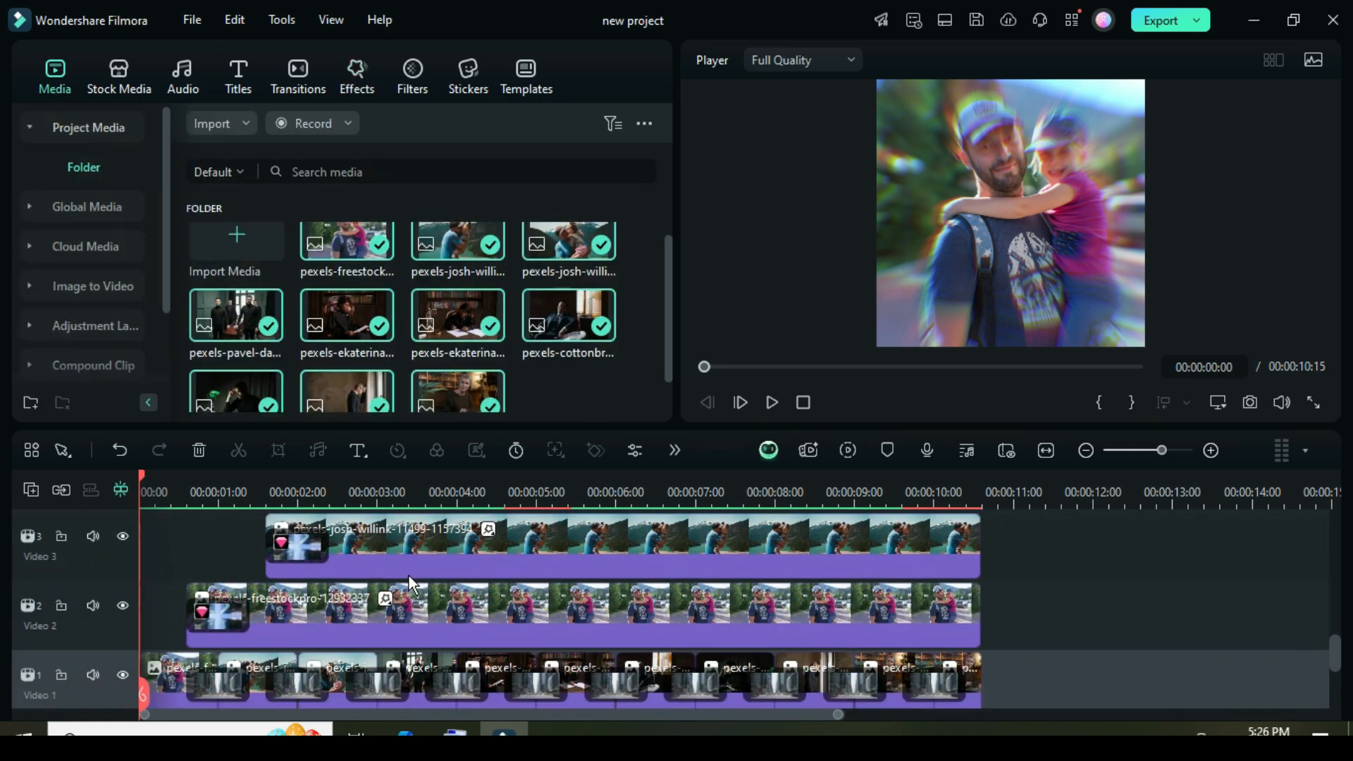
click(847, 450)
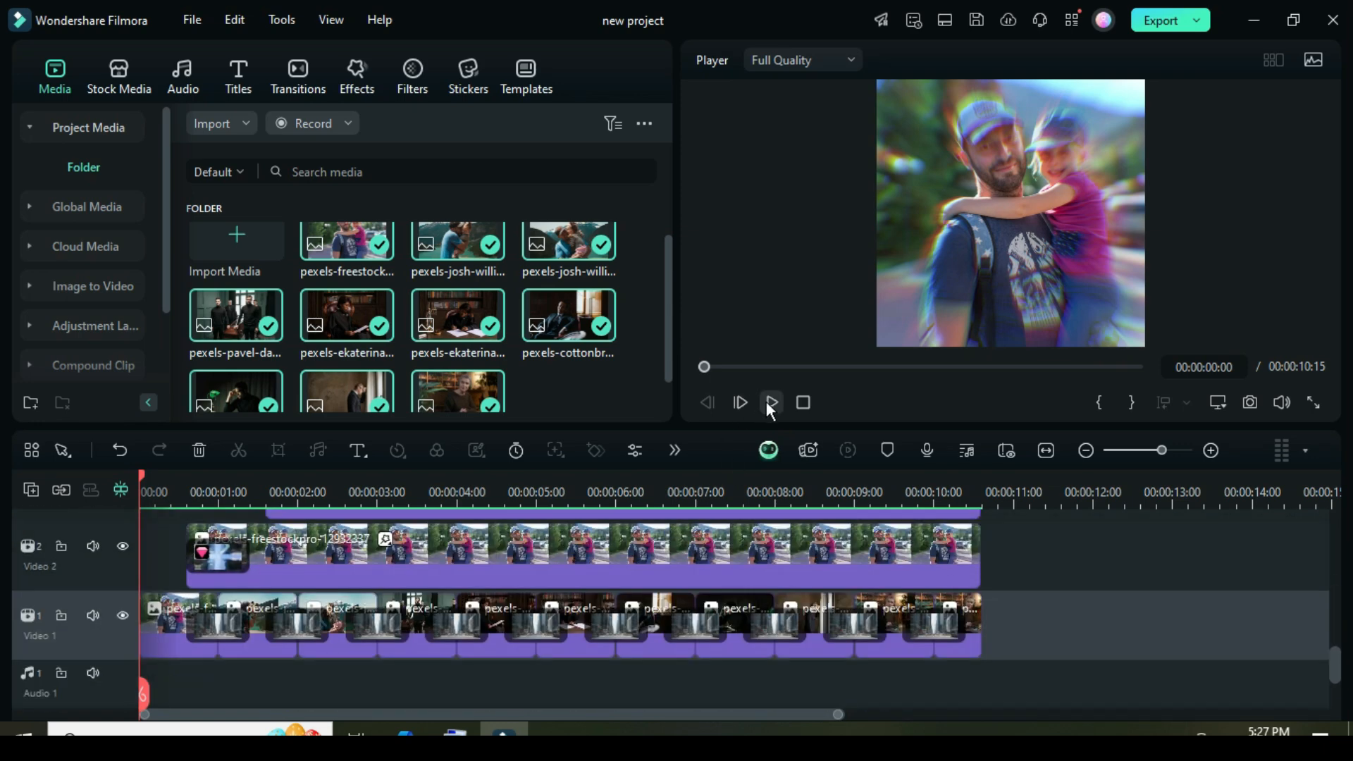
click(773, 403)
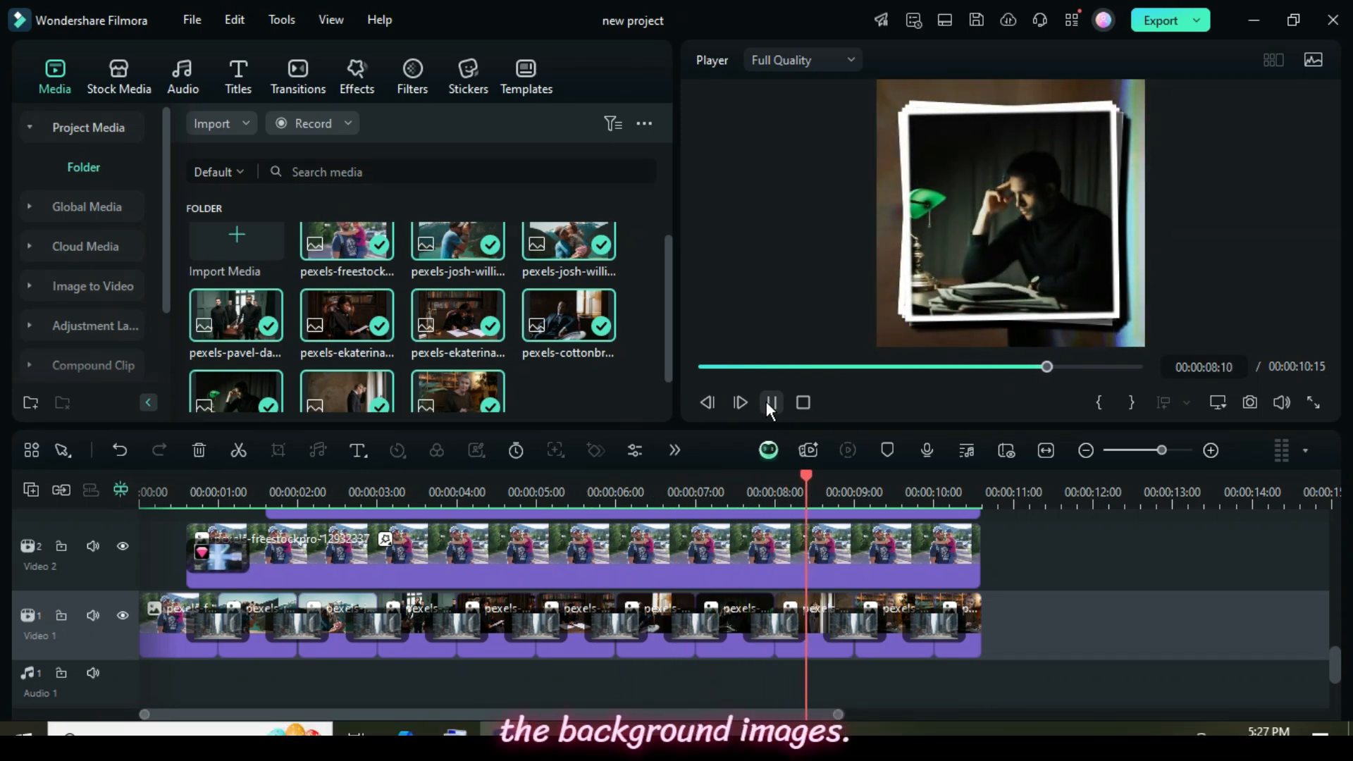
click(772, 403)
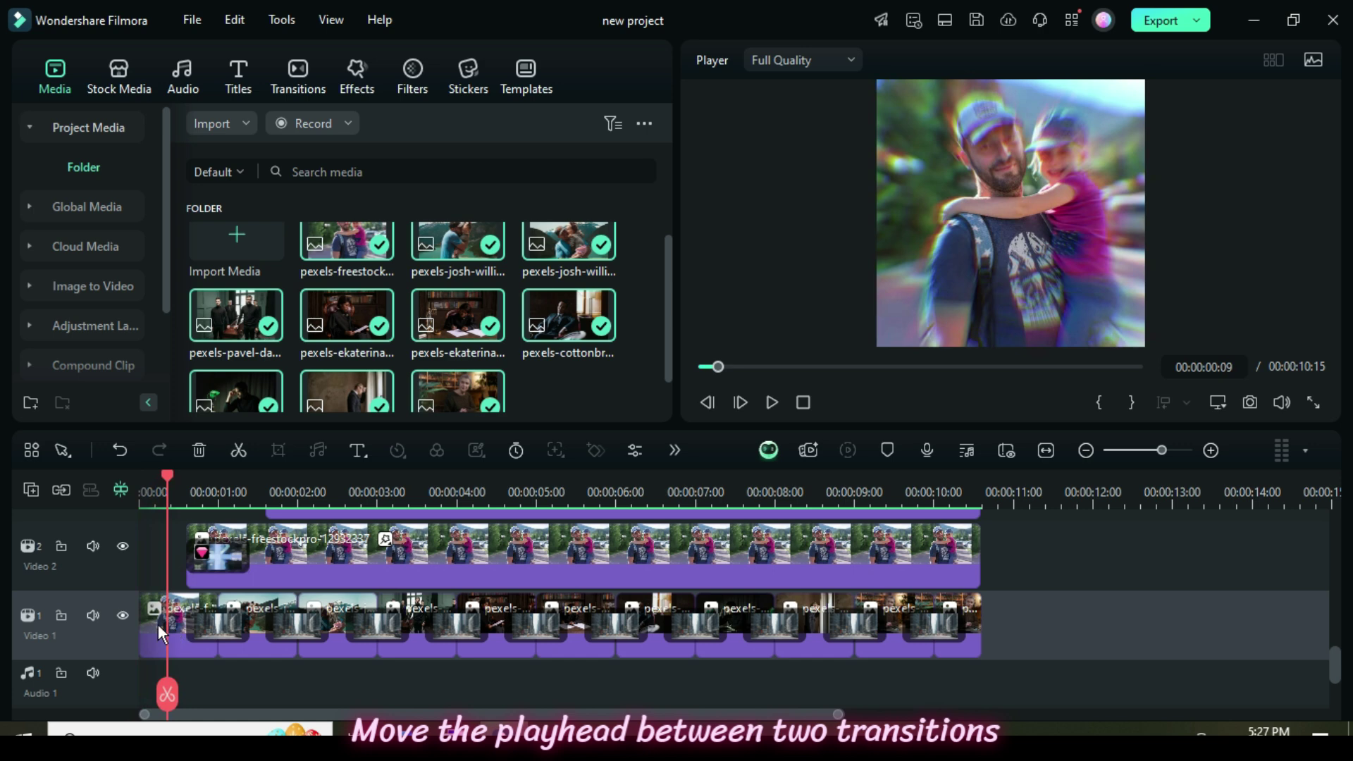
Swap the track 1 backgrounds to match each framed photo, from the first transition gap to the final slide.
click(177, 625)
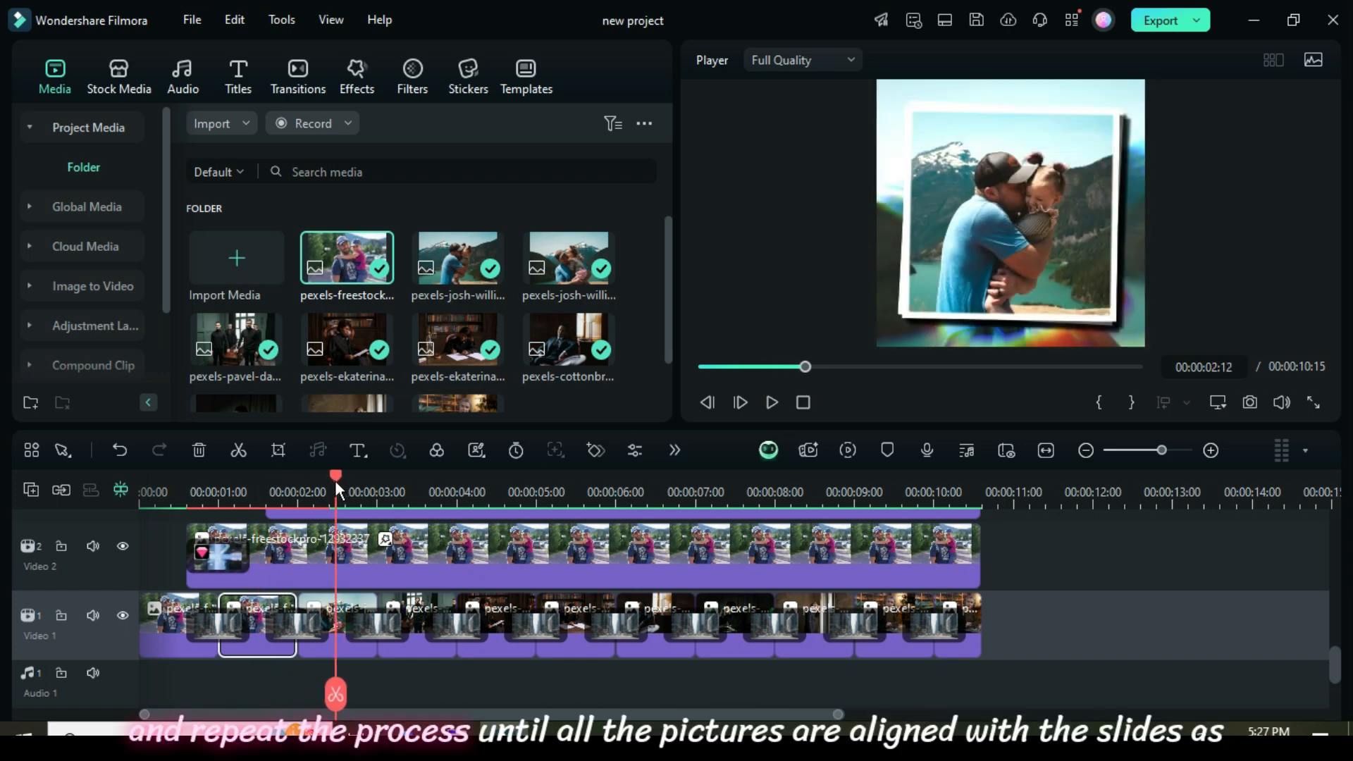
mouse_move(1021, 203)
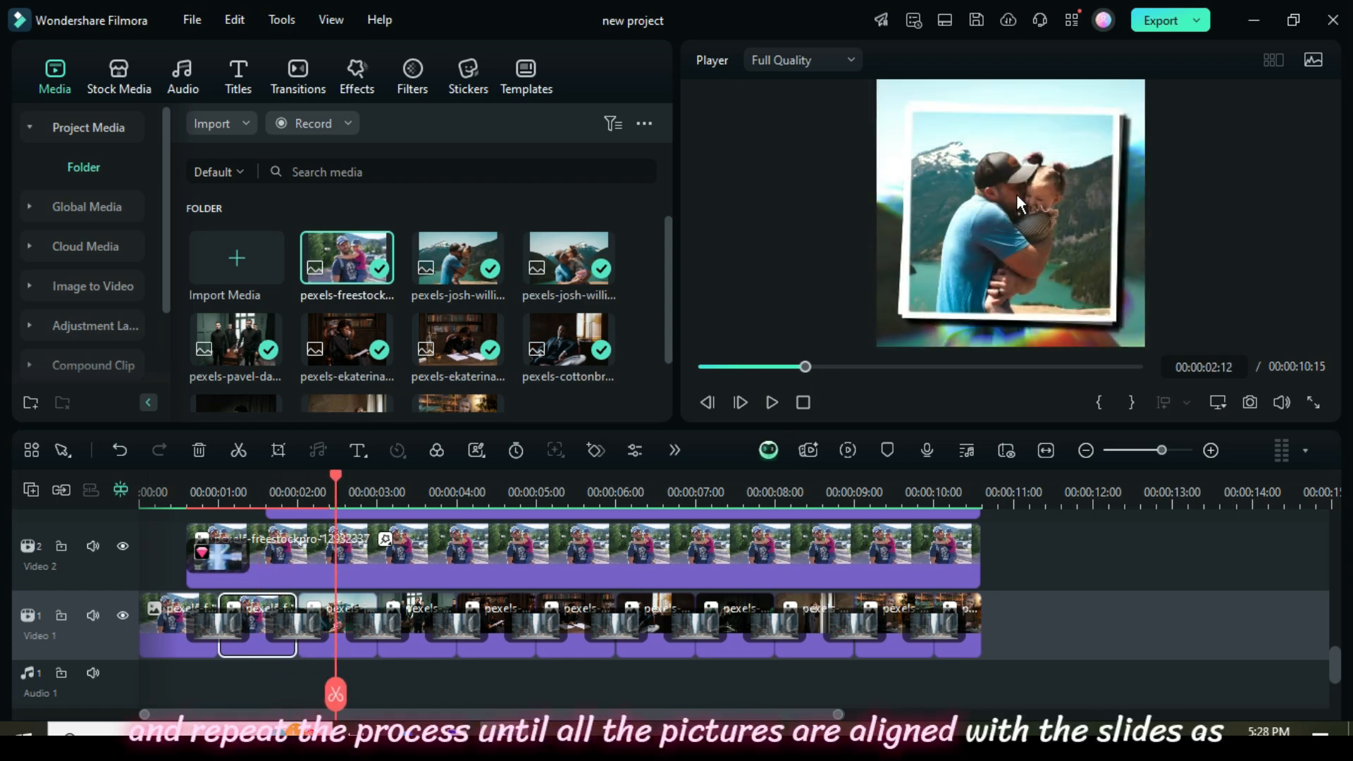
mouse_move(450, 259)
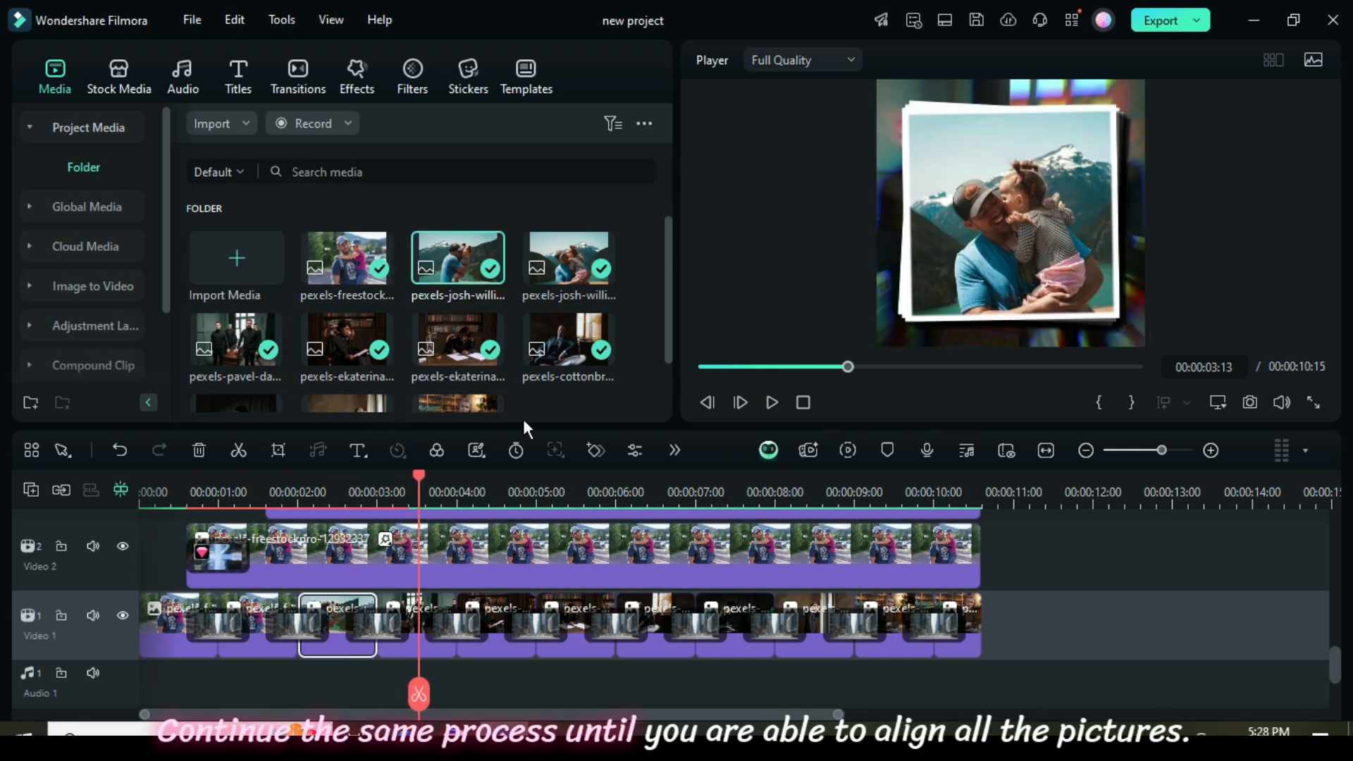
mouse_move(569, 269)
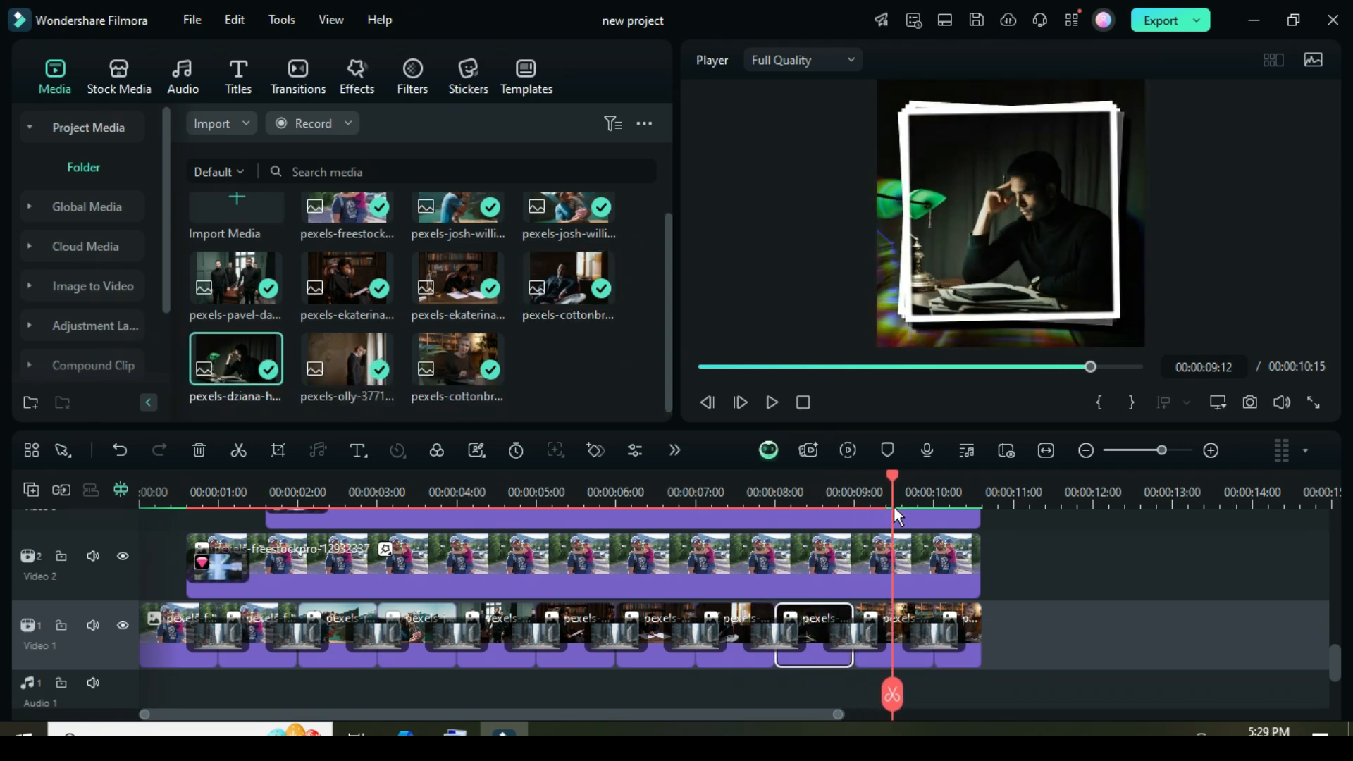
click(955, 493)
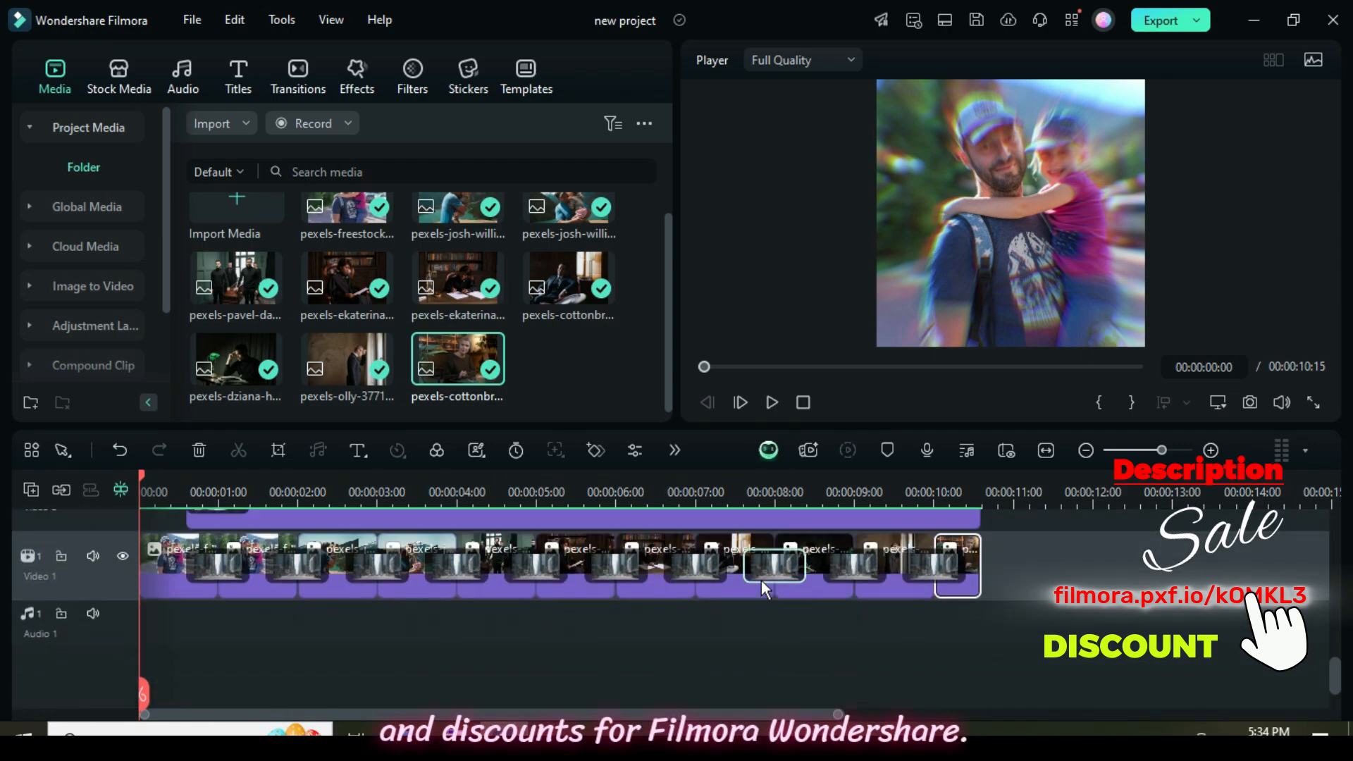
Play the finished slideshow from the start in the preview.
click(772, 402)
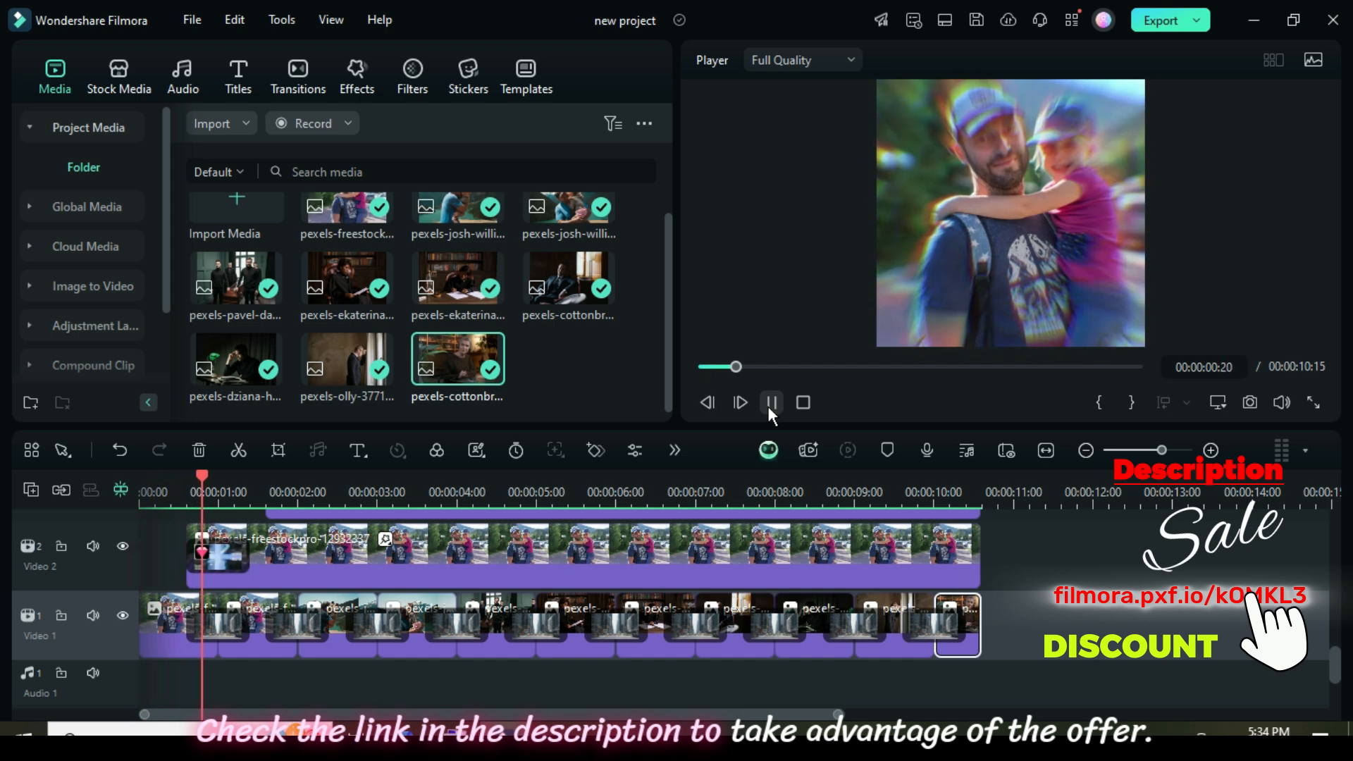